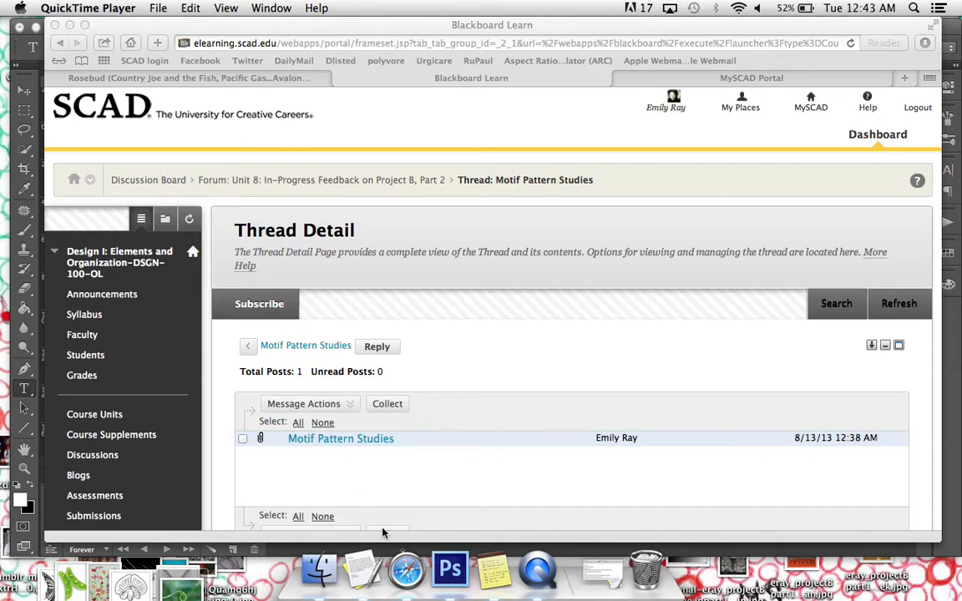
# - Switch from the browser to Photoshop using its Dock icon
pyautogui.click(450, 570)
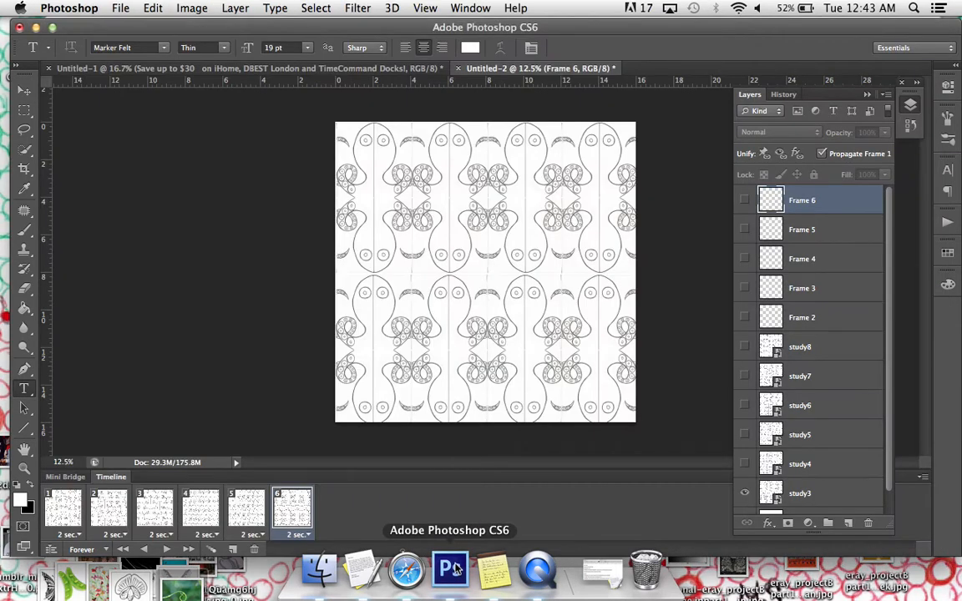
pyautogui.moveTo(303, 393)
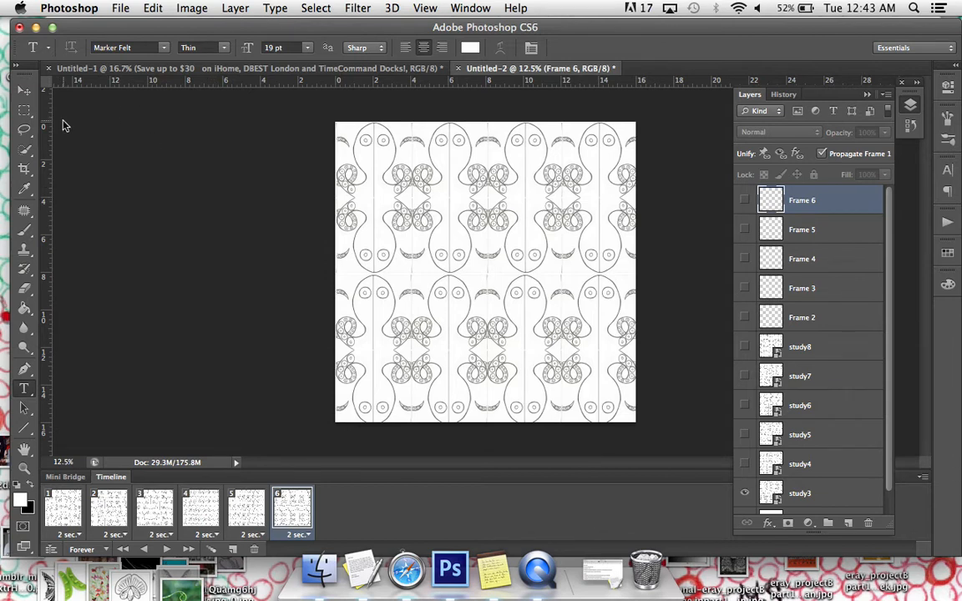
# - Start a new 8 x 16 inch white document from File > New
pyautogui.click(120, 8)
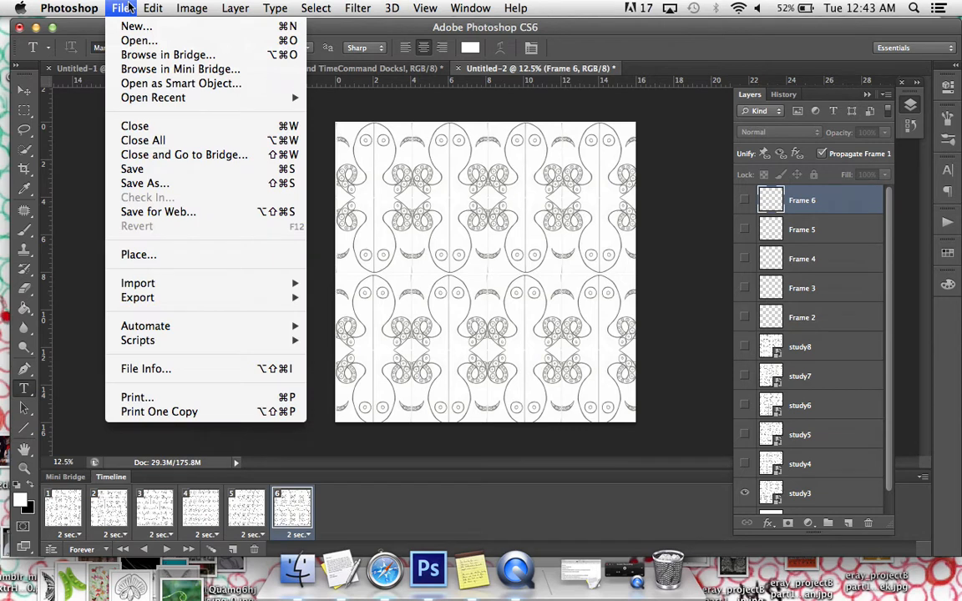
pyautogui.click(136, 26)
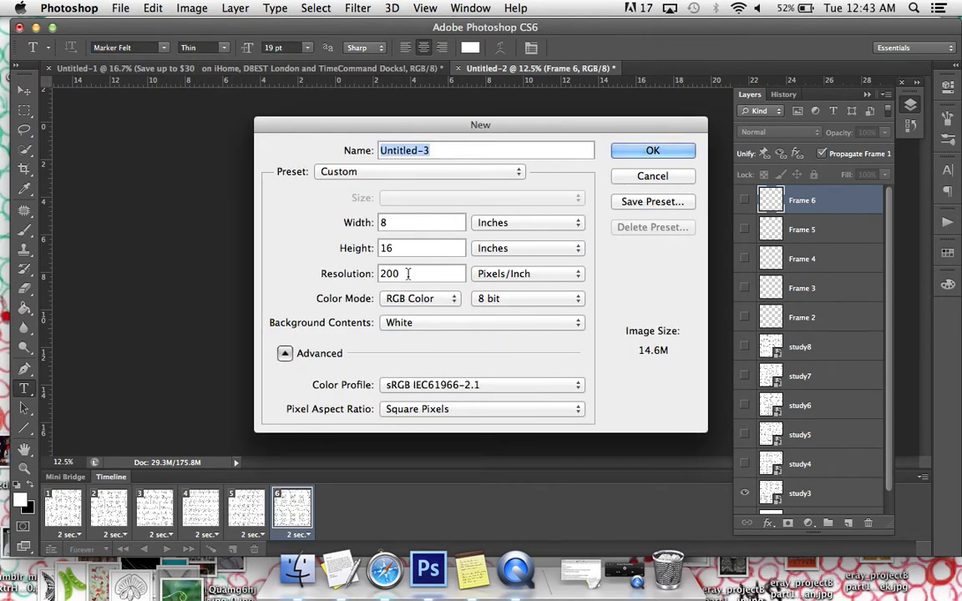
pyautogui.moveTo(408, 273)
pyautogui.write('72')
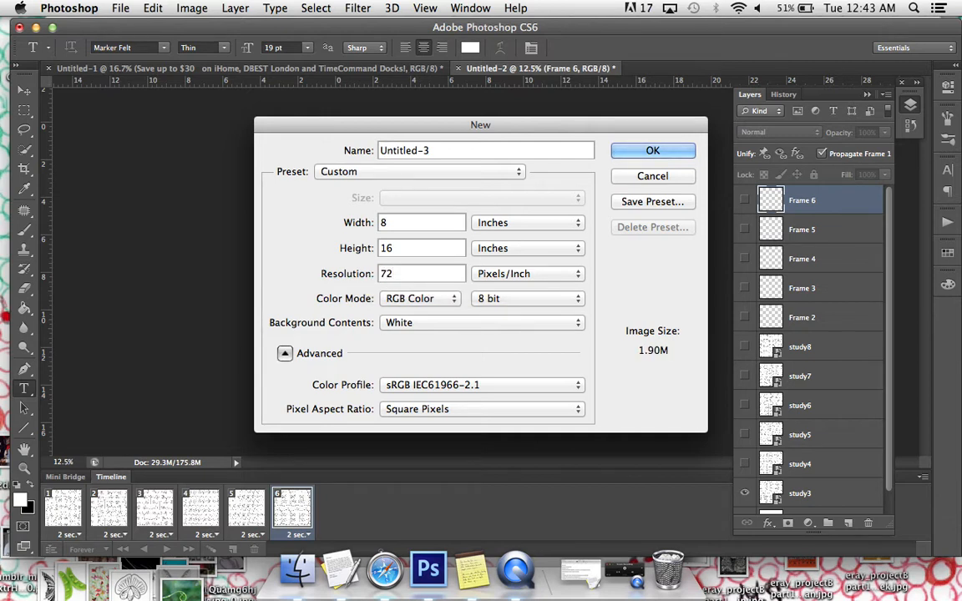
pyautogui.moveTo(281, 202)
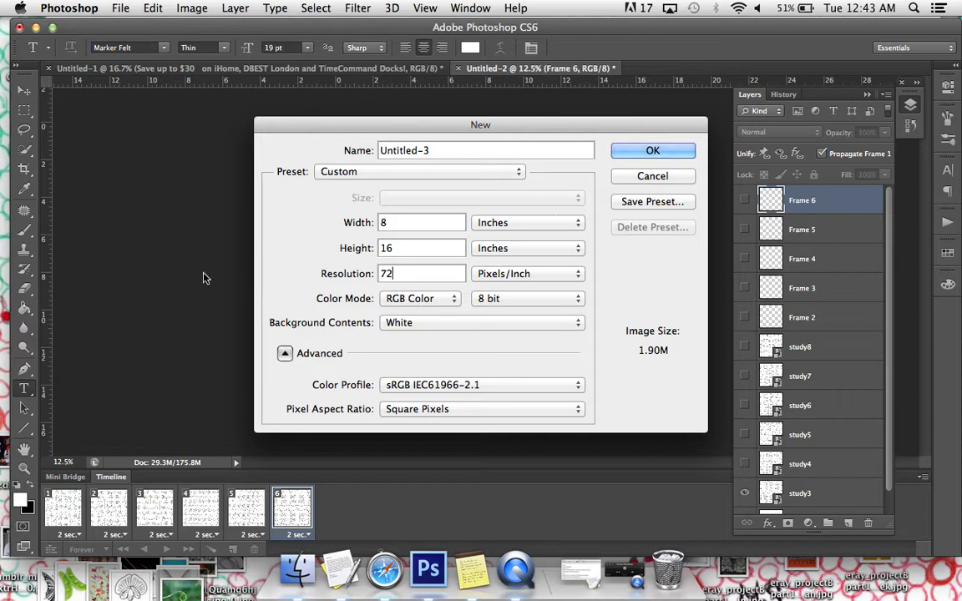
pyautogui.moveTo(424, 236)
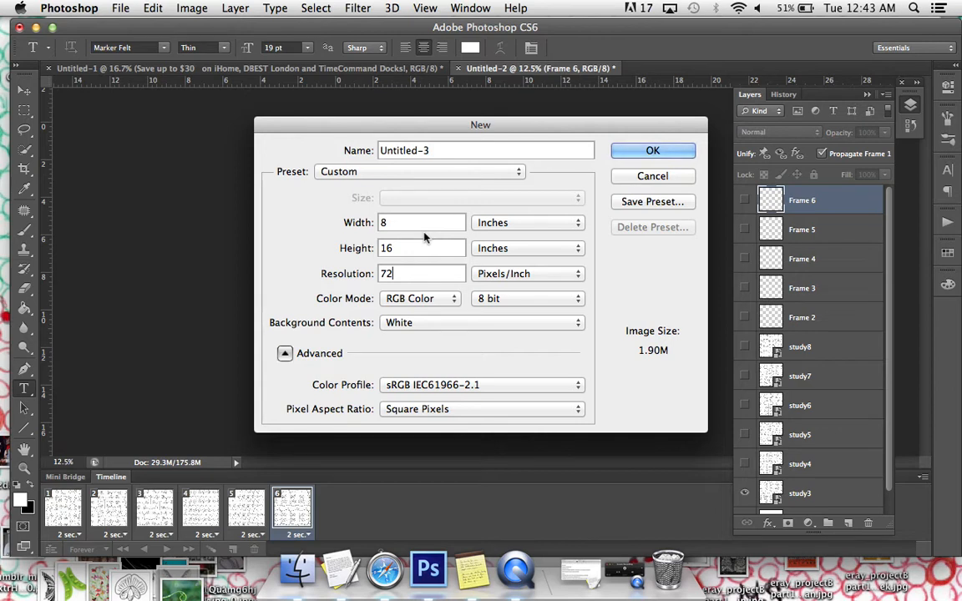
pyautogui.moveTo(386, 213)
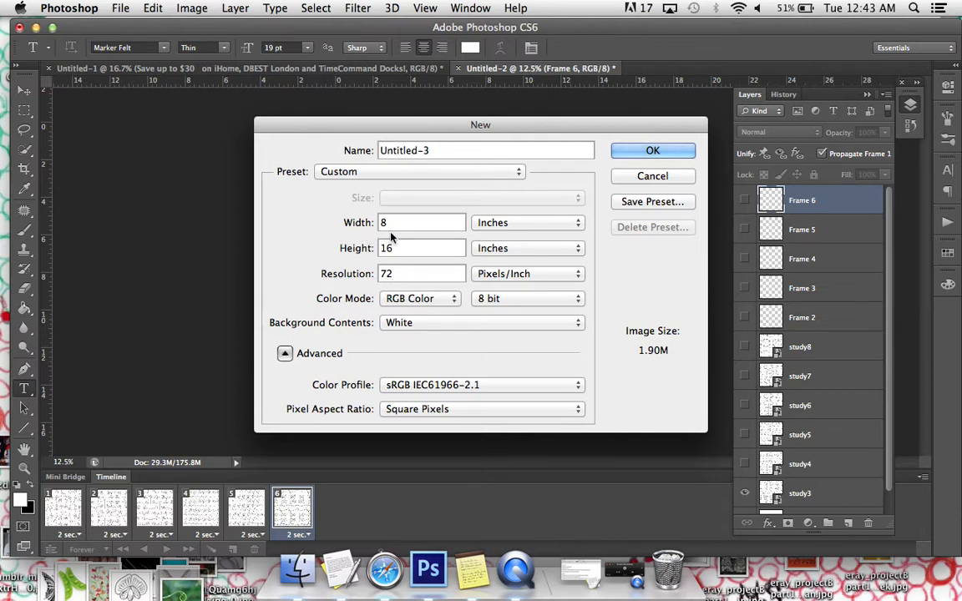
pyautogui.moveTo(424, 288)
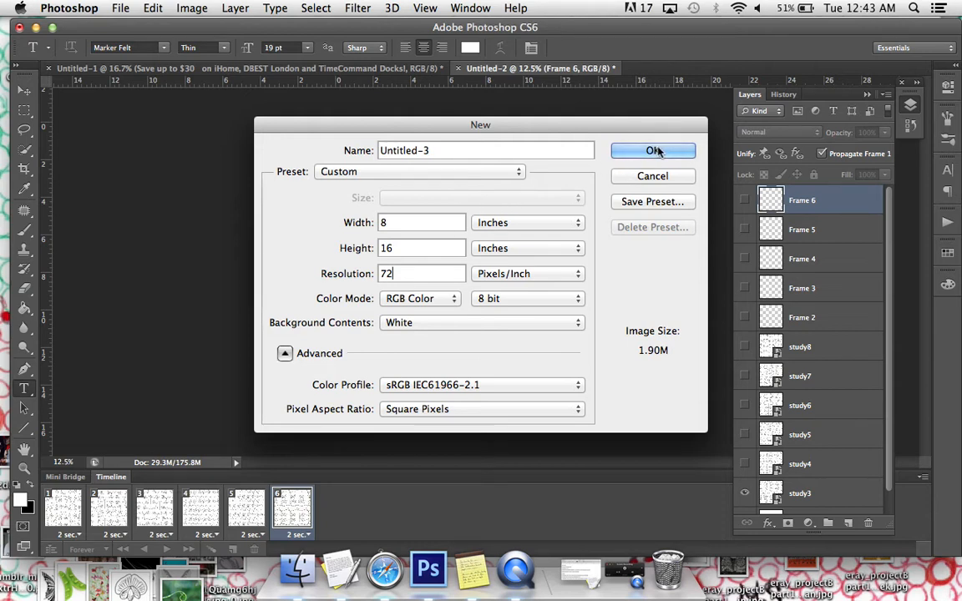
pyautogui.moveTo(653, 150)
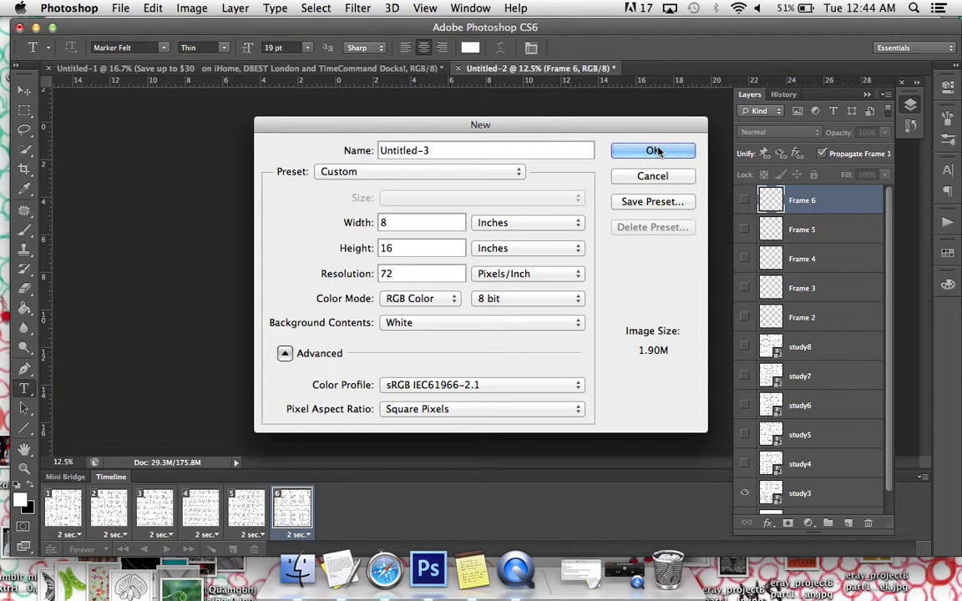
# - Create the new document and rotate the canvas 90° clockwise into landscape
pyautogui.click(652, 150)
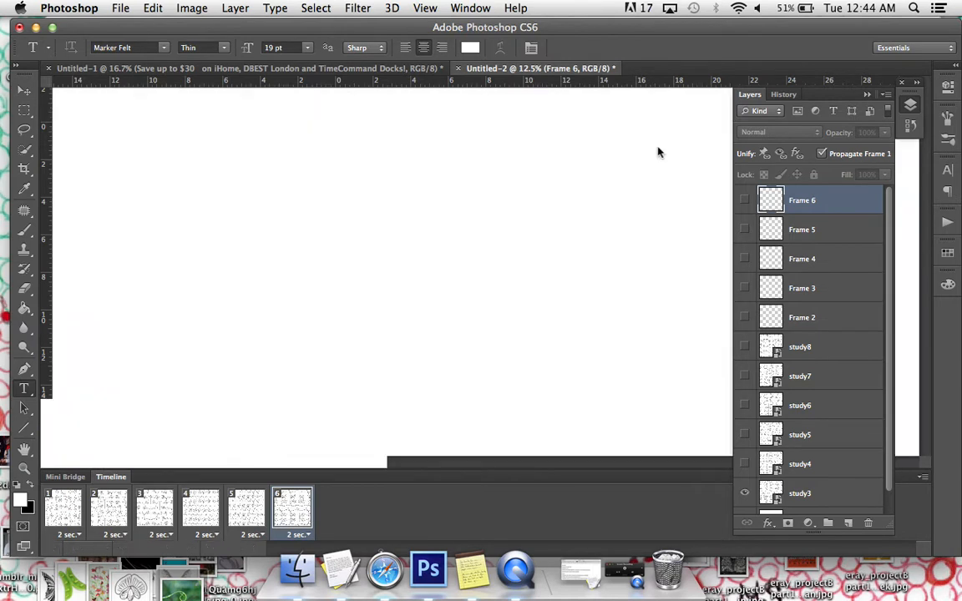
pyautogui.click(192, 7)
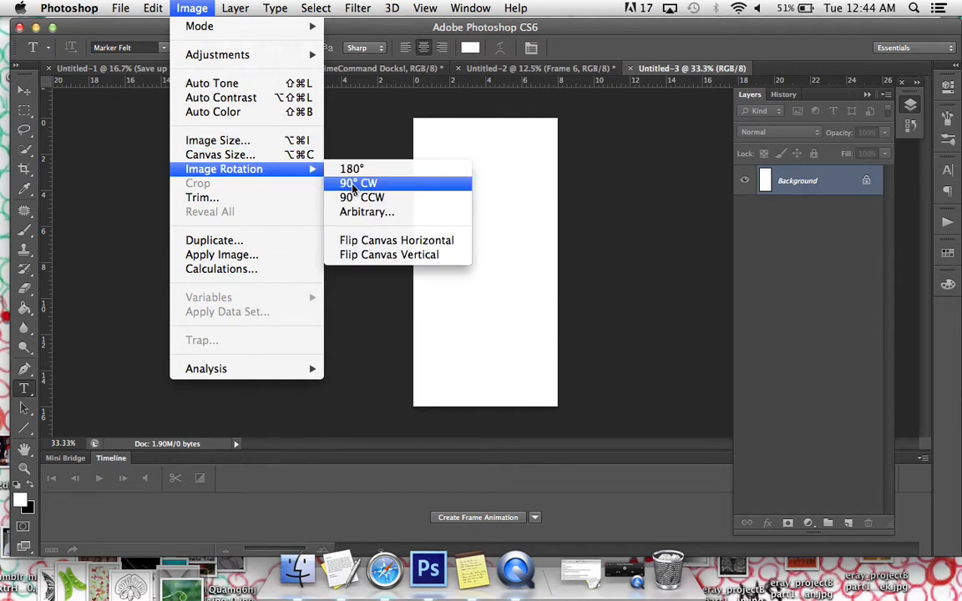
pyautogui.click(357, 183)
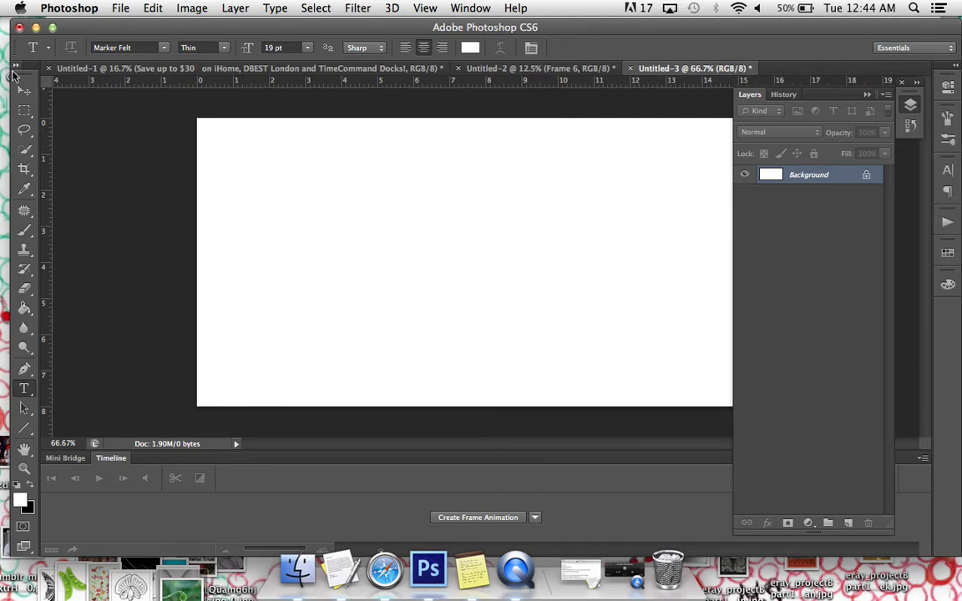
# - Select the Move tool and collapse, then reopen, the Layers panel
pyautogui.click(23, 90)
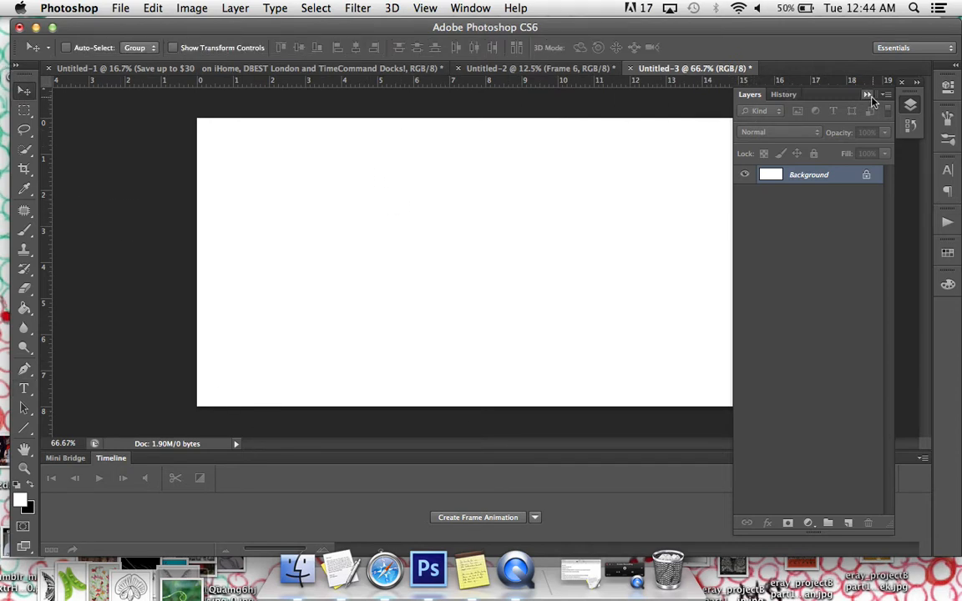
pyautogui.click(867, 93)
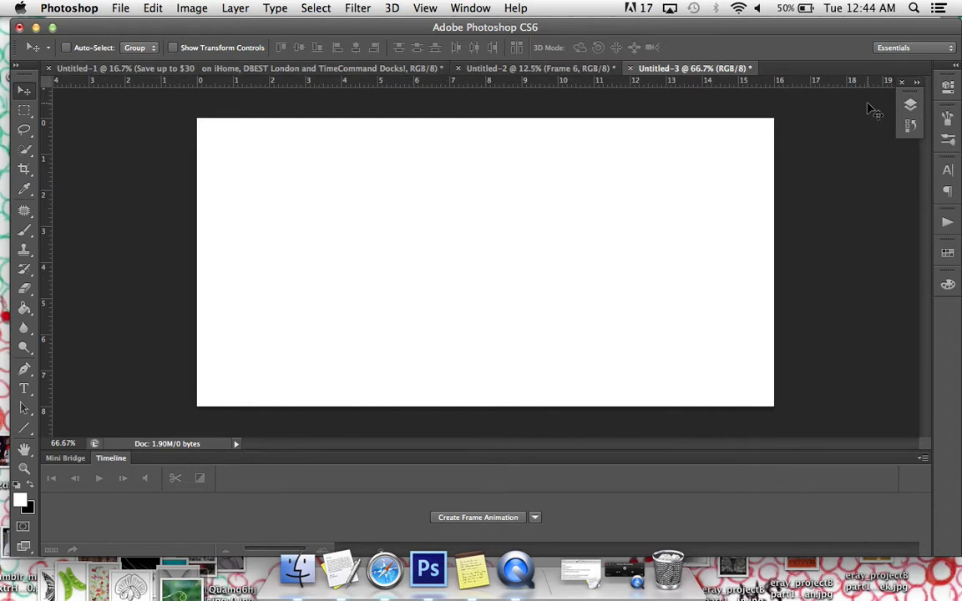
pyautogui.click(910, 105)
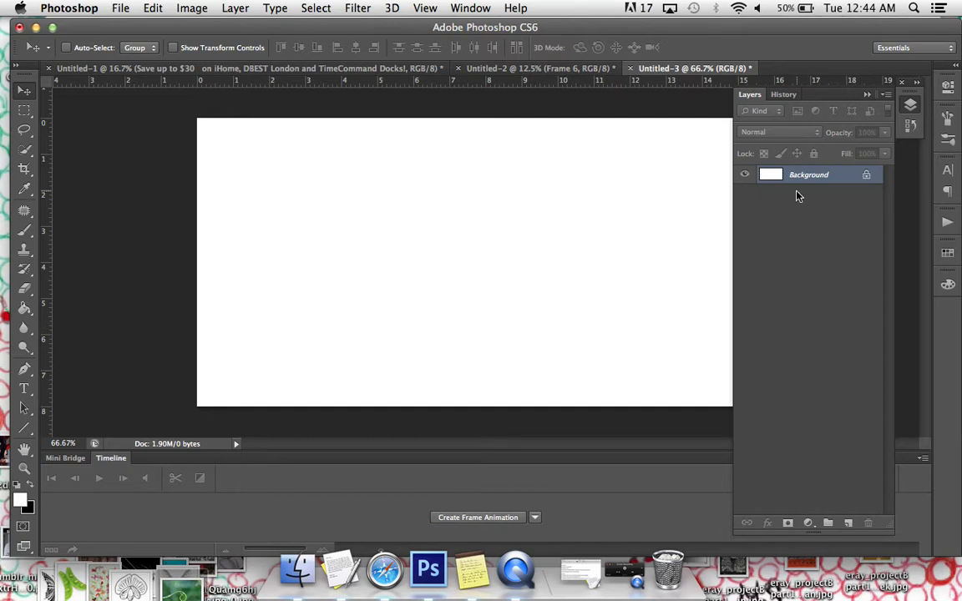
pyautogui.moveTo(709, 323)
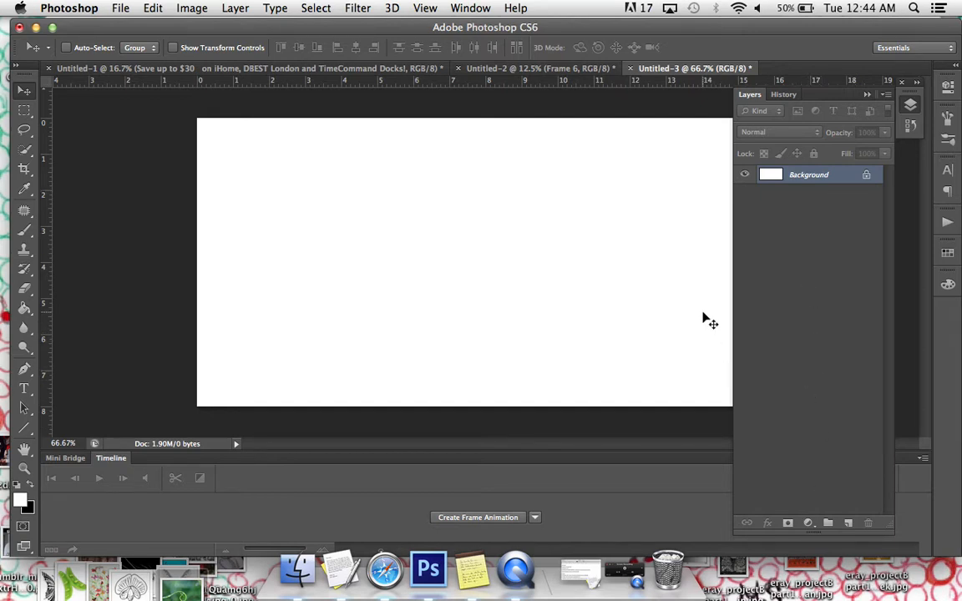
pyautogui.moveTo(711, 322)
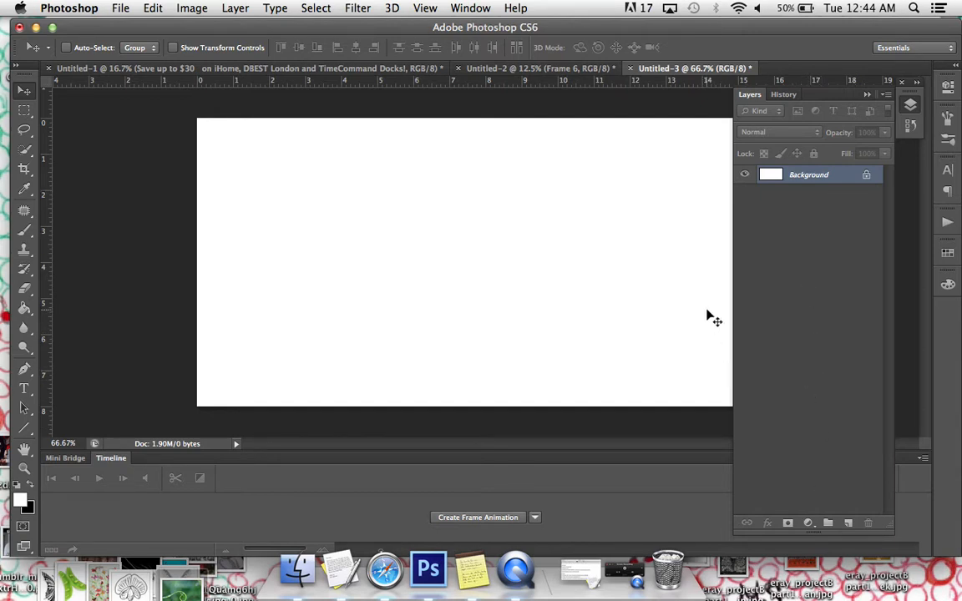
pyautogui.moveTo(280, 394)
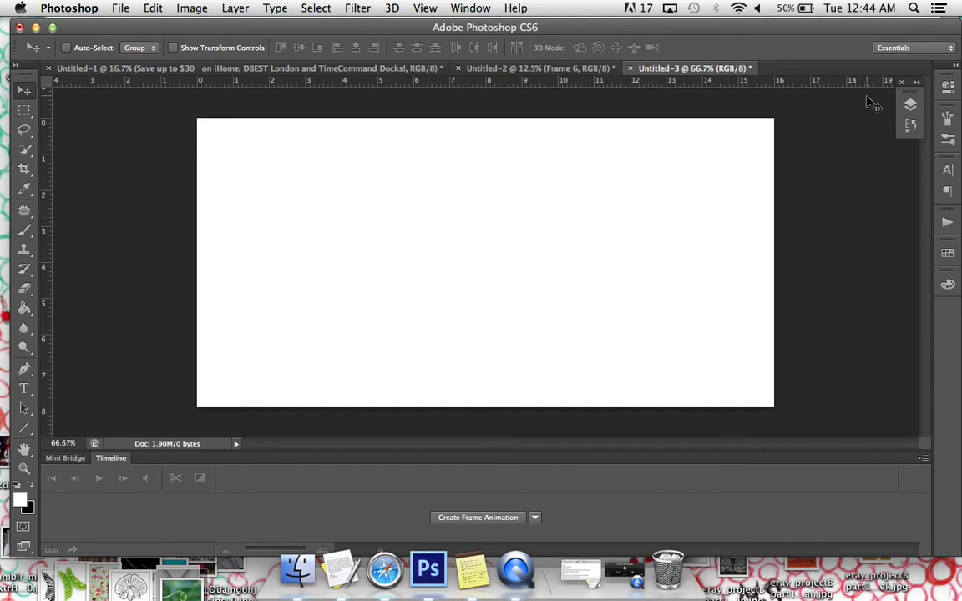
# - Place the rayE_projectBpart1_motif image and drag it into the canvas's top-left corner
pyautogui.click(121, 8)
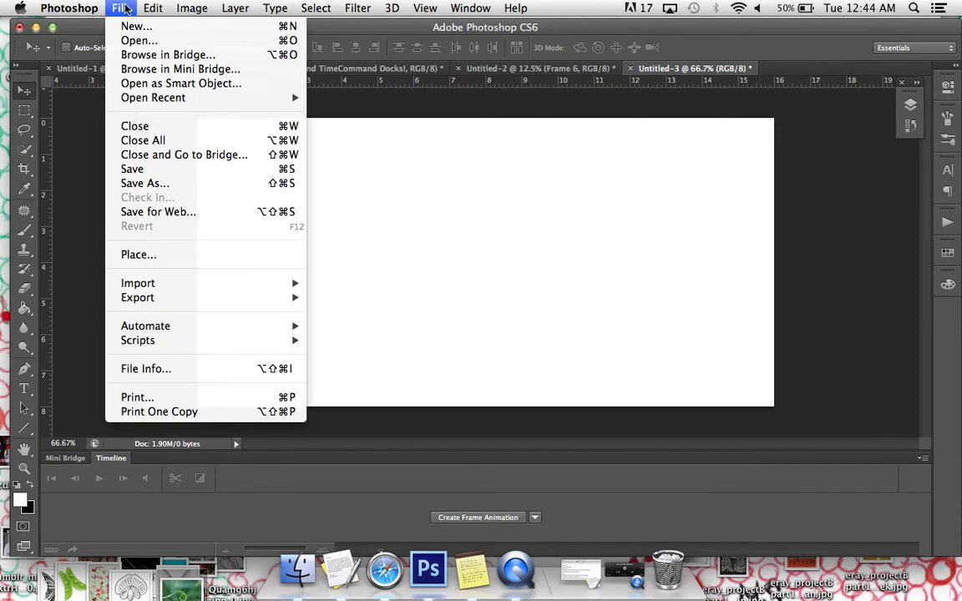
pyautogui.click(139, 254)
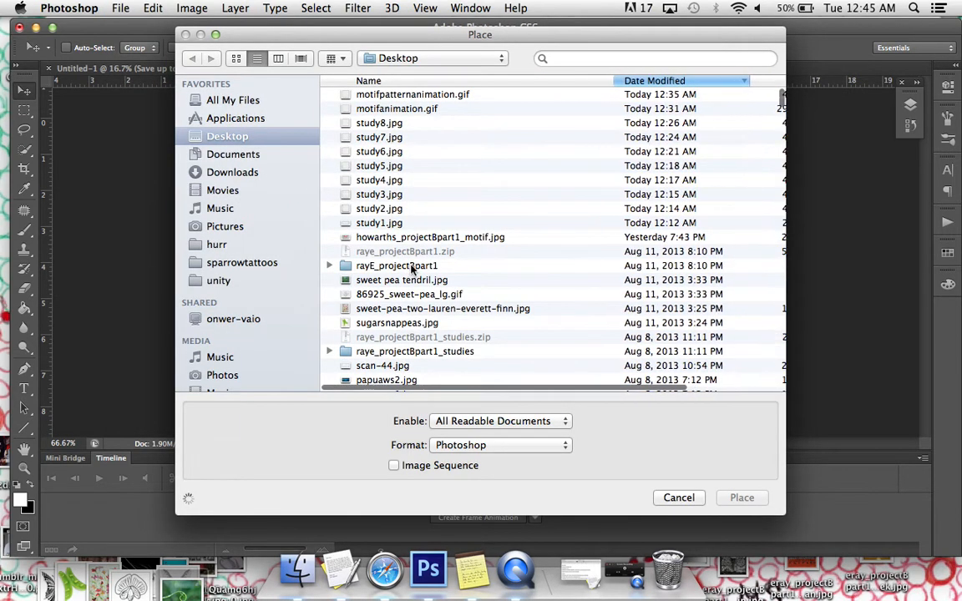
pyautogui.doubleClick(396, 266)
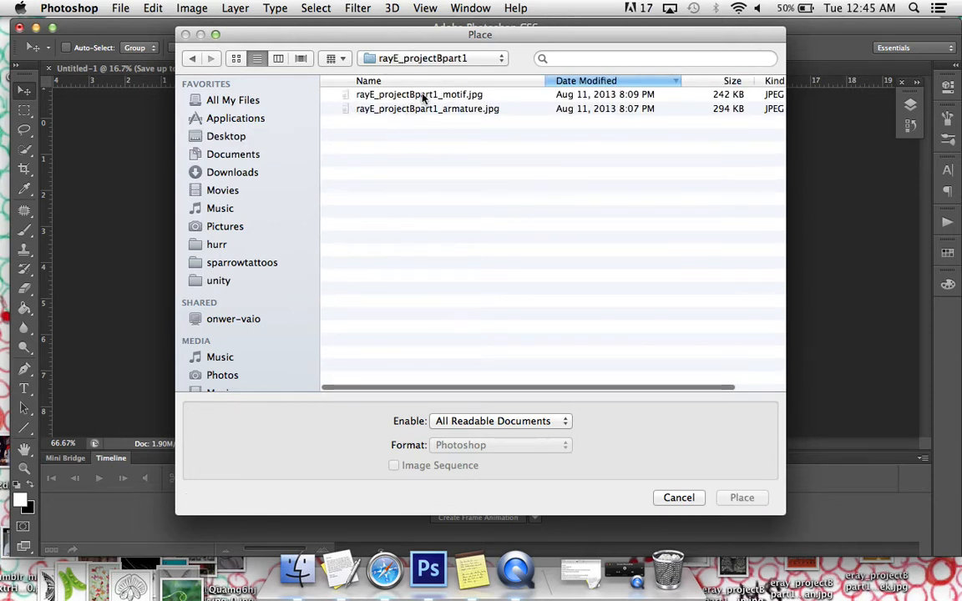
pyautogui.click(741, 497)
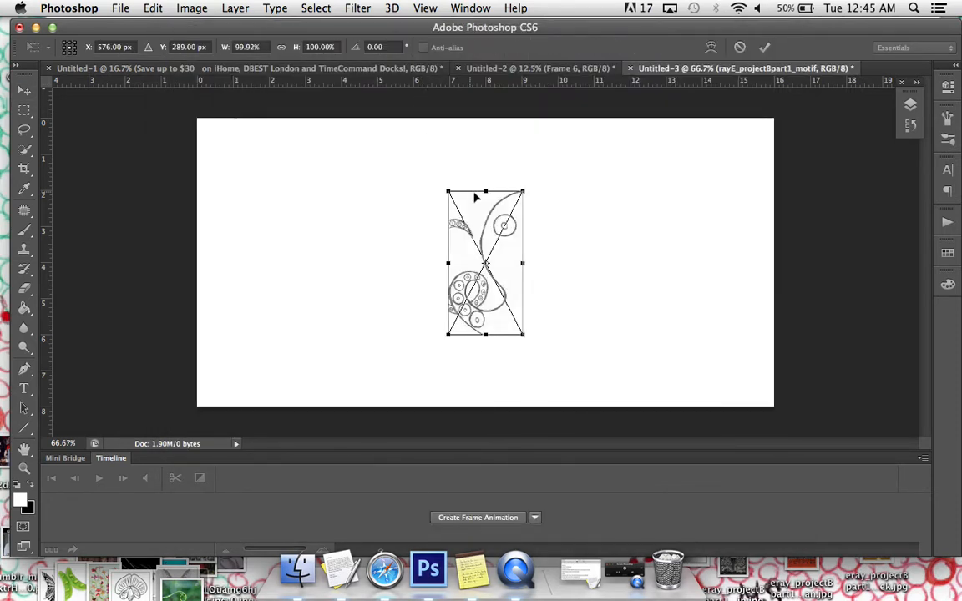
pyautogui.moveTo(485, 263); pyautogui.dragTo(280, 216)
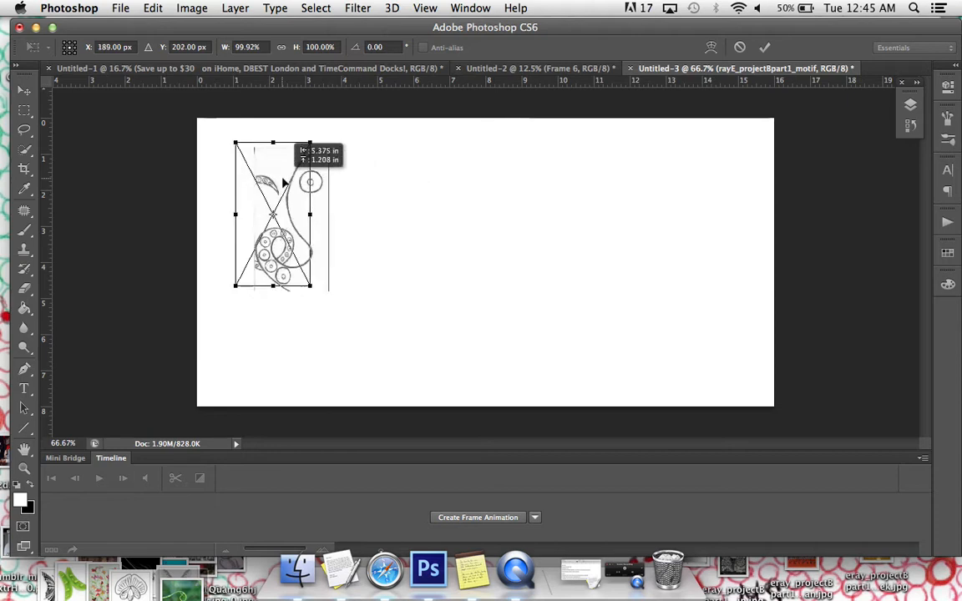
pyautogui.moveTo(276, 217); pyautogui.dragTo(237, 184)
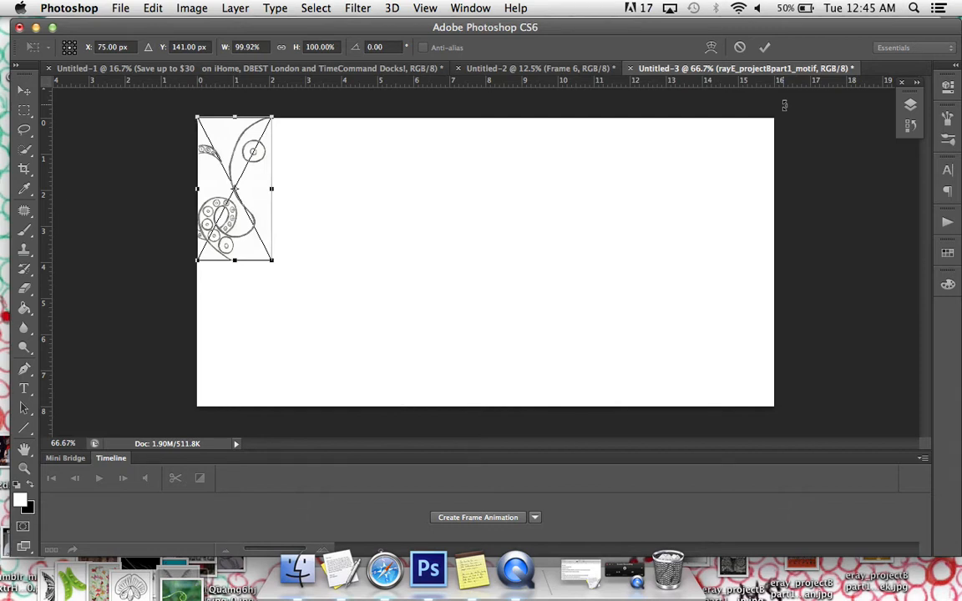
pyautogui.moveTo(238, 217)
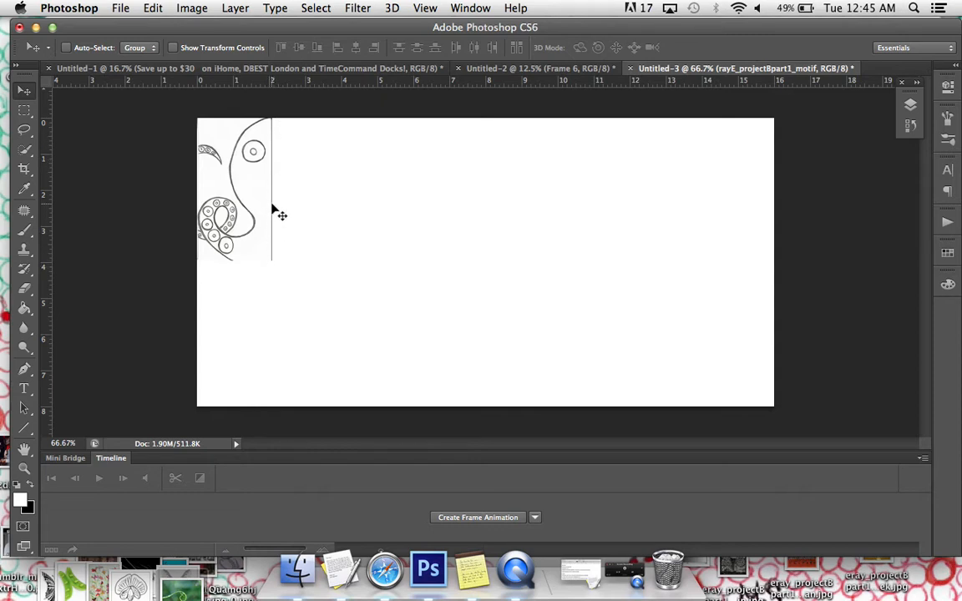
pyautogui.moveTo(281, 270)
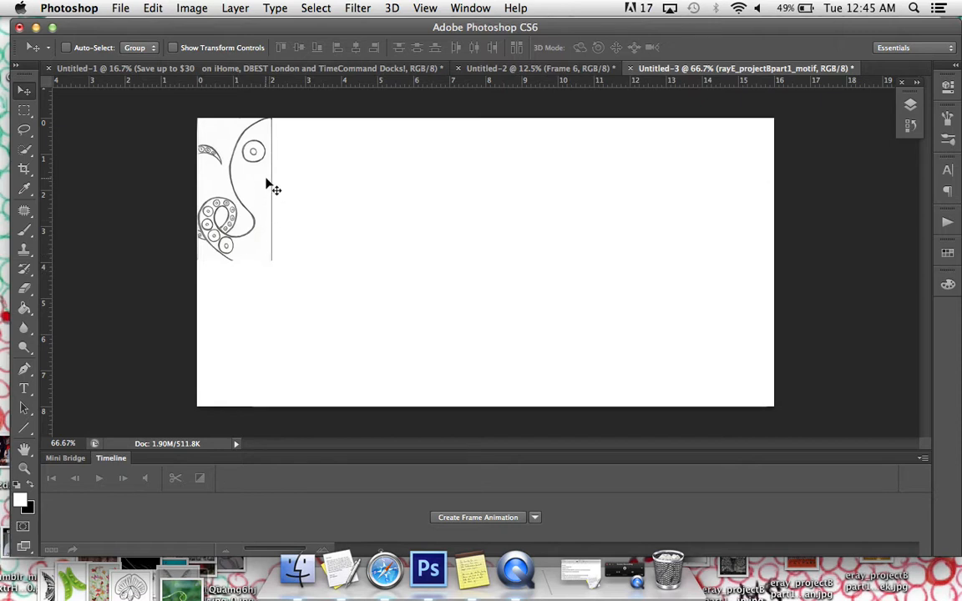
pyautogui.moveTo(284, 138)
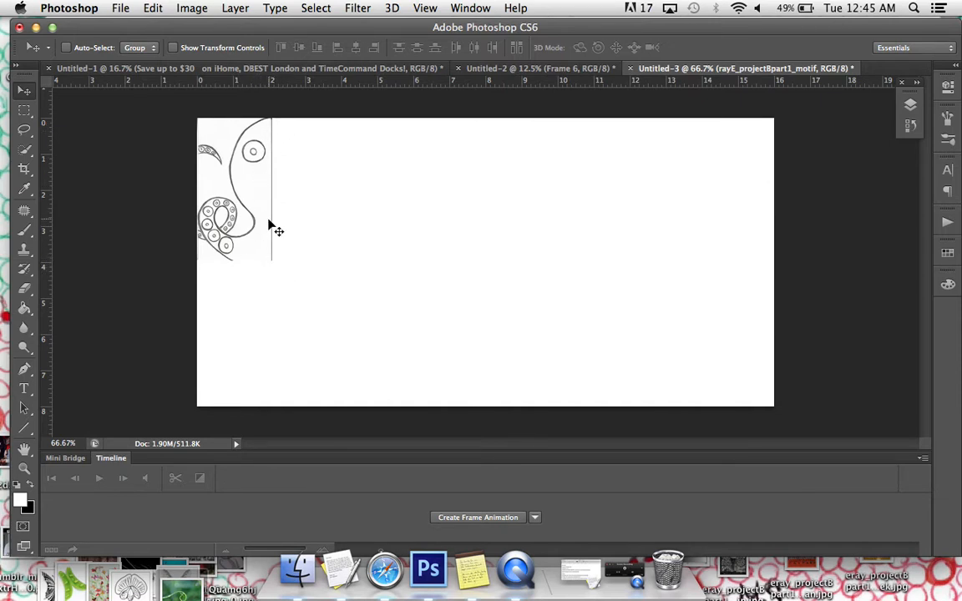
pyautogui.moveTo(213, 215)
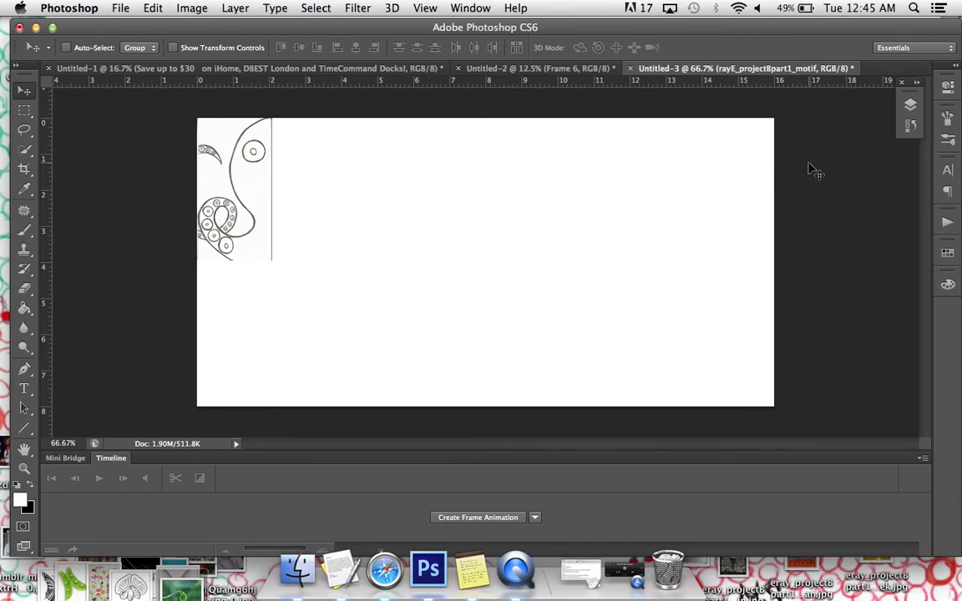
pyautogui.moveTo(889, 138)
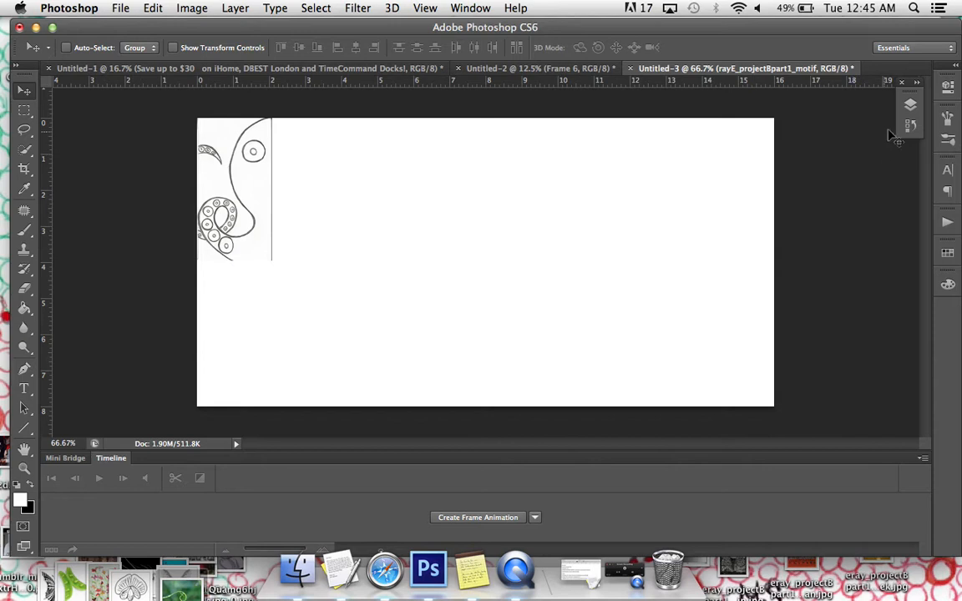
# - Open the Layers panel and toggle the motif layer's visibility off and back on
pyautogui.click(909, 103)
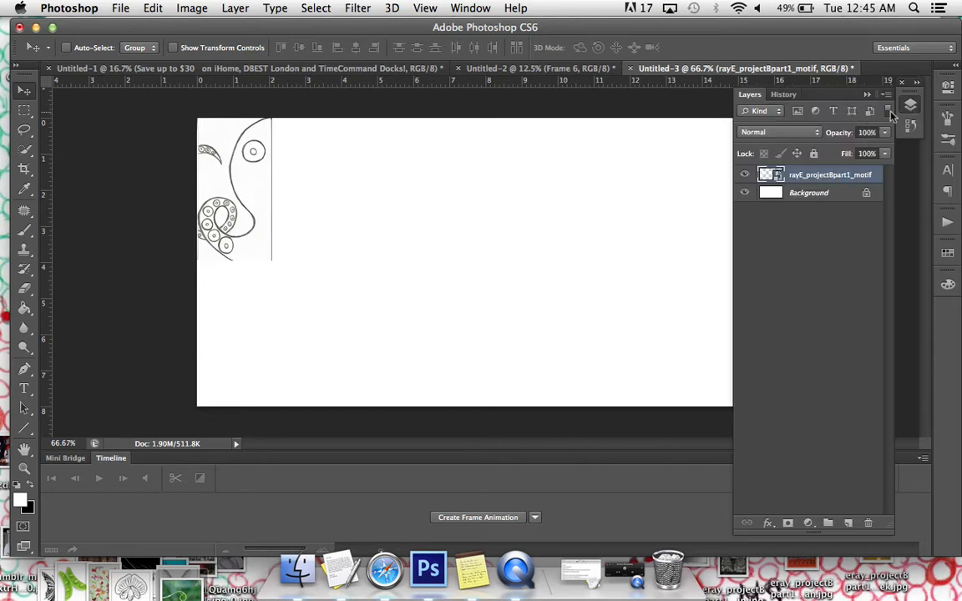
pyautogui.moveTo(726, 307)
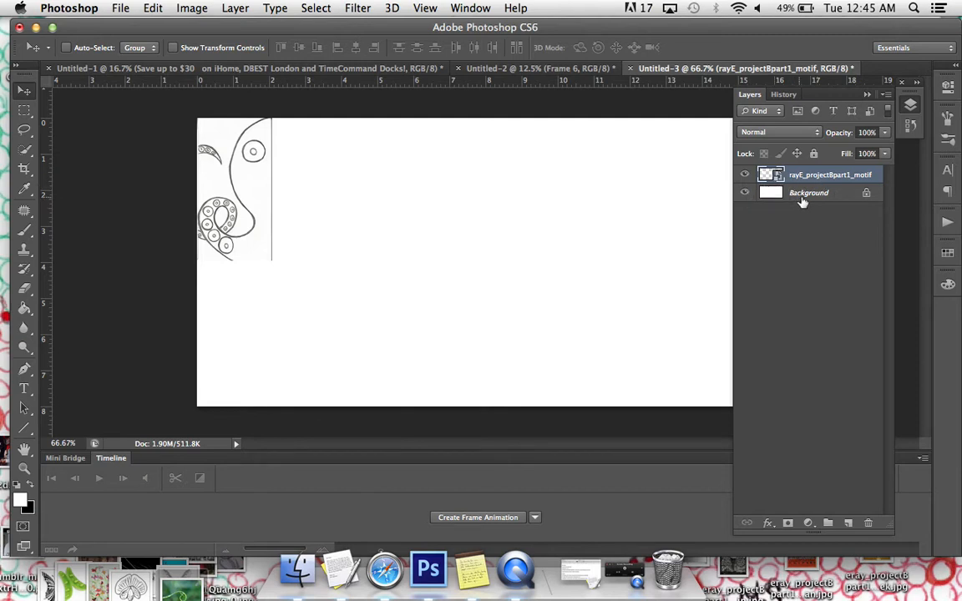
pyautogui.moveTo(871, 203)
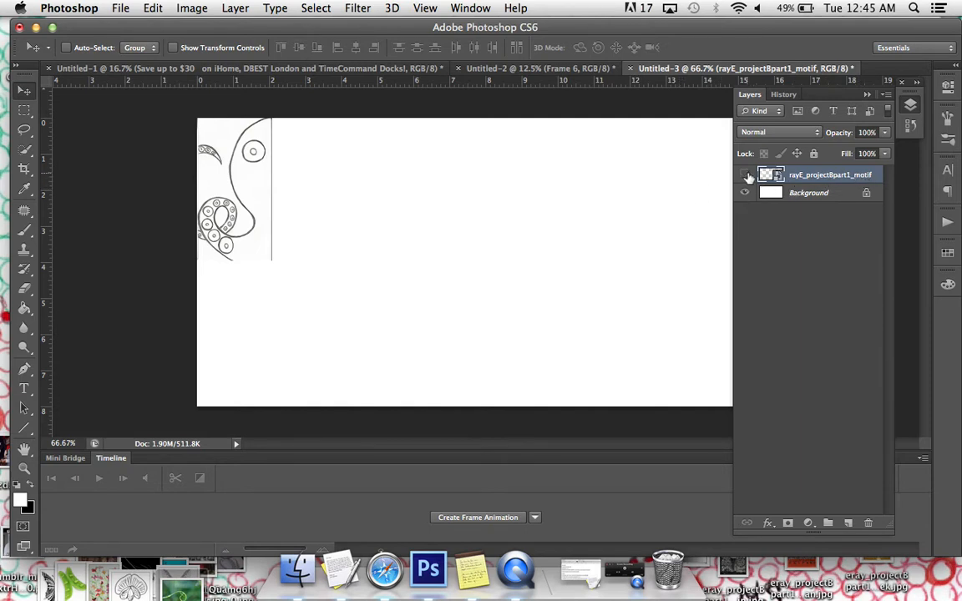
pyautogui.click(744, 175)
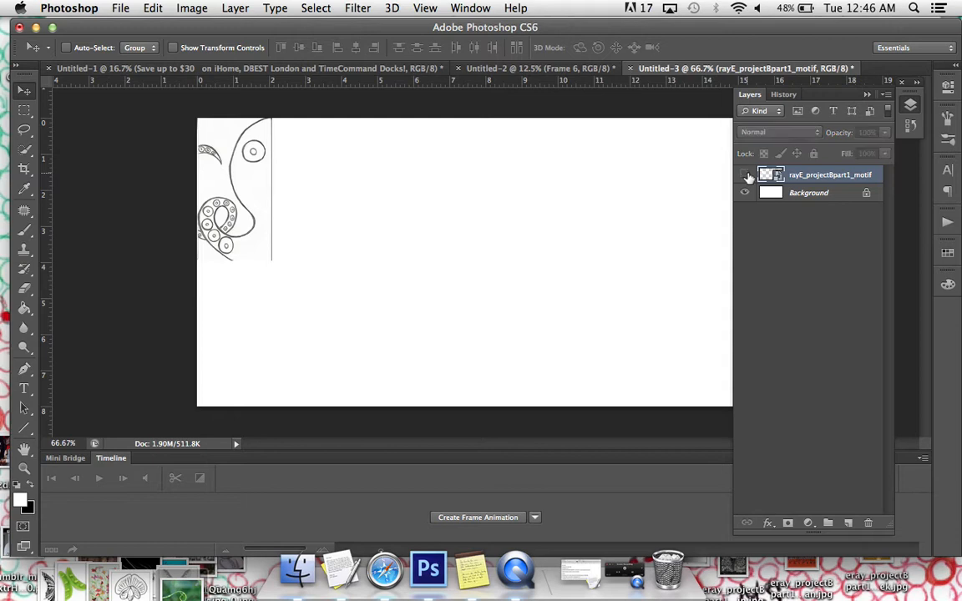
pyautogui.click(744, 175)
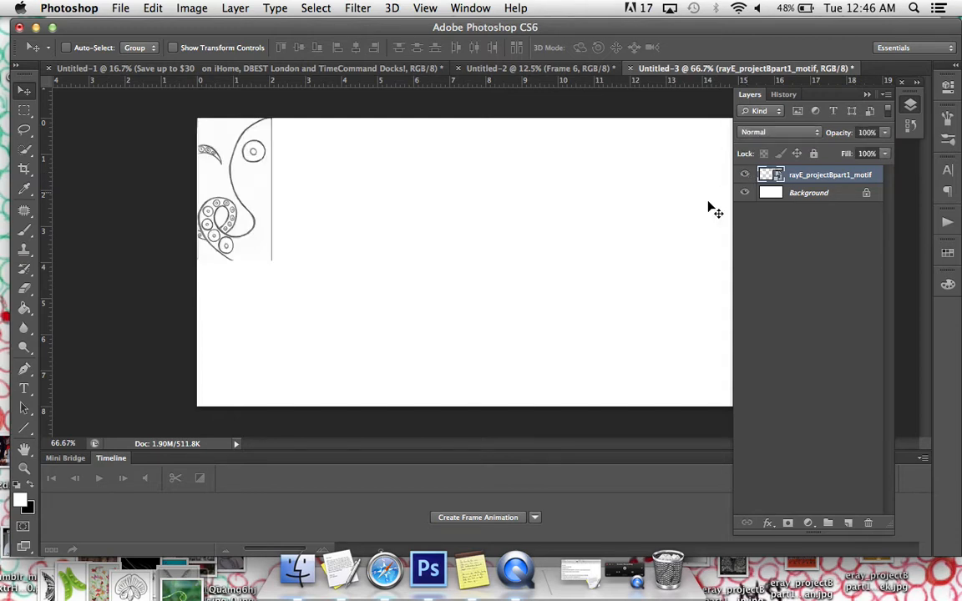
pyautogui.moveTo(210, 401)
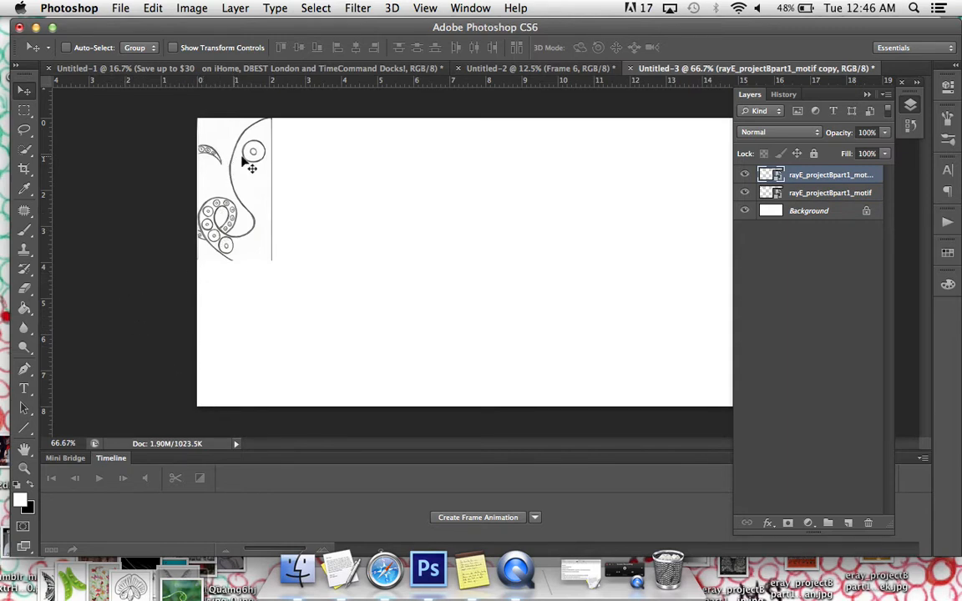
pyautogui.moveTo(231, 177)
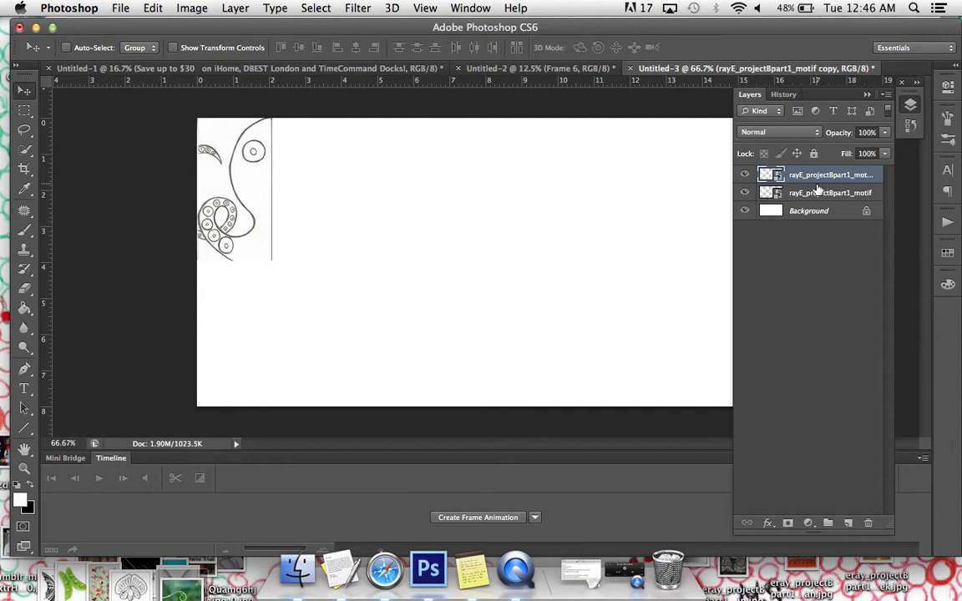
# - Drag the motif copy right until it sits flush against the original tile
pyautogui.moveTo(233, 192); pyautogui.dragTo(300, 192)
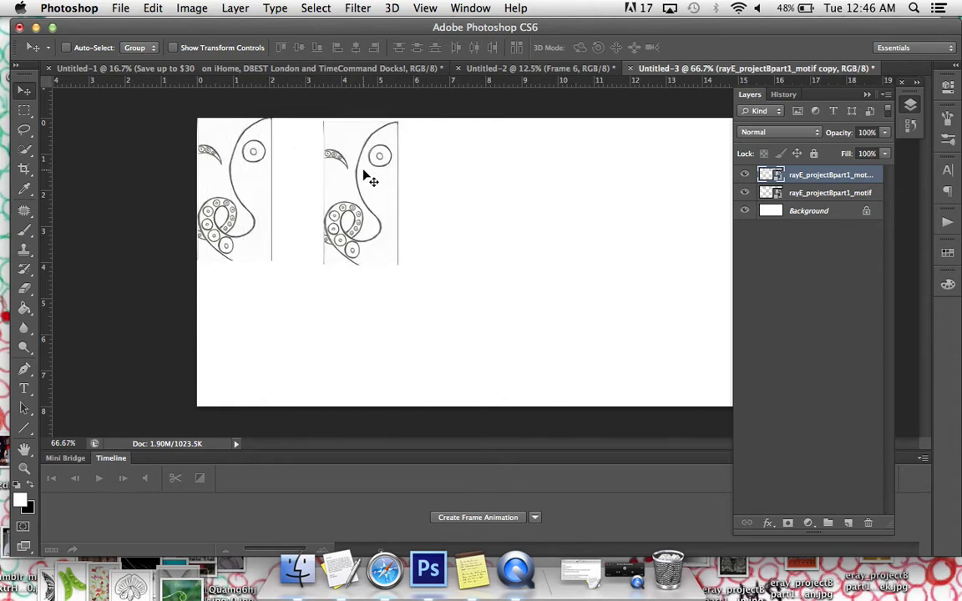
pyautogui.moveTo(367, 179); pyautogui.dragTo(313, 171)
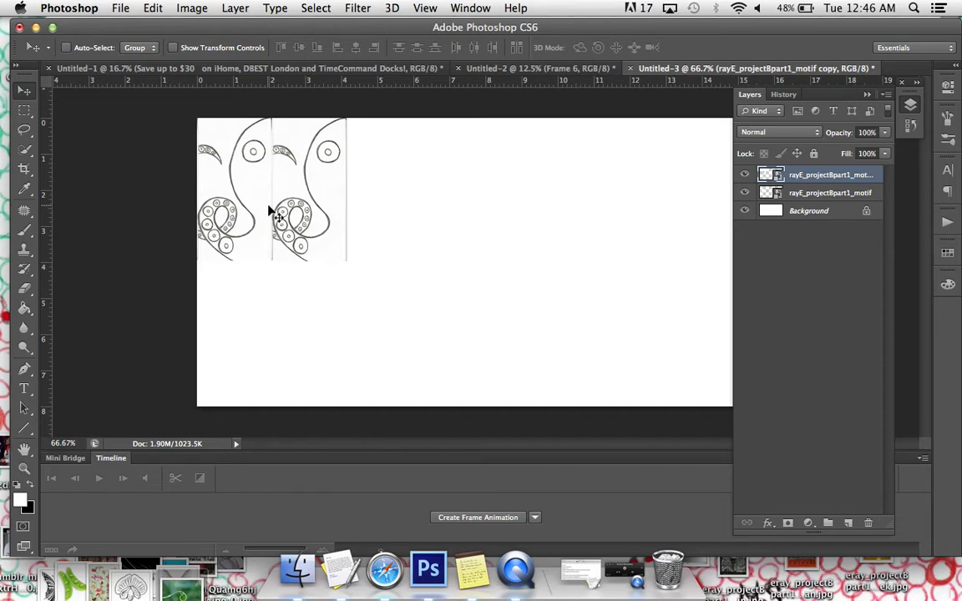
pyautogui.moveTo(388, 223)
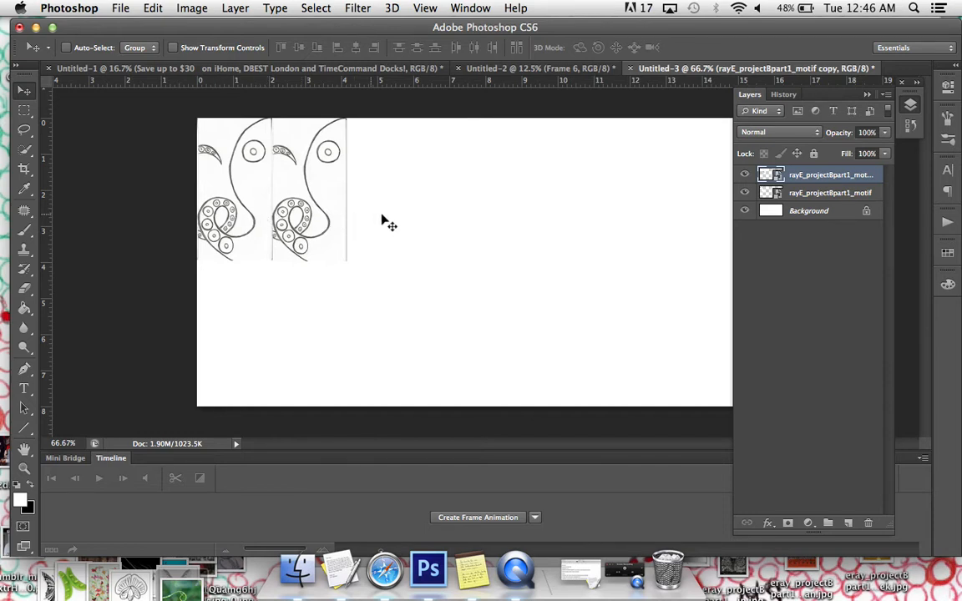
pyautogui.moveTo(108, 293)
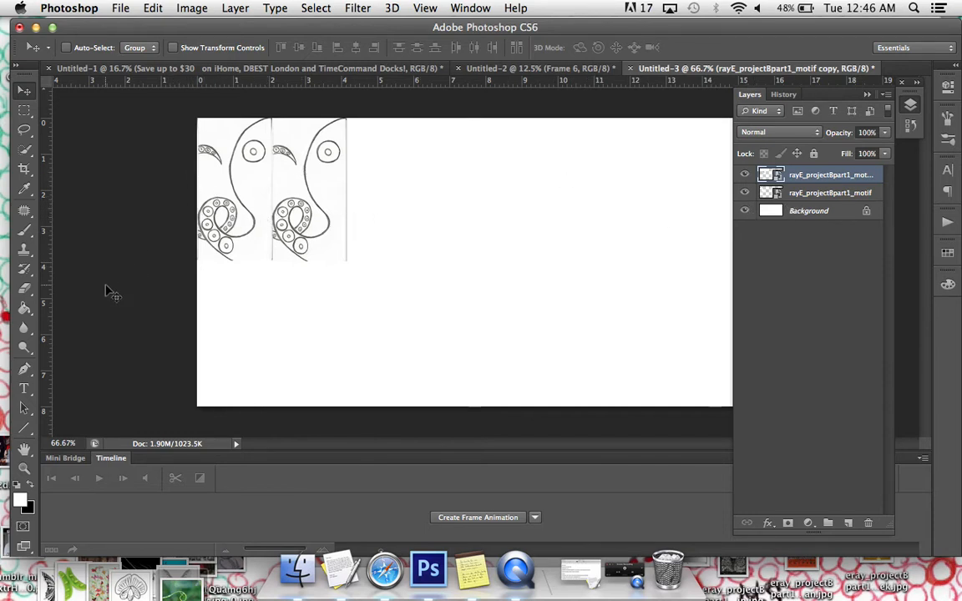
pyautogui.moveTo(324, 242)
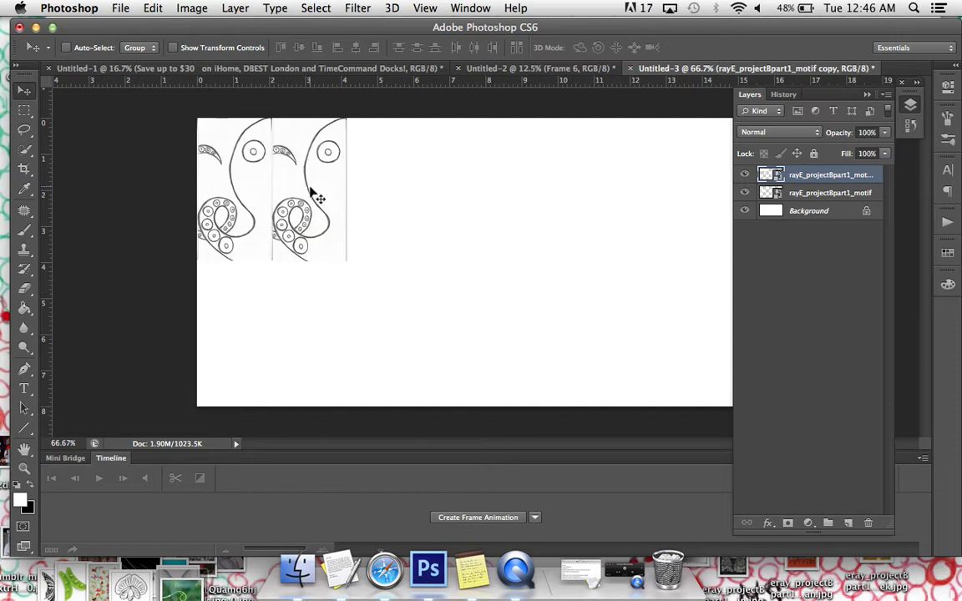
pyautogui.moveTo(334, 213)
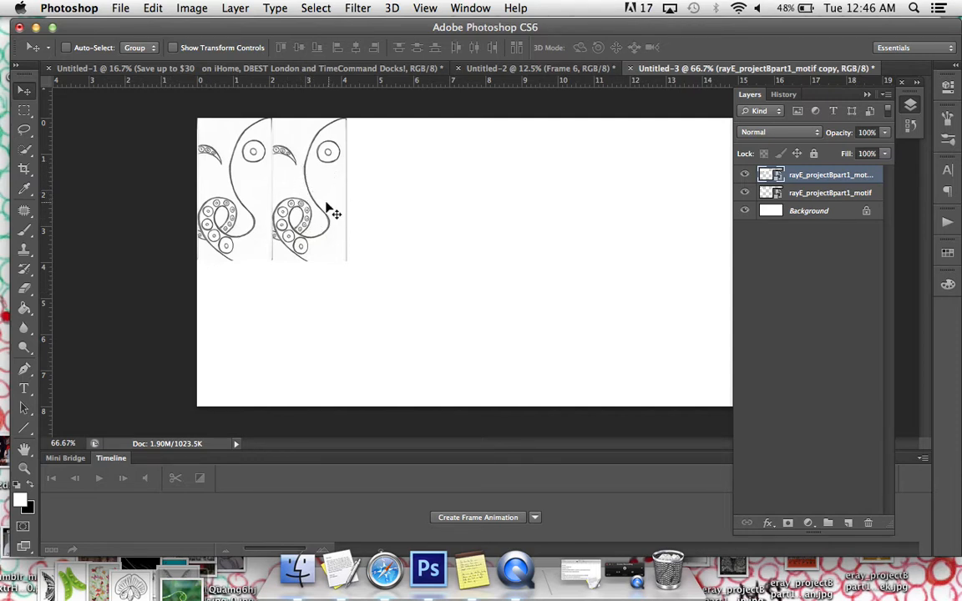
pyautogui.moveTo(320, 183)
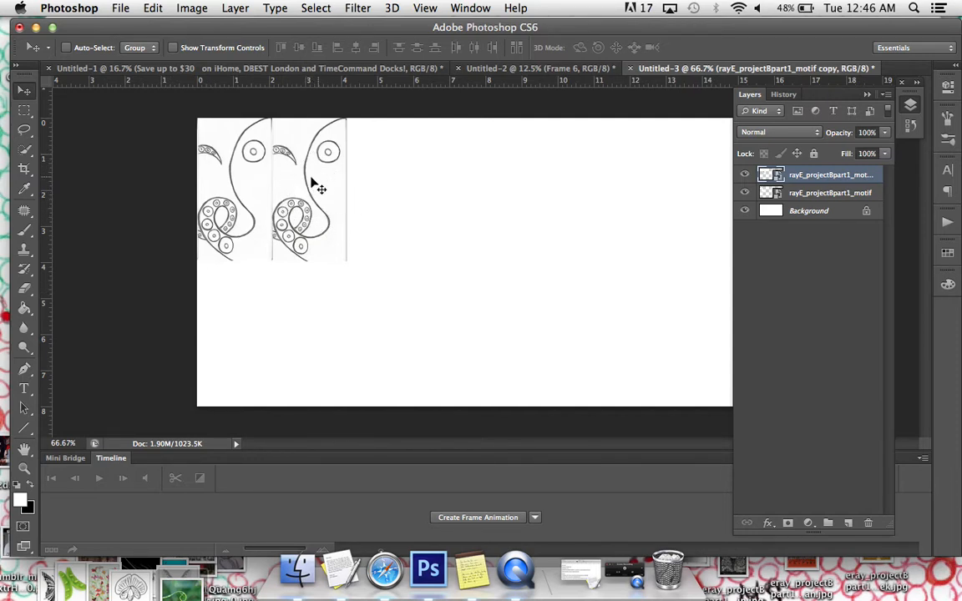
pyautogui.moveTo(320, 152)
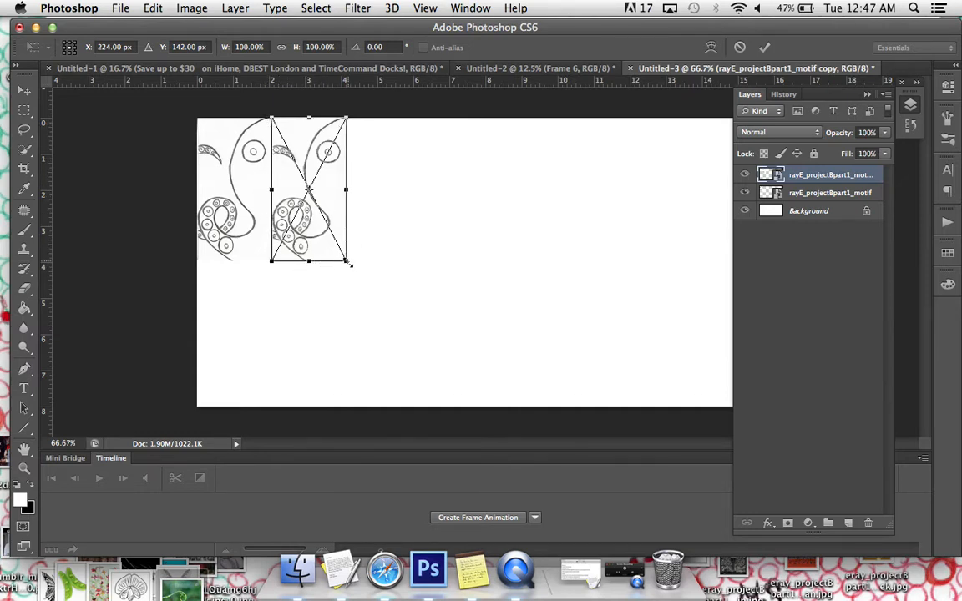
# - Resize the duplicate tile, then enter 100 as its width to restore 100% scale
pyautogui.moveTo(350, 260); pyautogui.dragTo(351, 300)
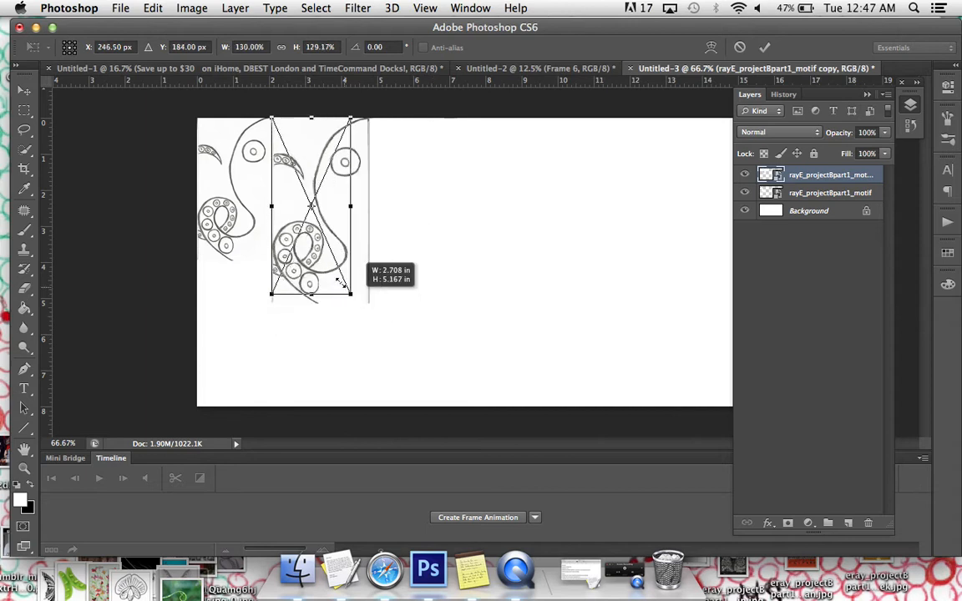
pyautogui.moveTo(350, 297); pyautogui.dragTo(338, 259)
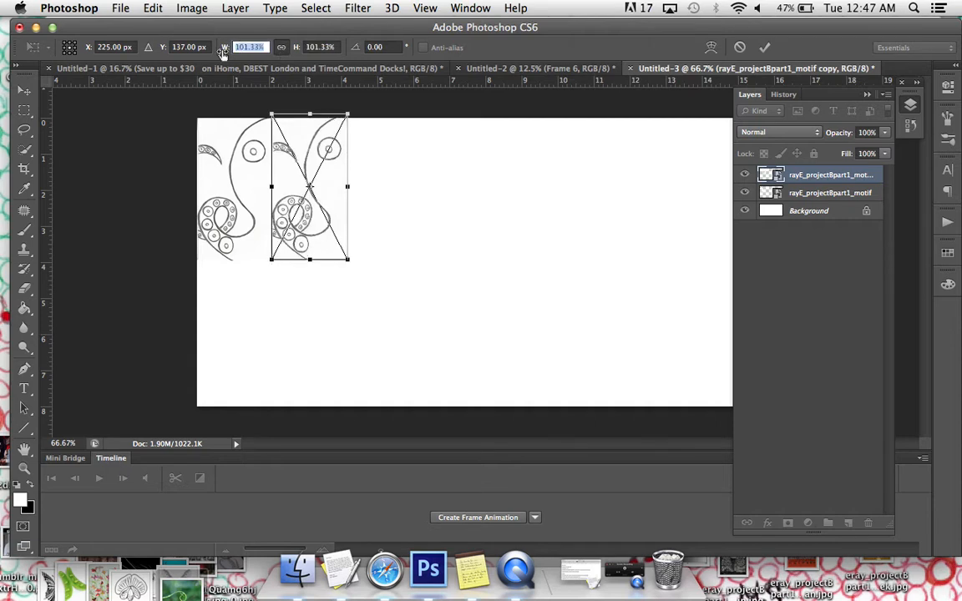
pyautogui.write('100')
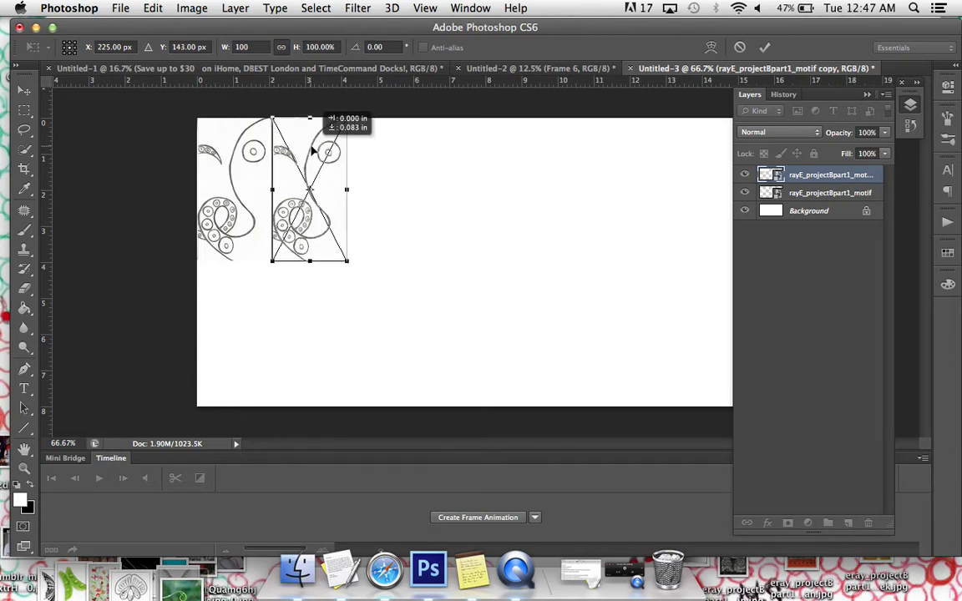
pyautogui.moveTo(328, 202)
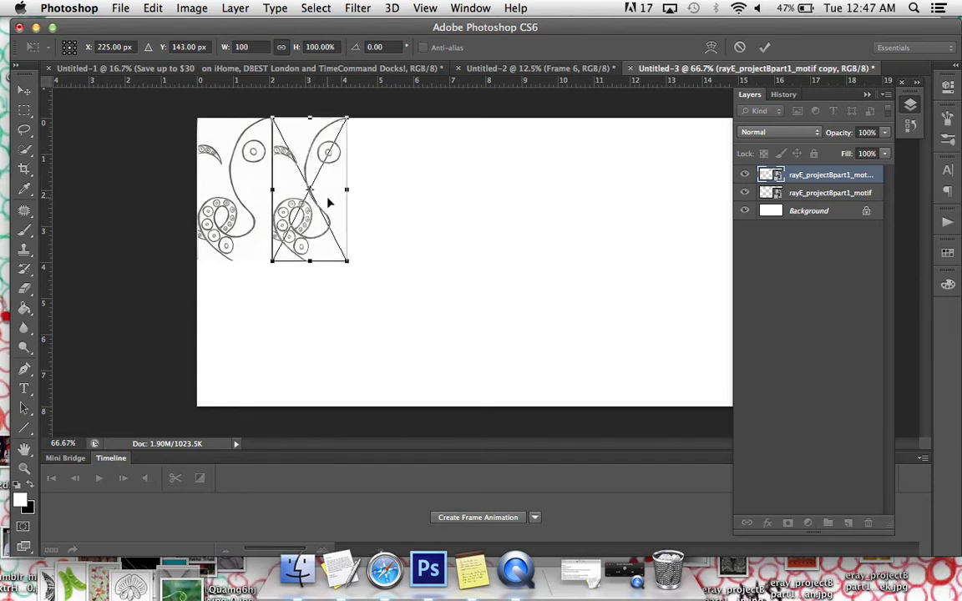
# - Flip the copied tile horizontally from the transform context menu
pyautogui.rightClick(309, 200)
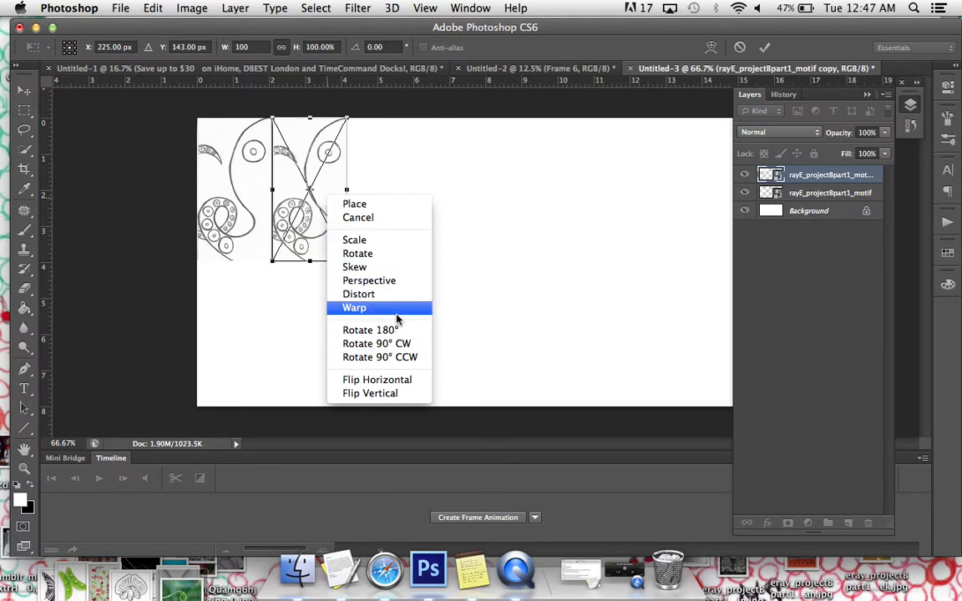
pyautogui.moveTo(376, 343)
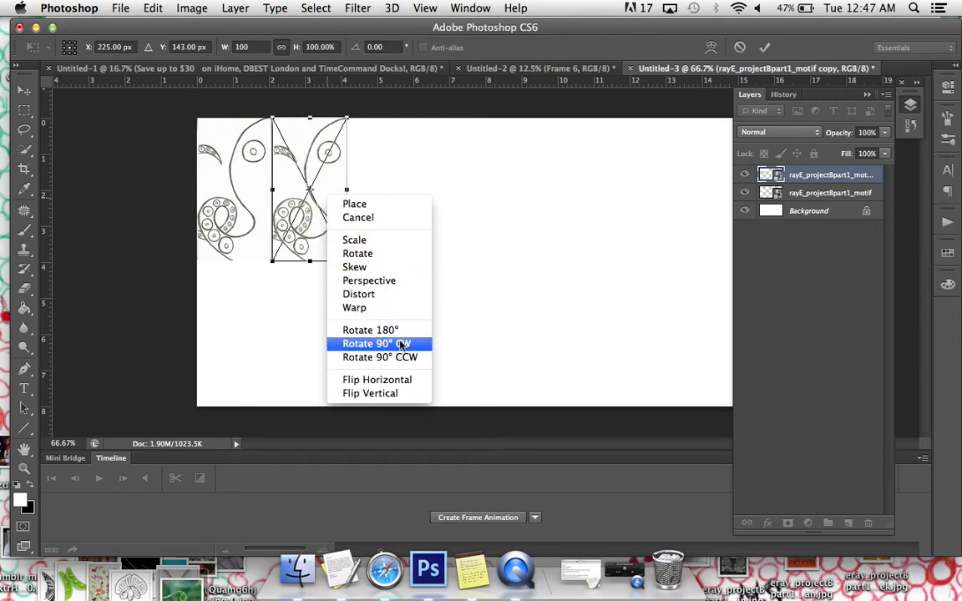
pyautogui.moveTo(377, 380)
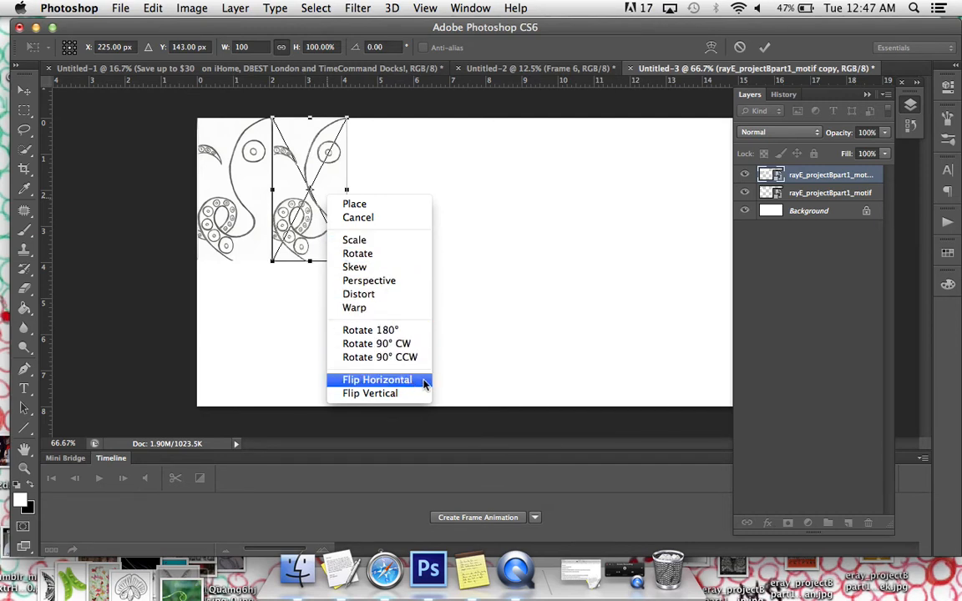
pyautogui.moveTo(413, 385)
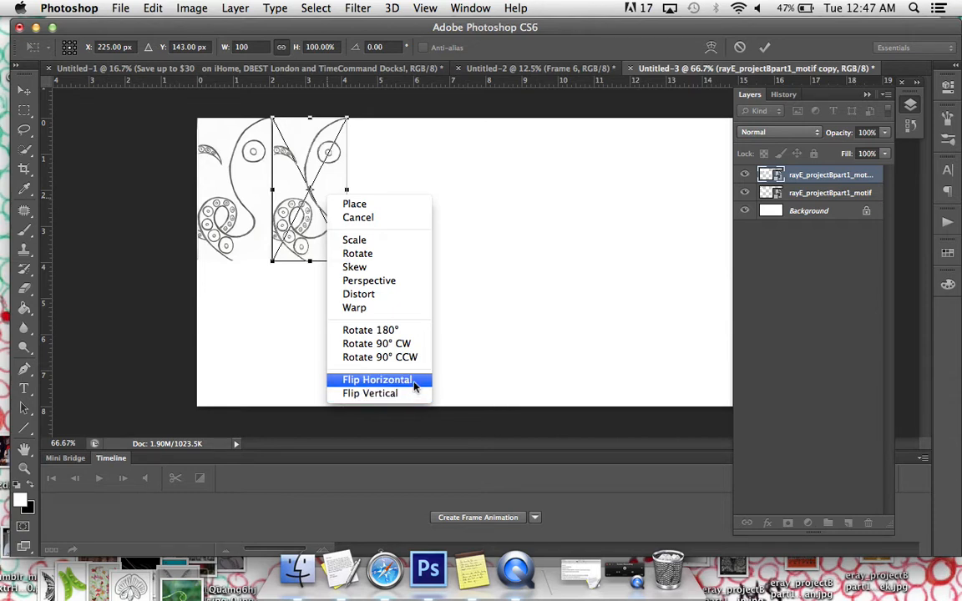
pyautogui.click(377, 379)
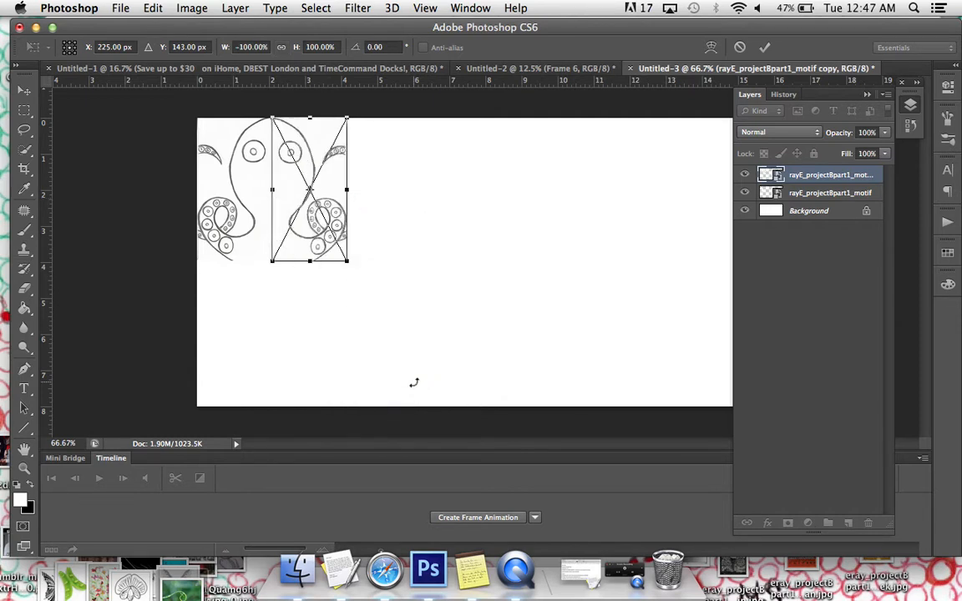
pyautogui.moveTo(378, 188)
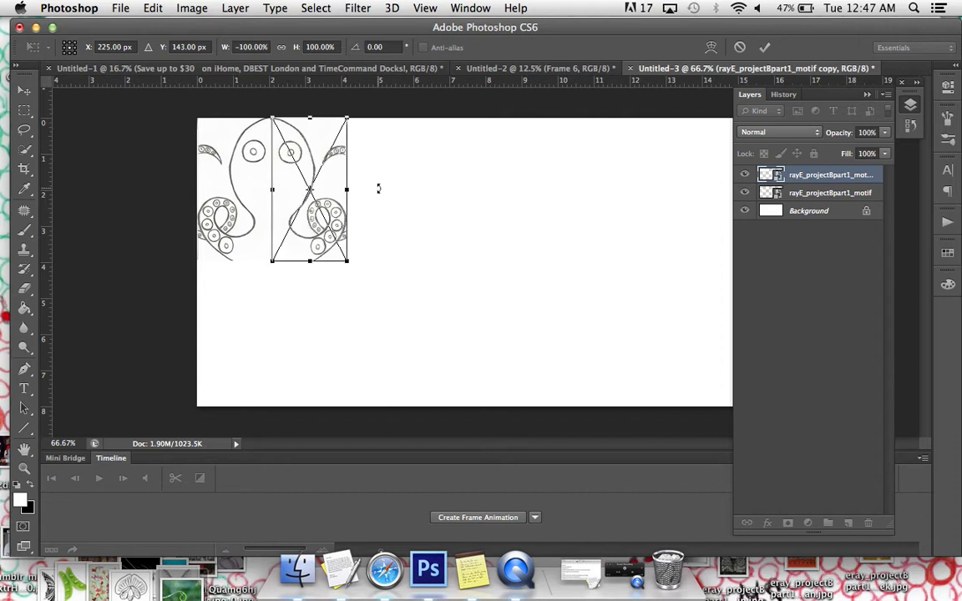
pyautogui.moveTo(278, 216)
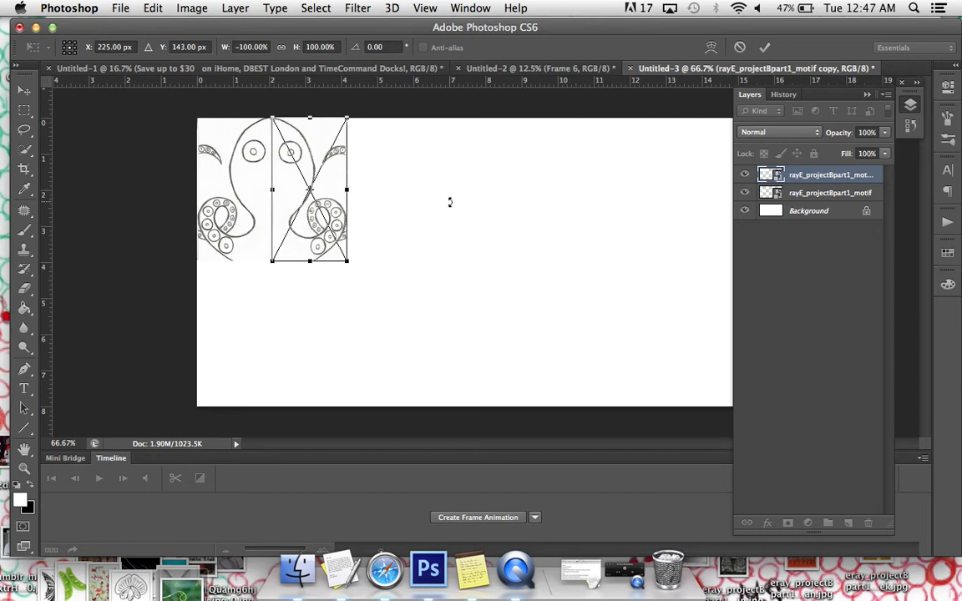
pyautogui.moveTo(474, 187)
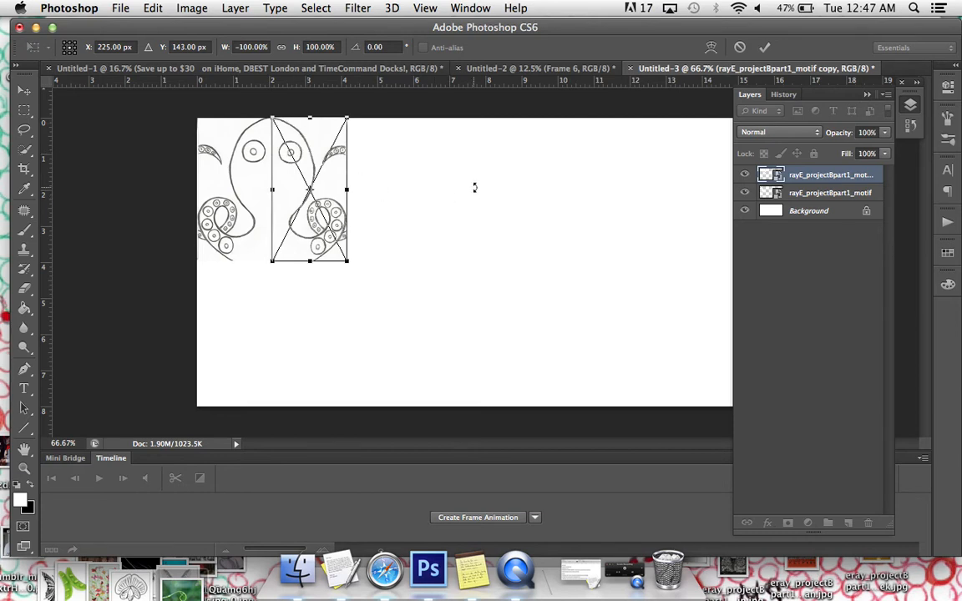
pyautogui.moveTo(618, 146)
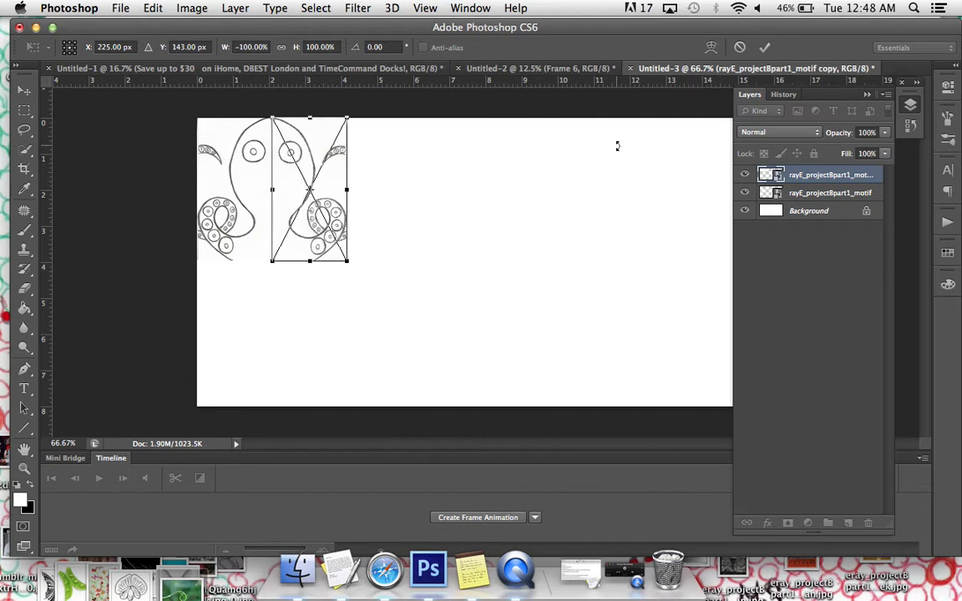
pyautogui.moveTo(302, 76)
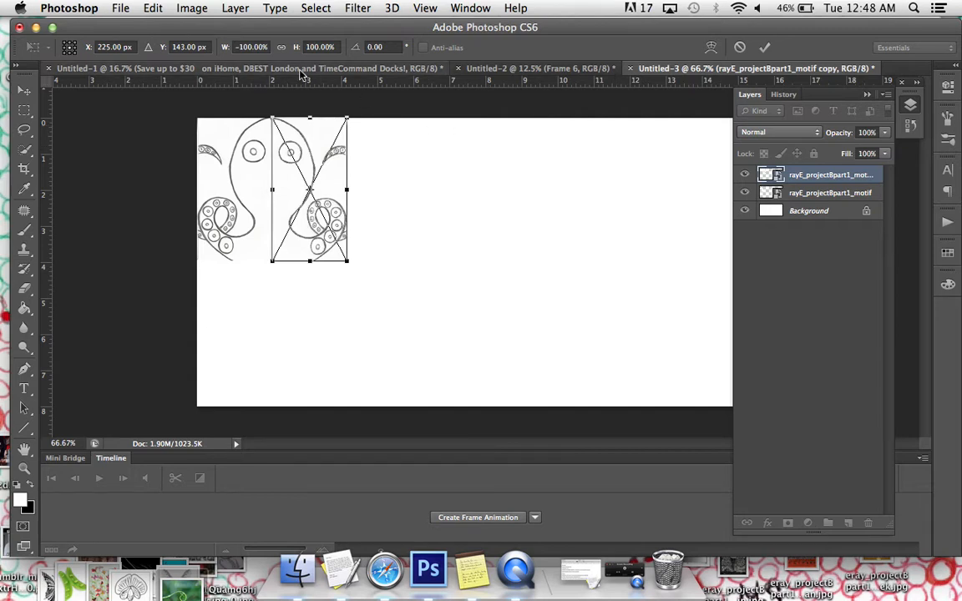
pyautogui.moveTo(257, 60)
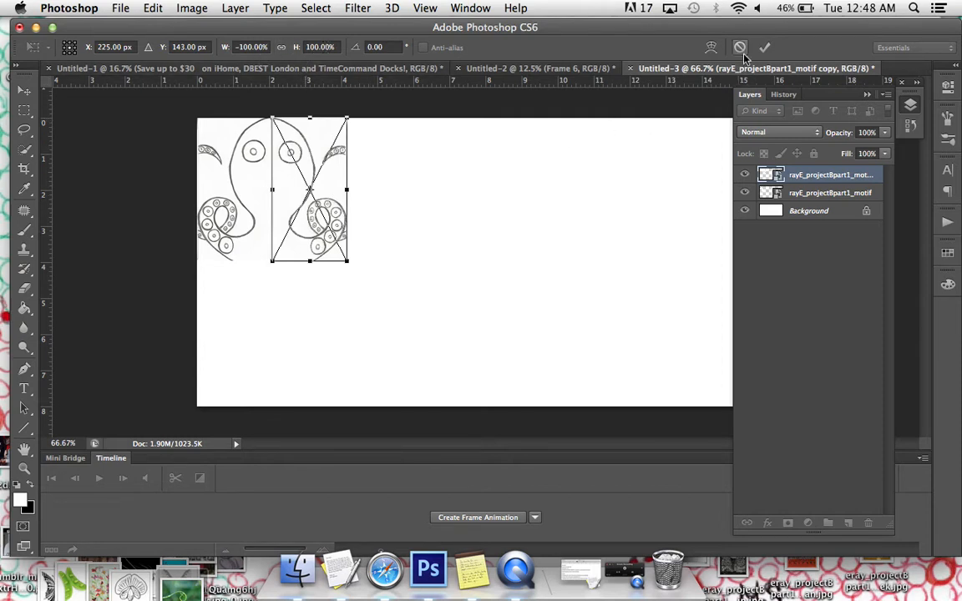
# - Commit the horizontal flip and bring up the Layer menu for duplicating
pyautogui.click(764, 47)
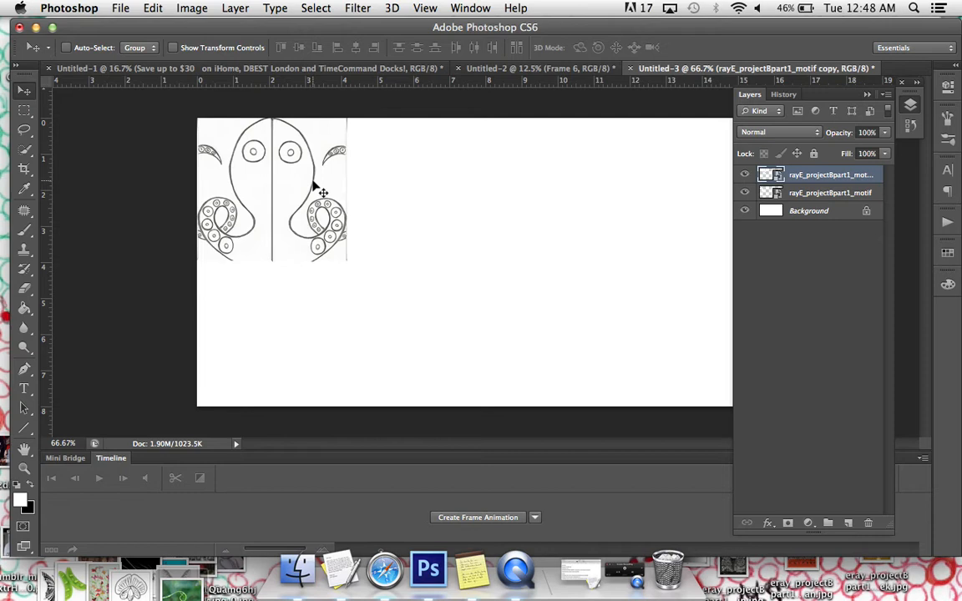
pyautogui.moveTo(180, 6)
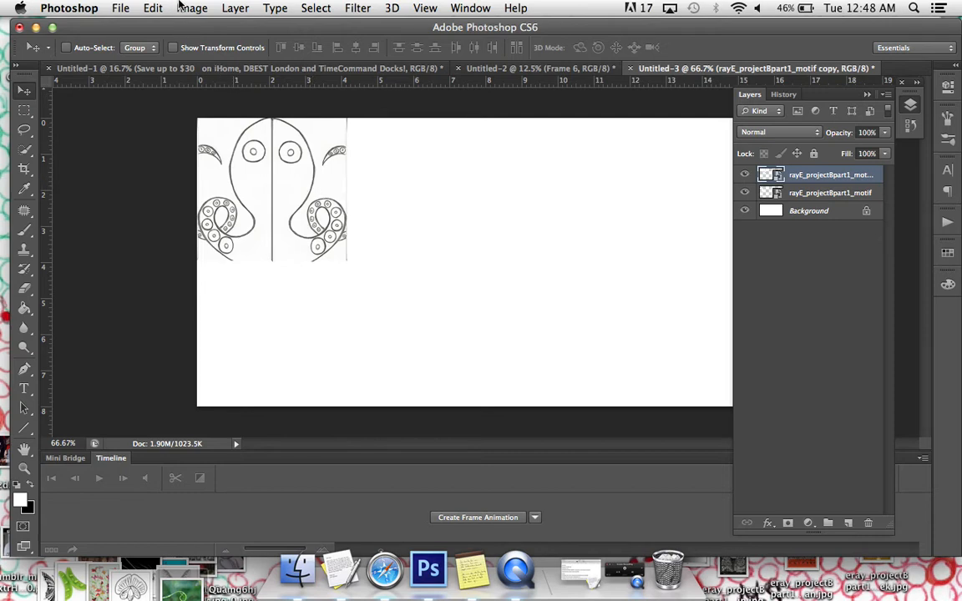
pyautogui.click(234, 7)
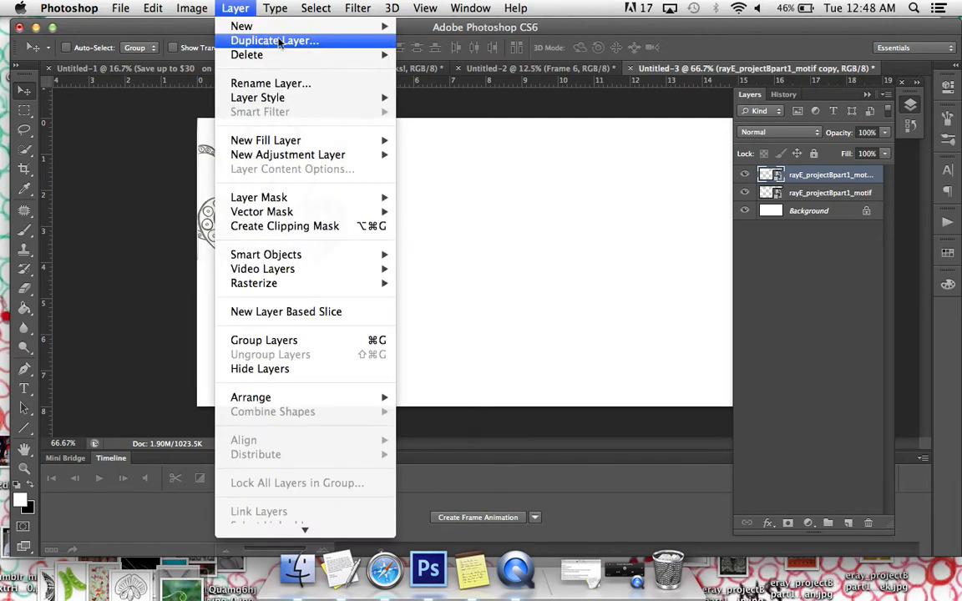
pyautogui.moveTo(629, 36)
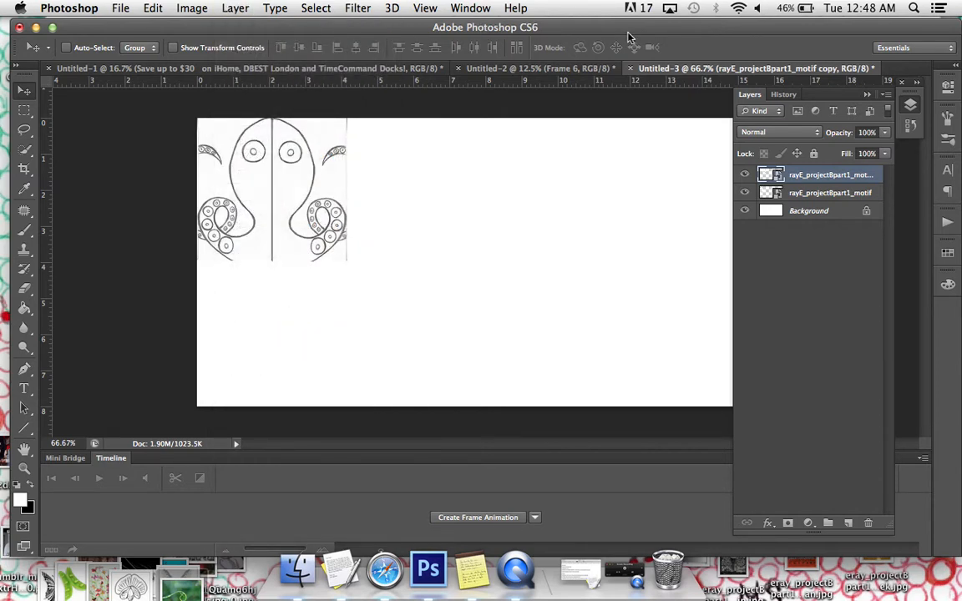
pyautogui.moveTo(345, 96)
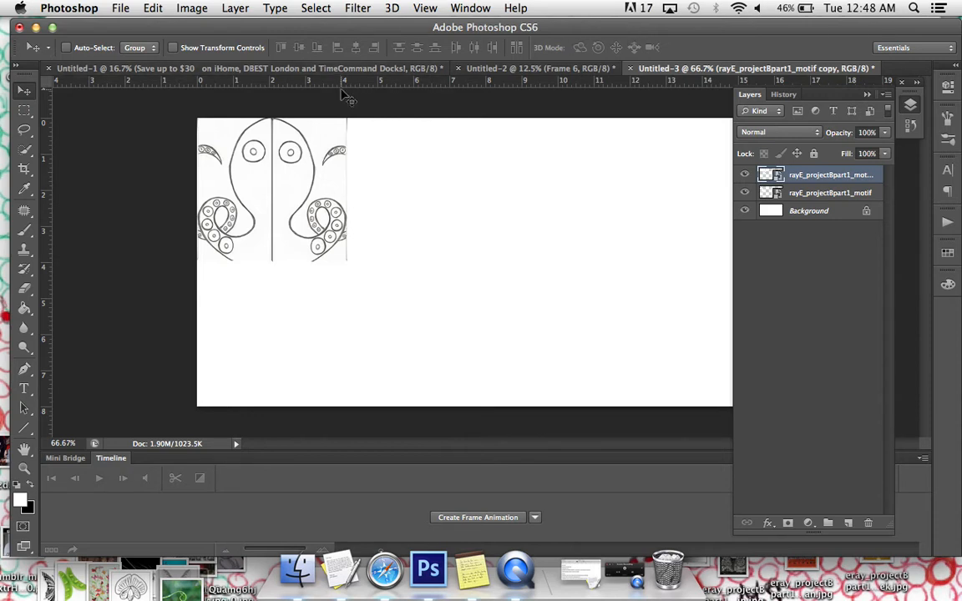
pyautogui.moveTo(577, 226)
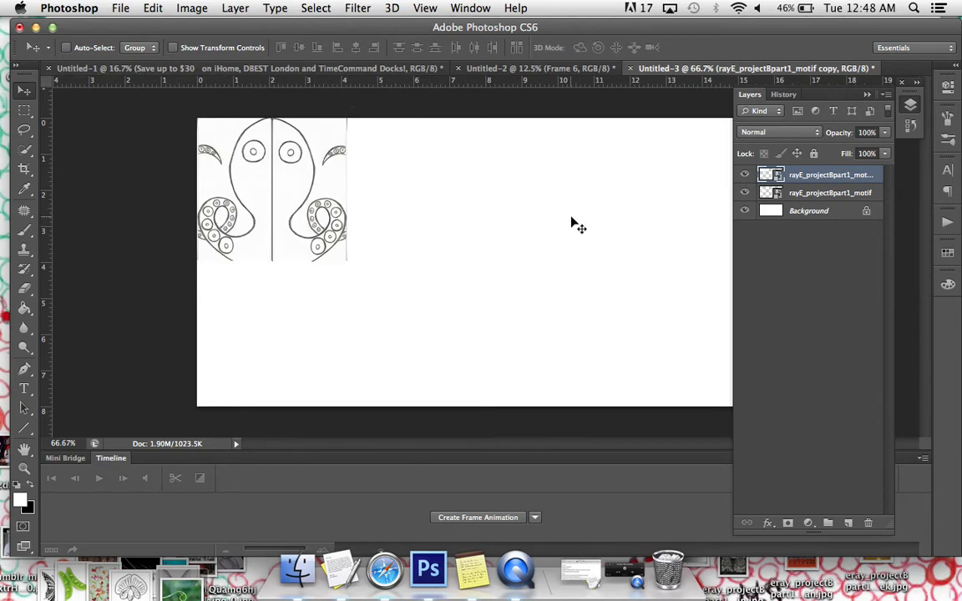
pyautogui.moveTo(695, 226)
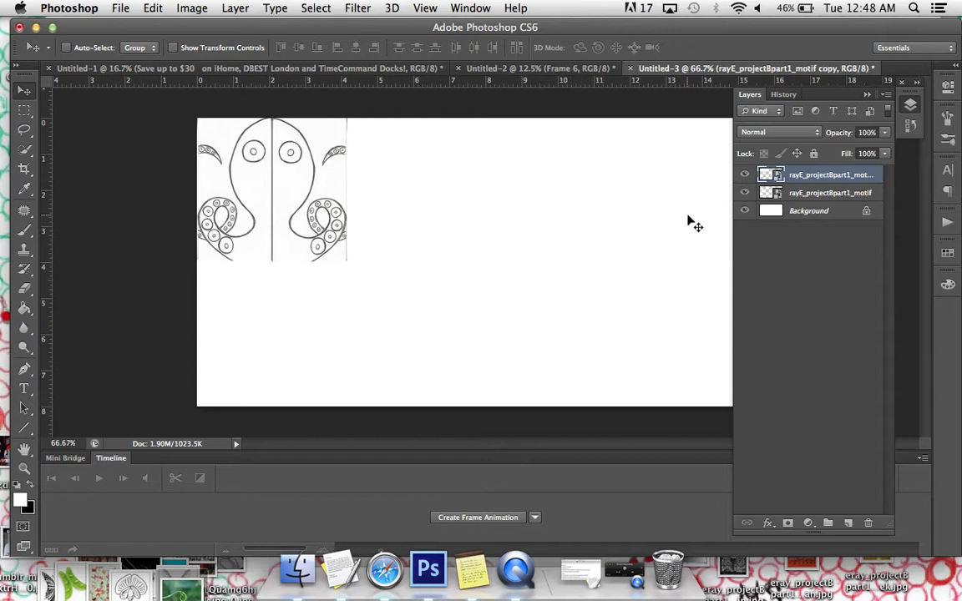
pyautogui.moveTo(246, 206)
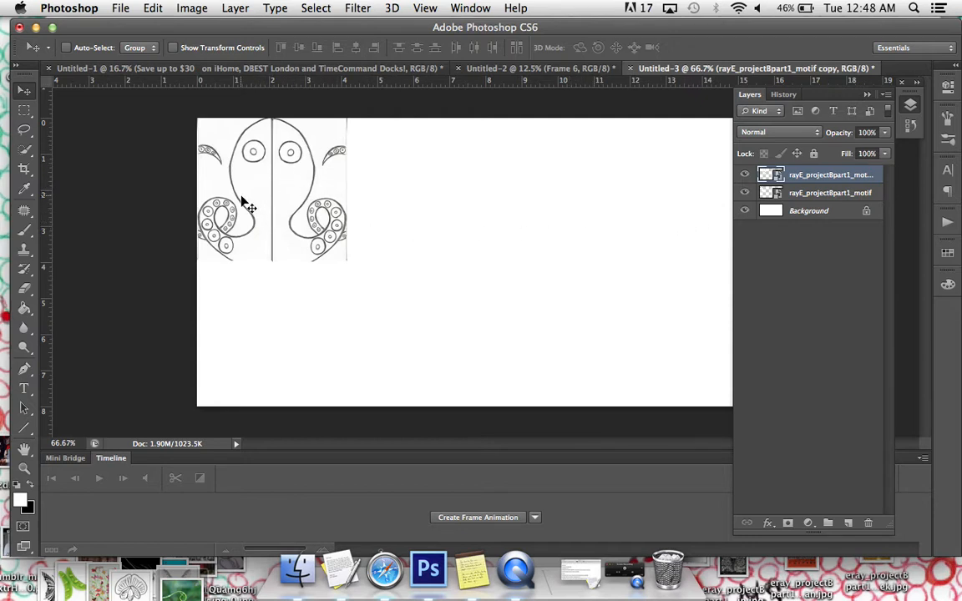
pyautogui.moveTo(284, 135)
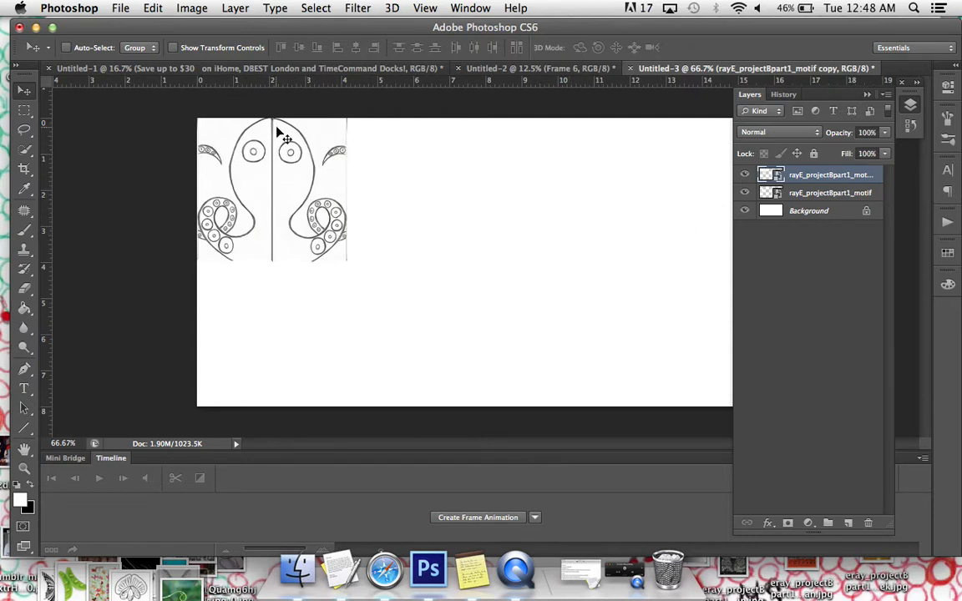
pyautogui.moveTo(308, 167)
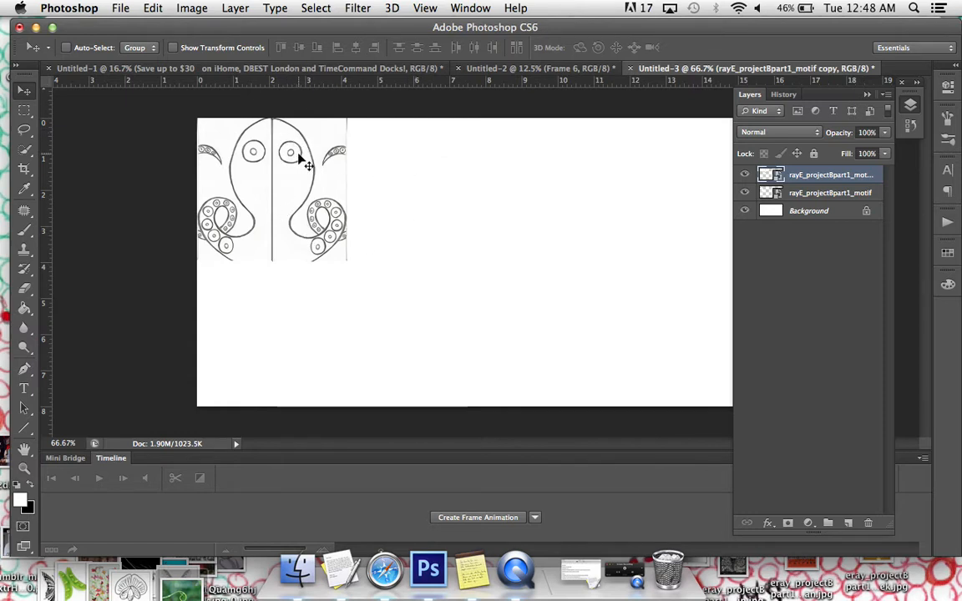
pyautogui.moveTo(463, 211)
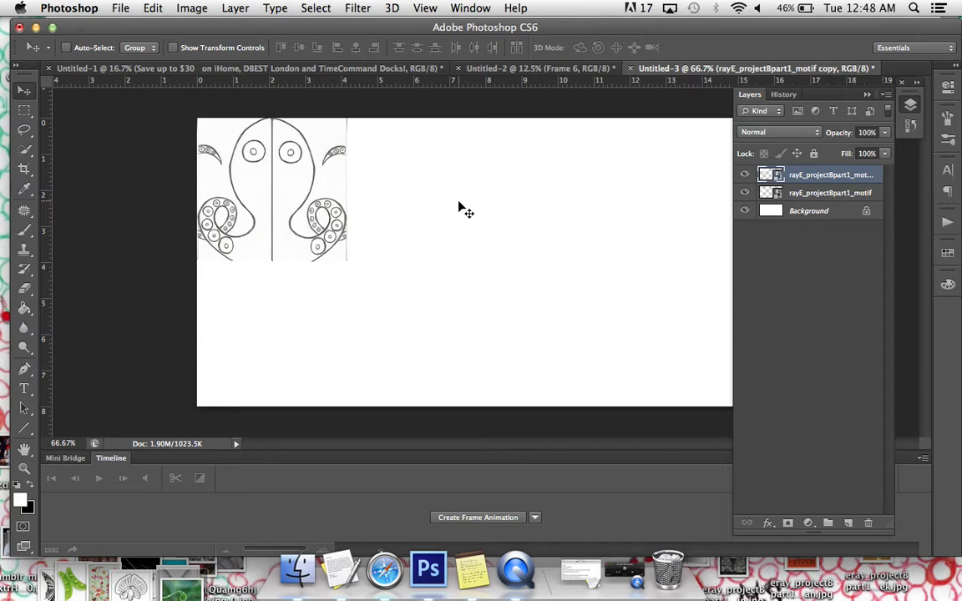
pyautogui.moveTo(451, 140)
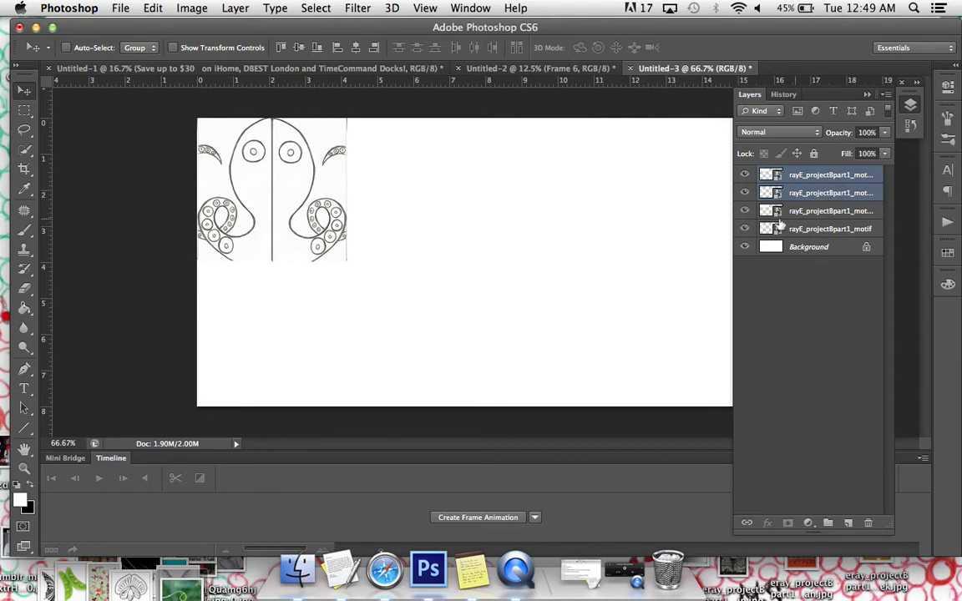
pyautogui.moveTo(267, 133)
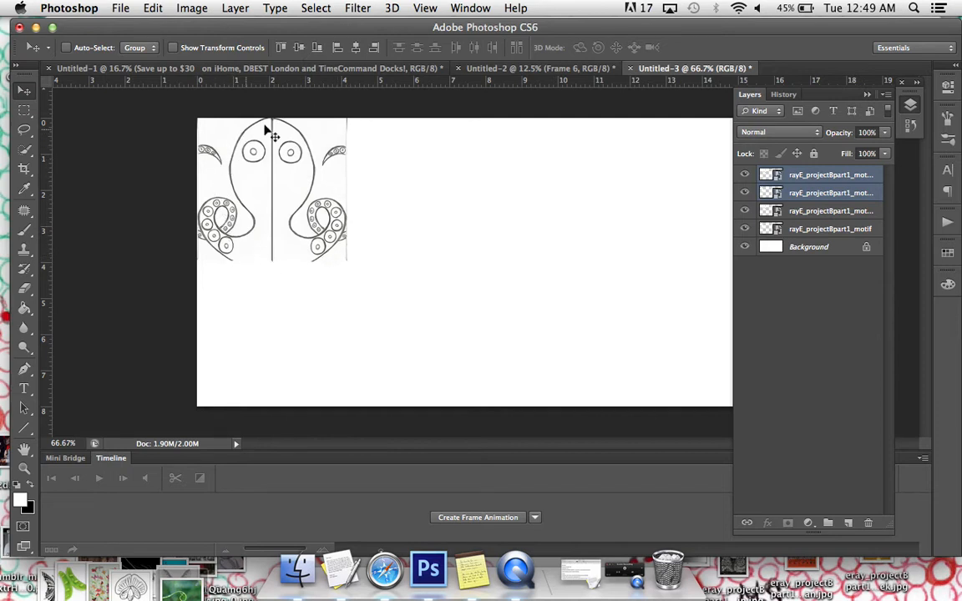
pyautogui.moveTo(242, 204)
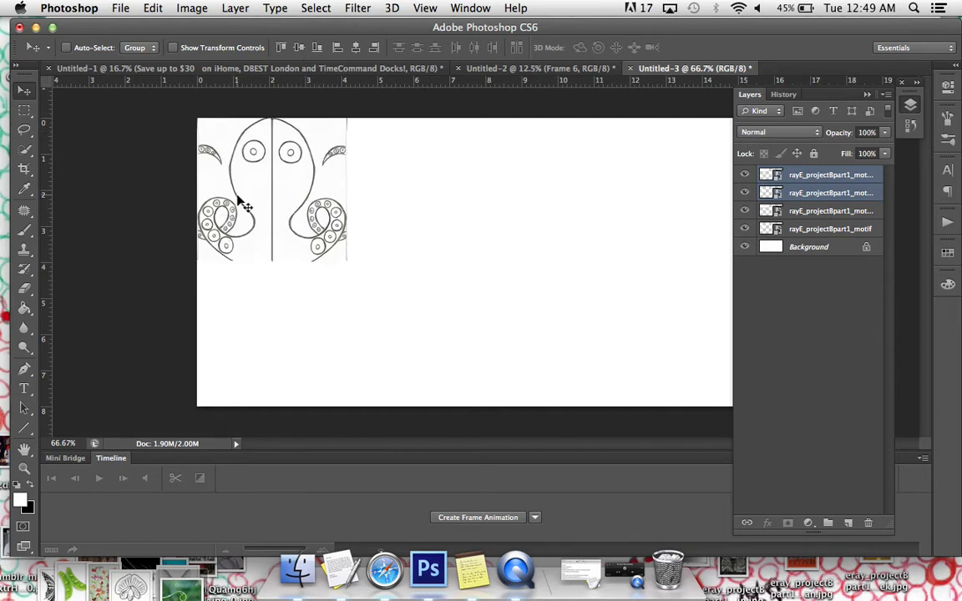
# - Drag the copied octopus pair across the canvas and set it against the first pair
pyautogui.moveTo(242, 206); pyautogui.dragTo(275, 205)
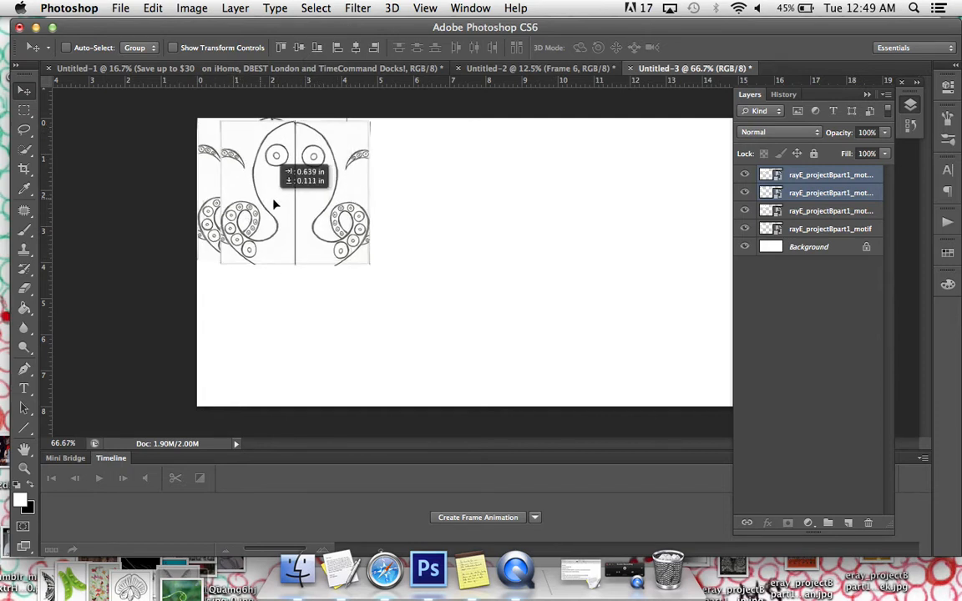
pyautogui.moveTo(276, 204); pyautogui.dragTo(495, 207)
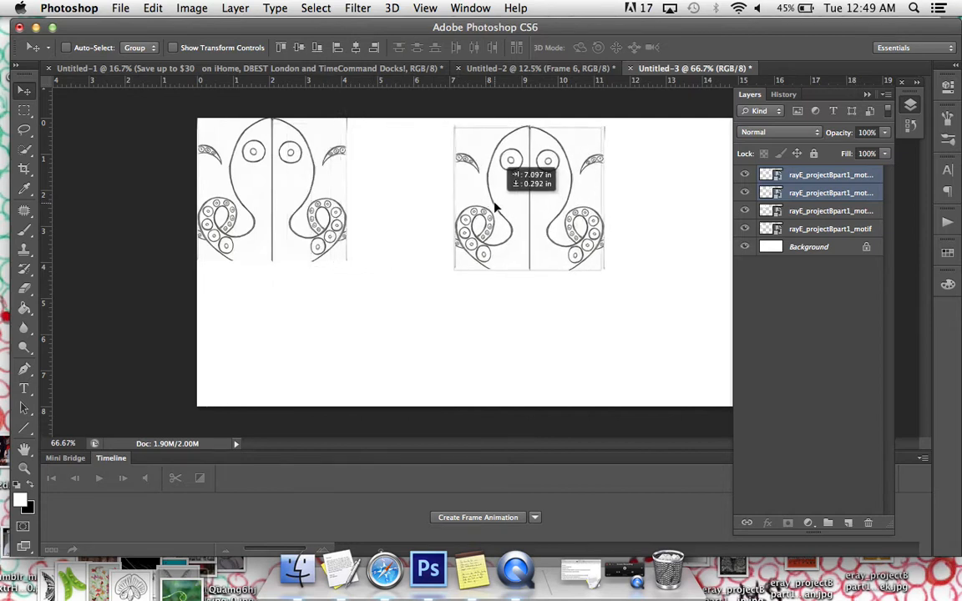
pyautogui.moveTo(530, 196); pyautogui.dragTo(393, 196)
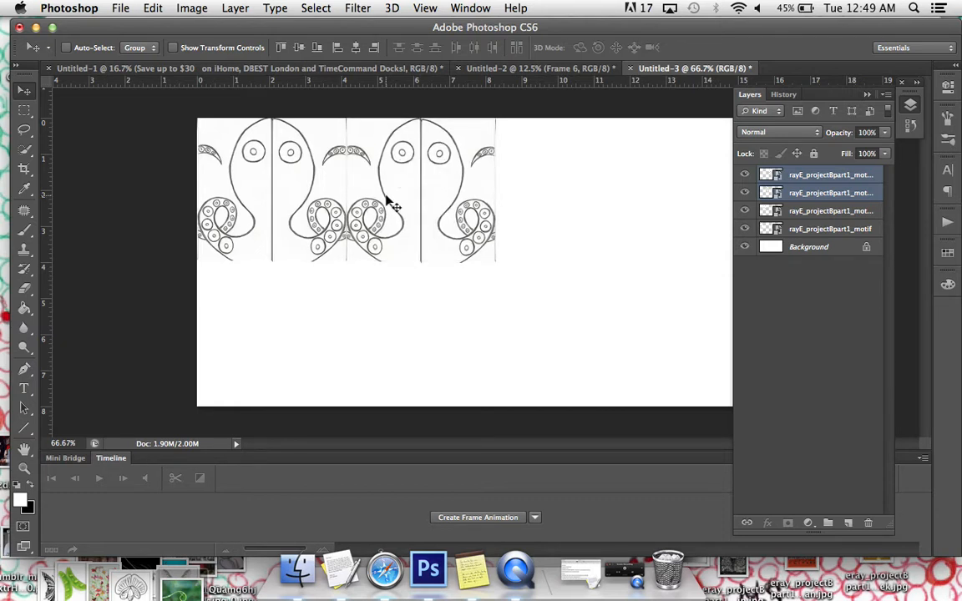
pyautogui.moveTo(627, 199)
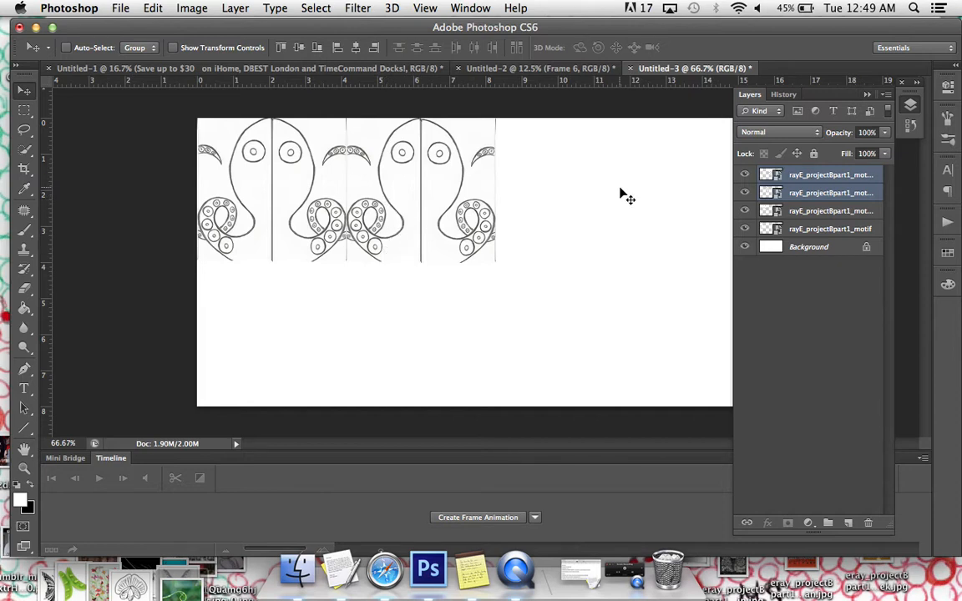
pyautogui.moveTo(380, 215)
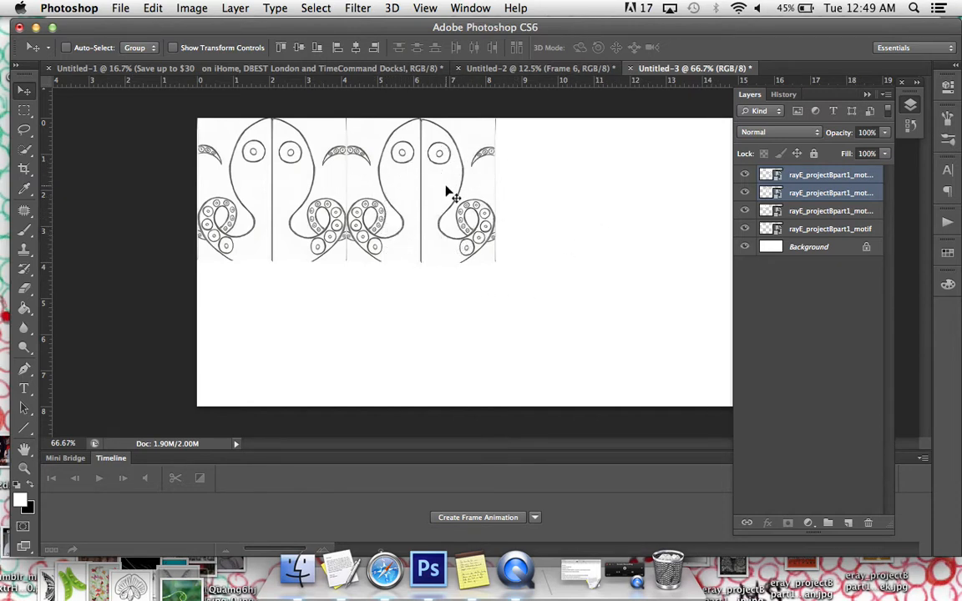
pyautogui.moveTo(267, 197)
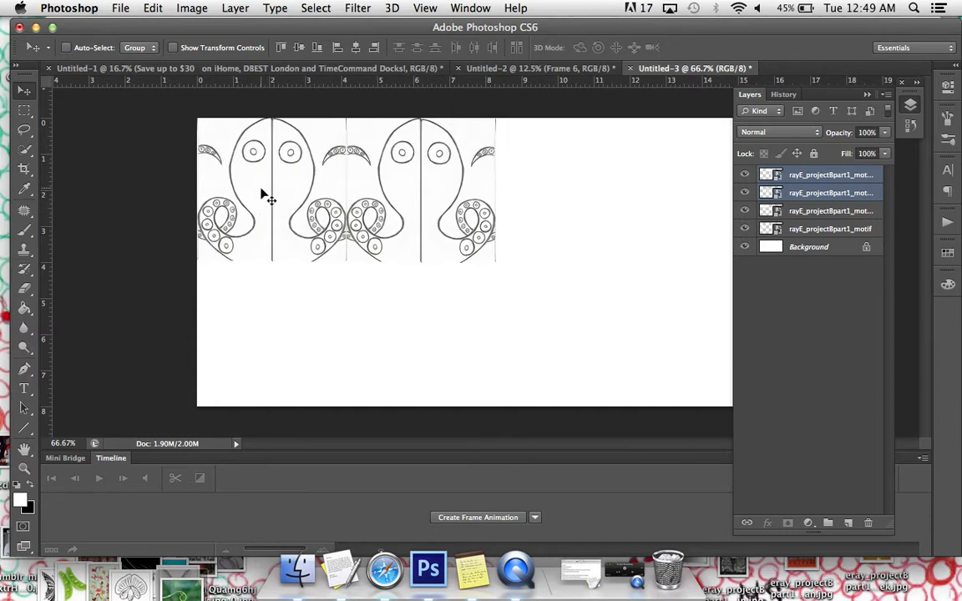
pyautogui.moveTo(299, 211)
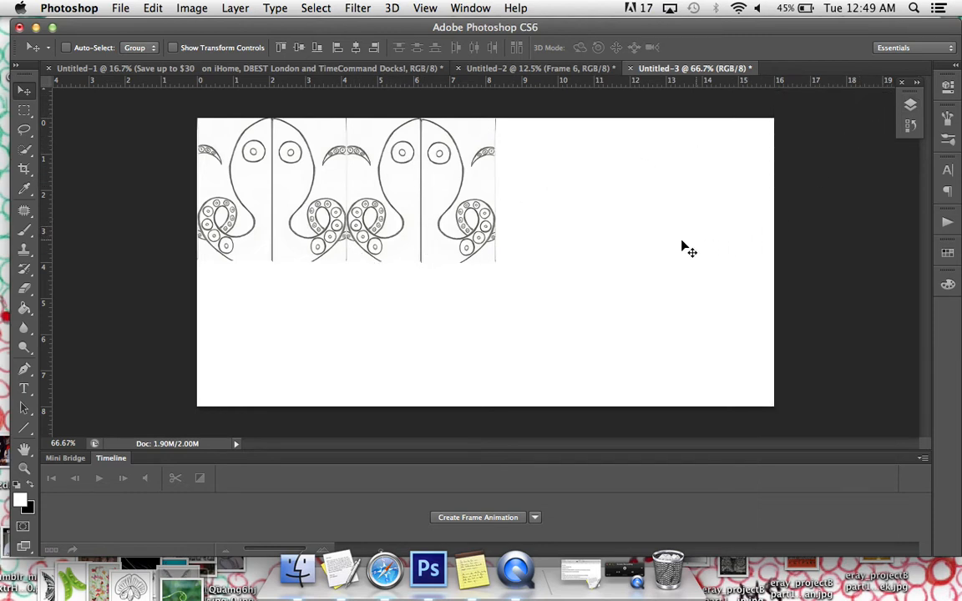
# - Alt-drag the tile strip rightward into copies 4–7 so octopus tiles span the top row
pyautogui.click(908, 106)
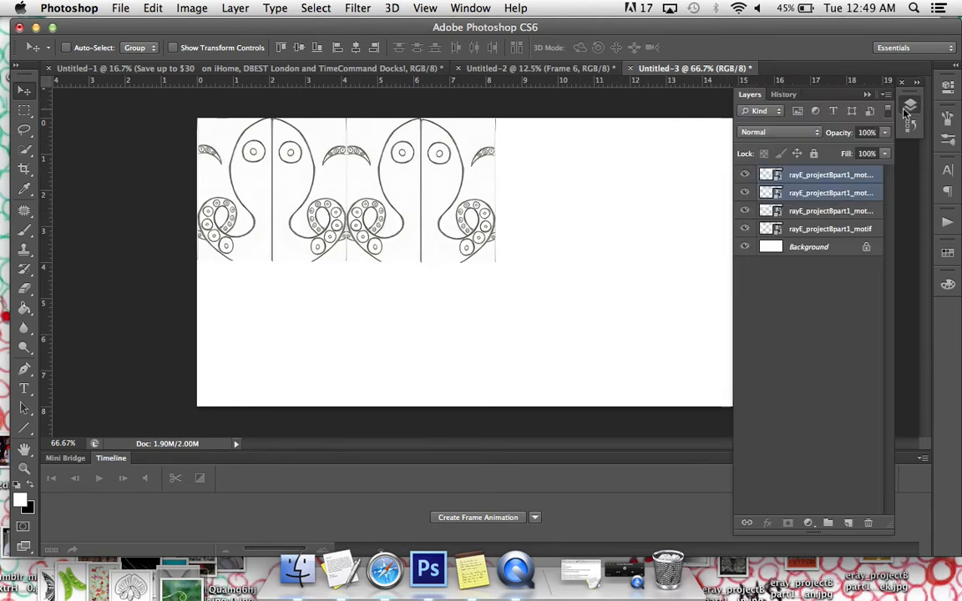
pyautogui.click(830, 174)
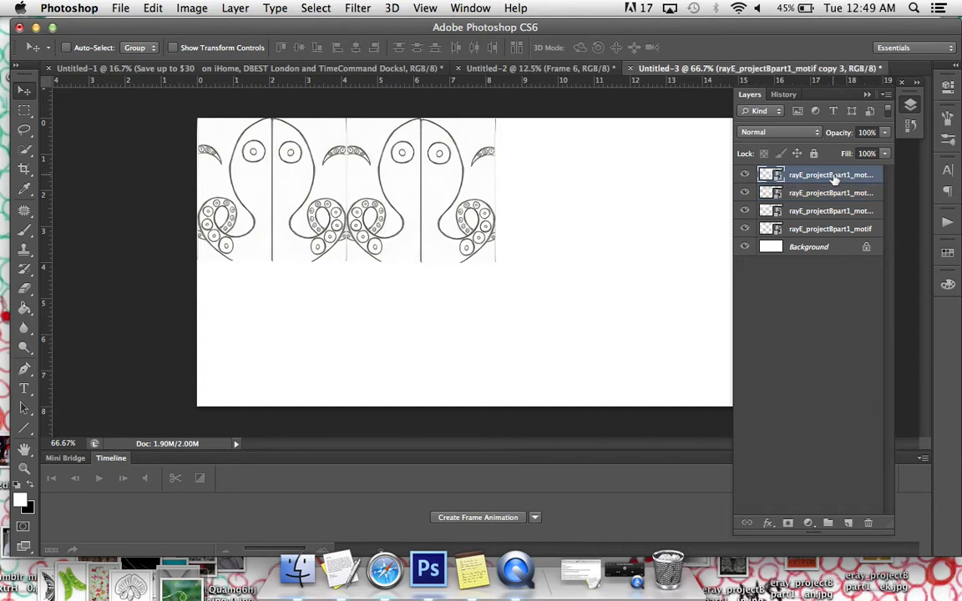
pyautogui.moveTo(831, 229)
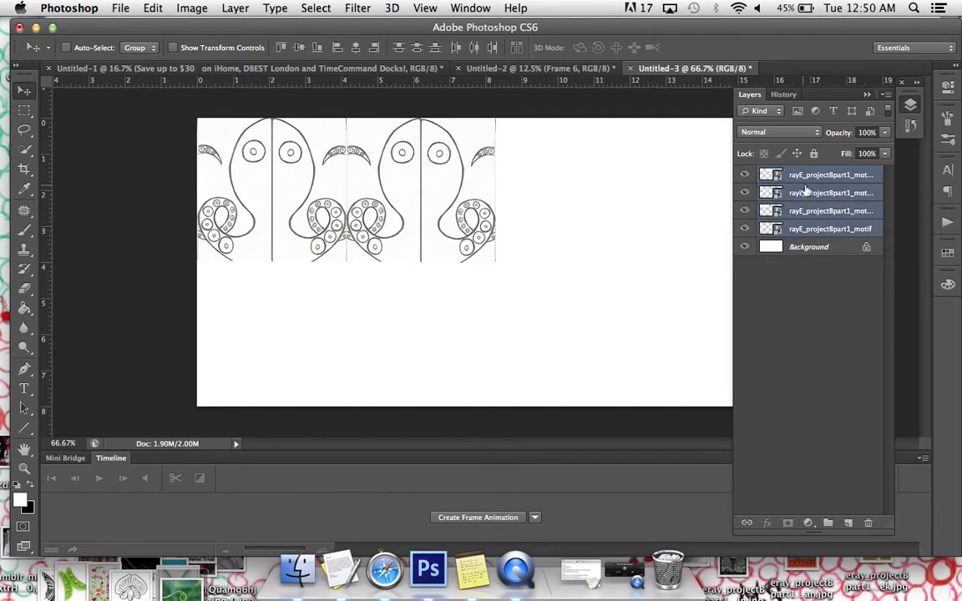
pyautogui.moveTo(810, 234)
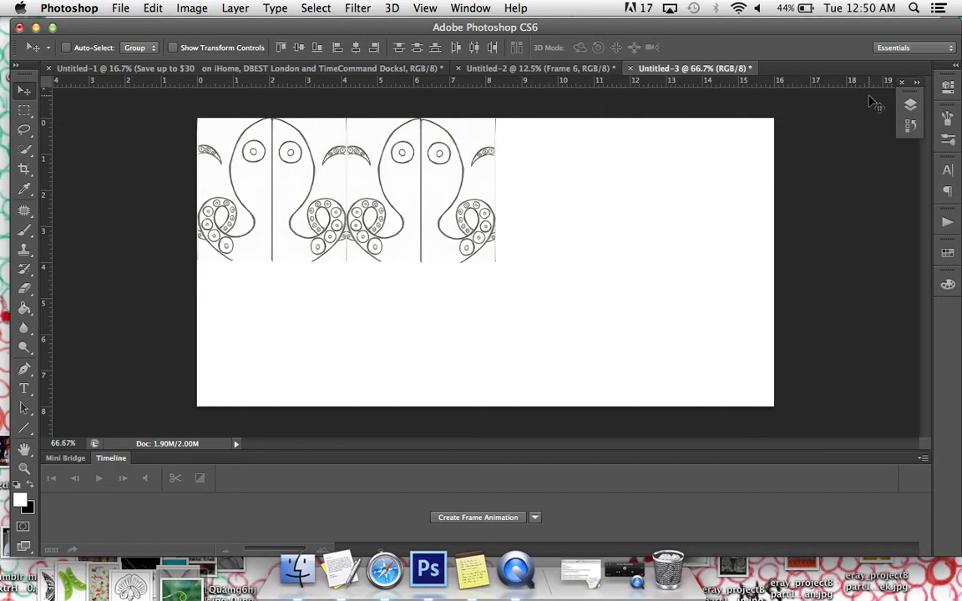
pyautogui.click(909, 104)
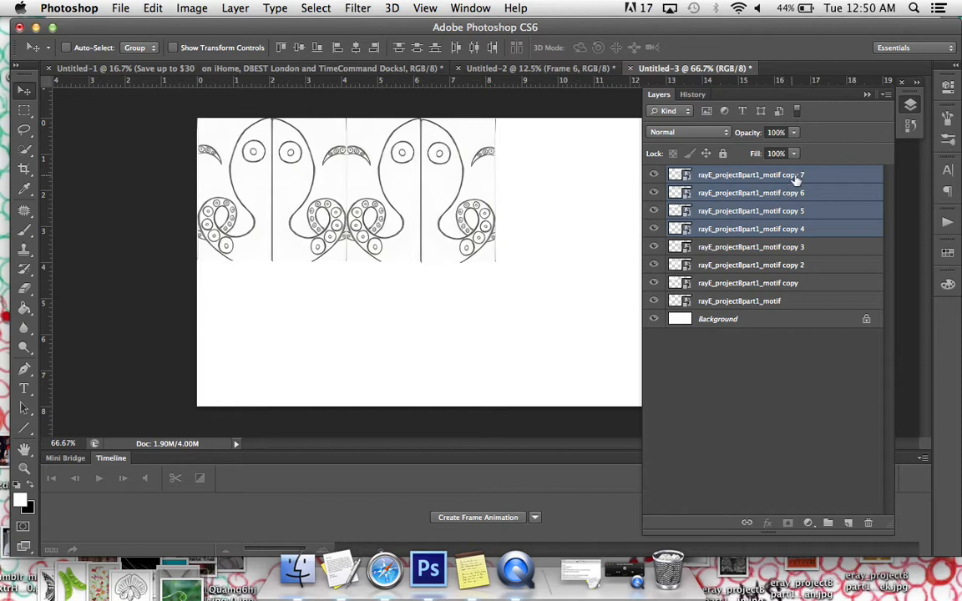
pyautogui.moveTo(796, 177)
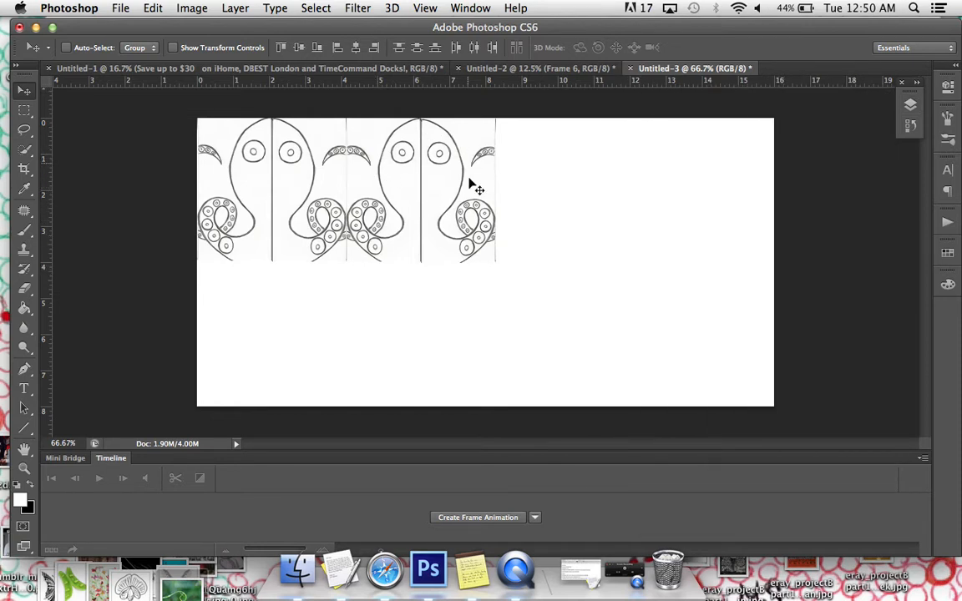
pyautogui.moveTo(325, 217)
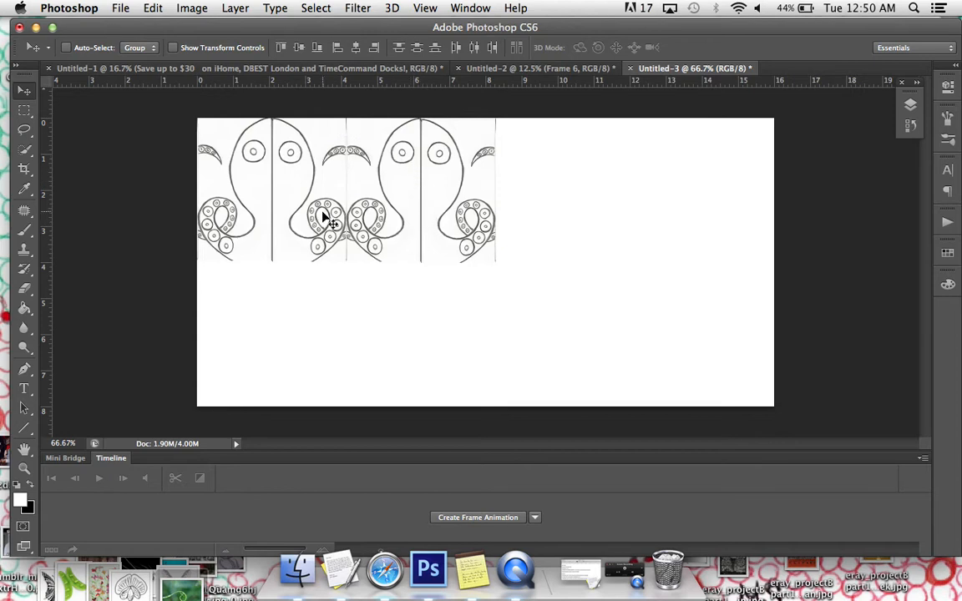
pyautogui.moveTo(326, 217); pyautogui.dragTo(518, 217)
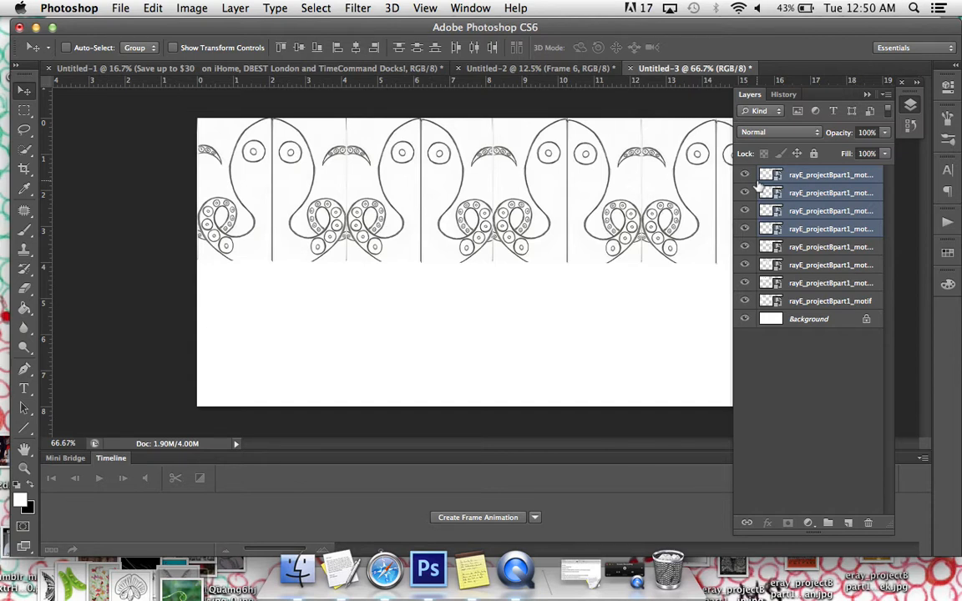
pyautogui.click(829, 174)
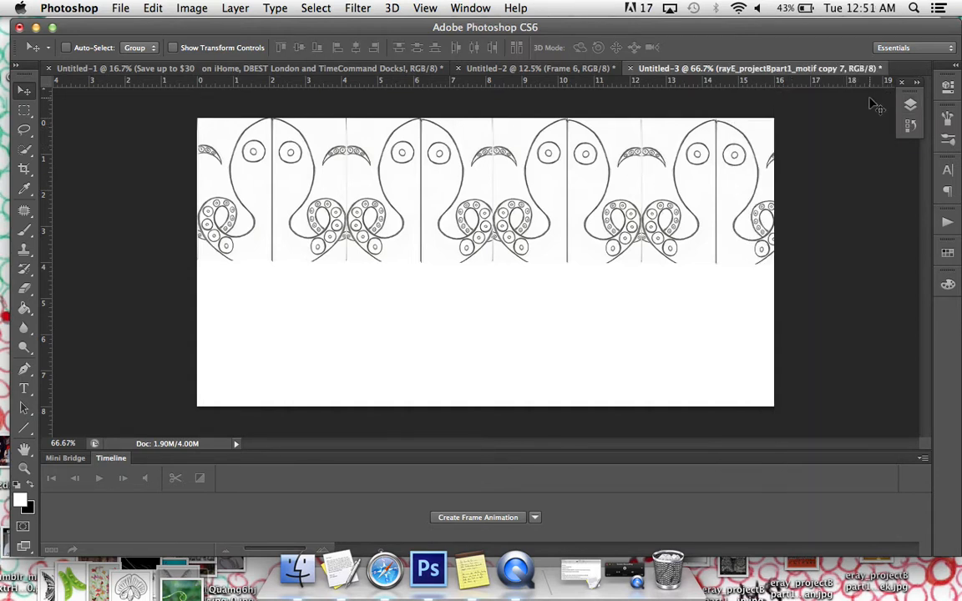
pyautogui.moveTo(387, 216)
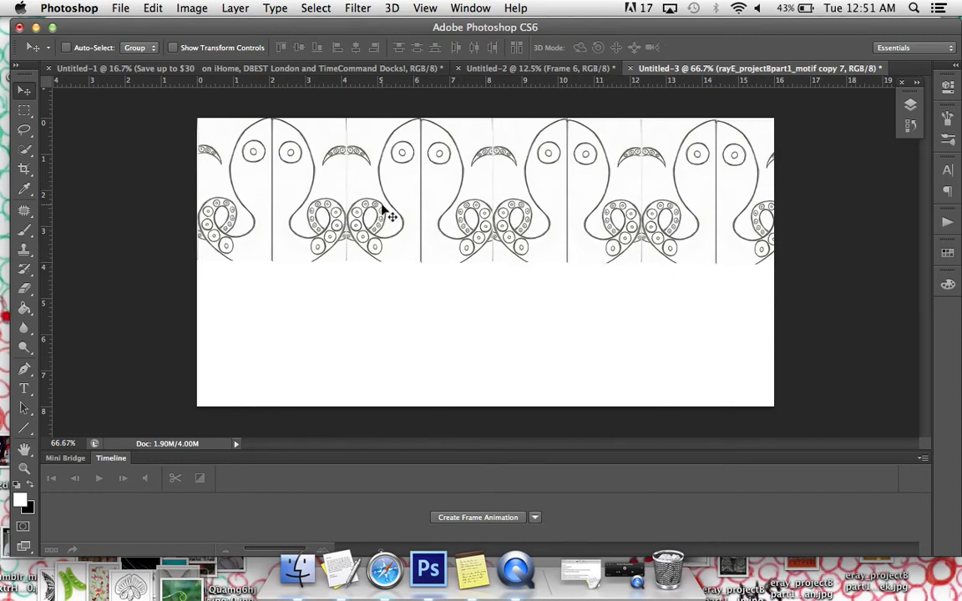
pyautogui.moveTo(672, 229)
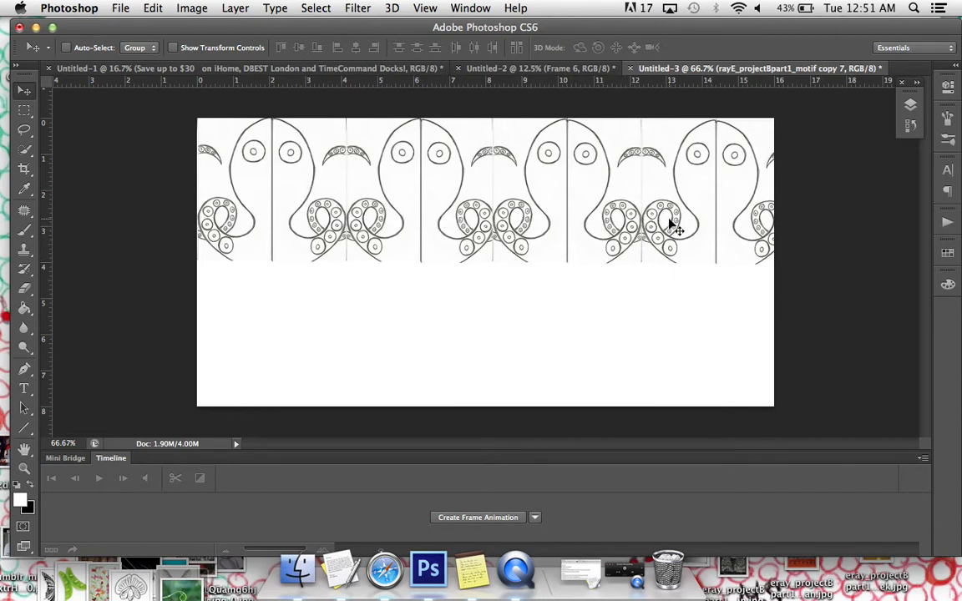
pyautogui.moveTo(592, 117)
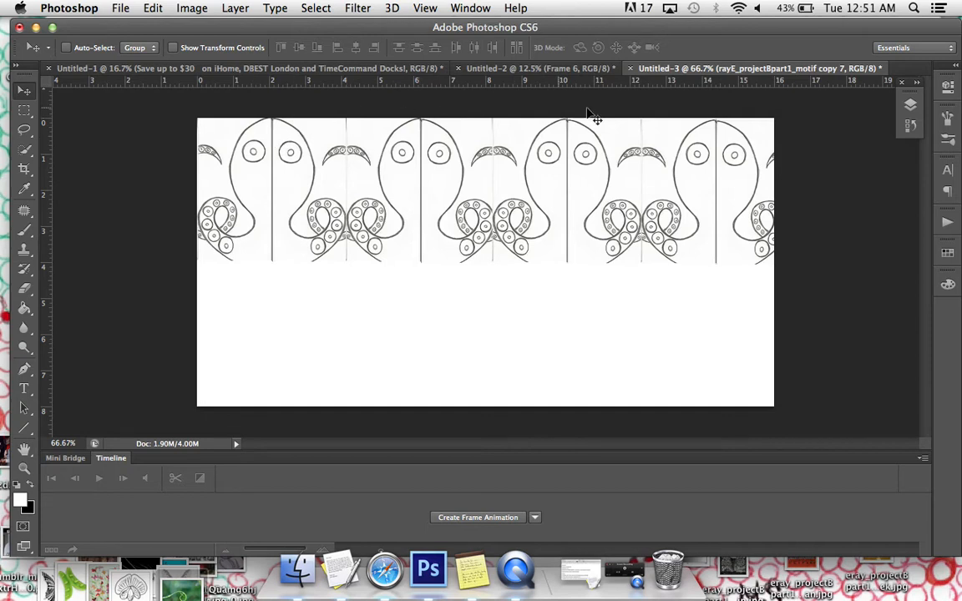
pyautogui.moveTo(222, 217)
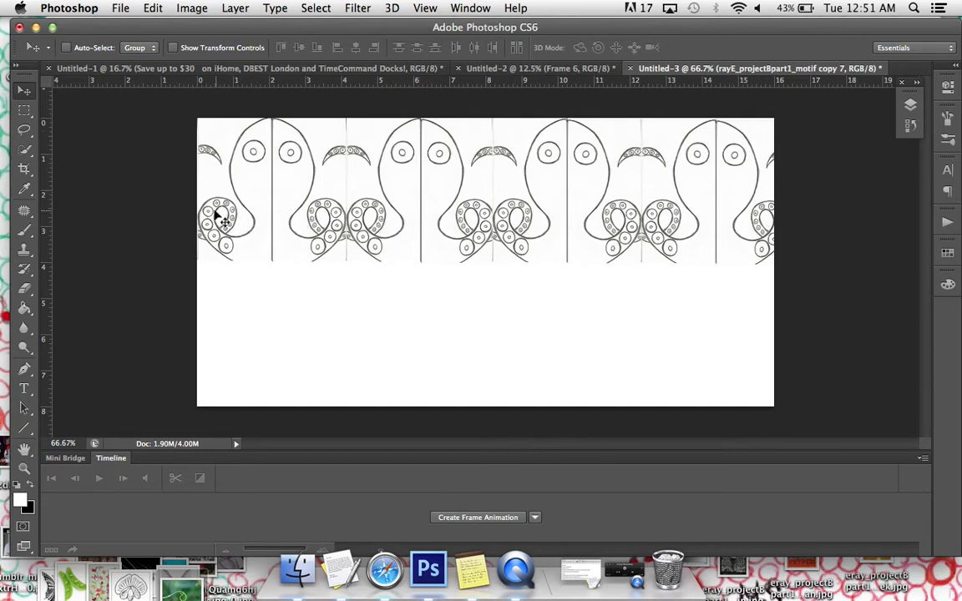
pyautogui.moveTo(215, 218)
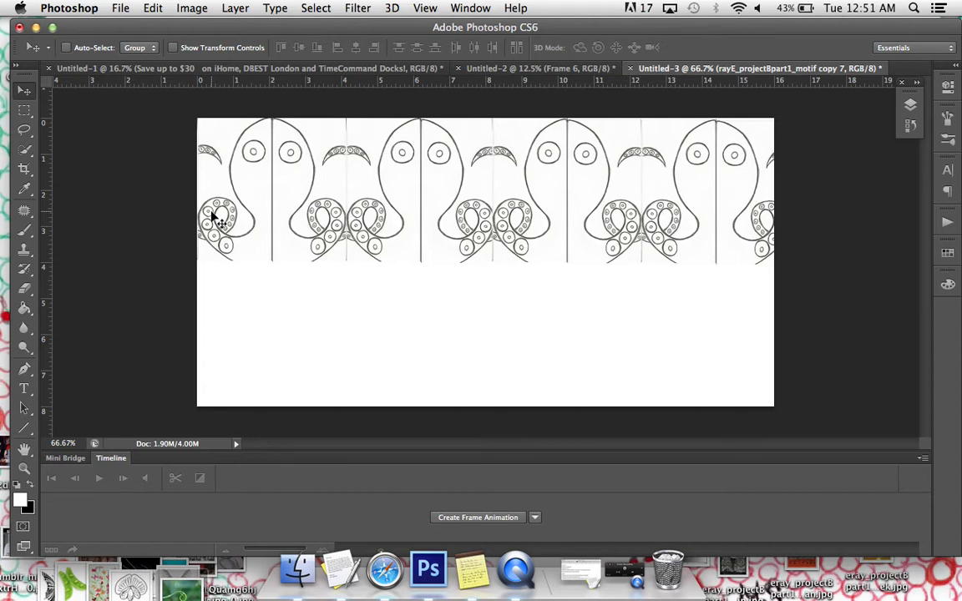
pyautogui.moveTo(789, 244)
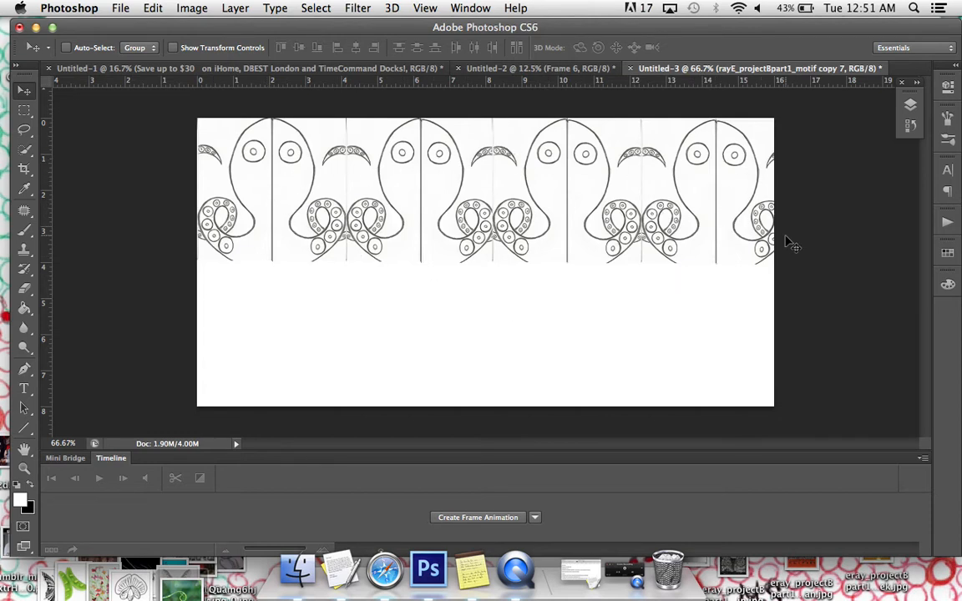
pyautogui.moveTo(591, 199)
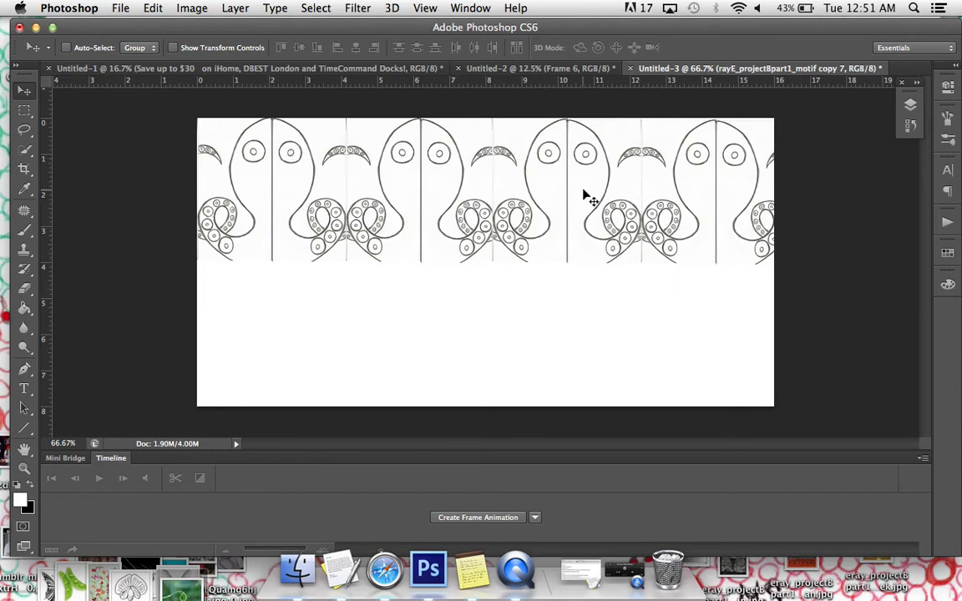
pyautogui.moveTo(764, 216)
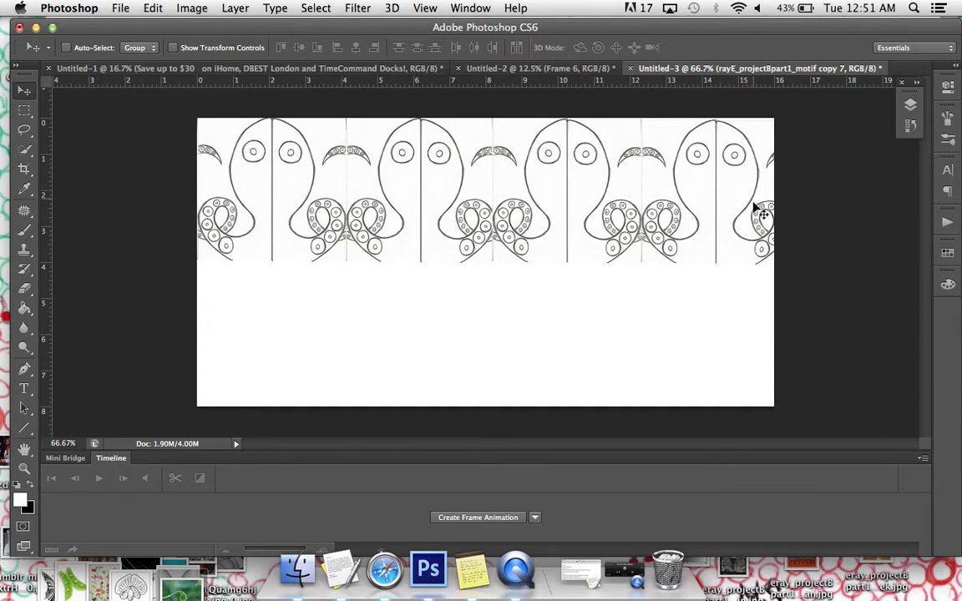
pyautogui.moveTo(341, 123)
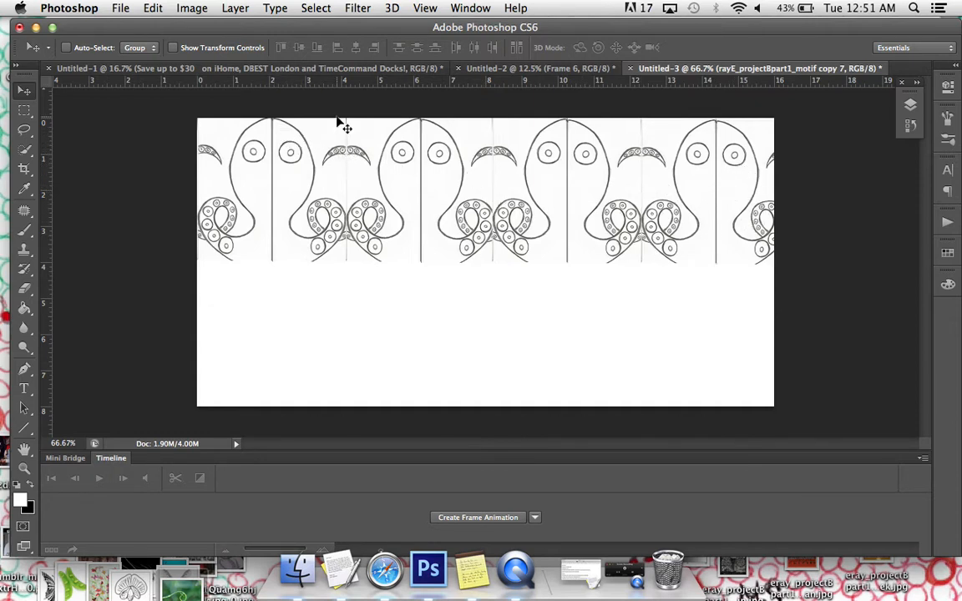
pyautogui.moveTo(417, 380)
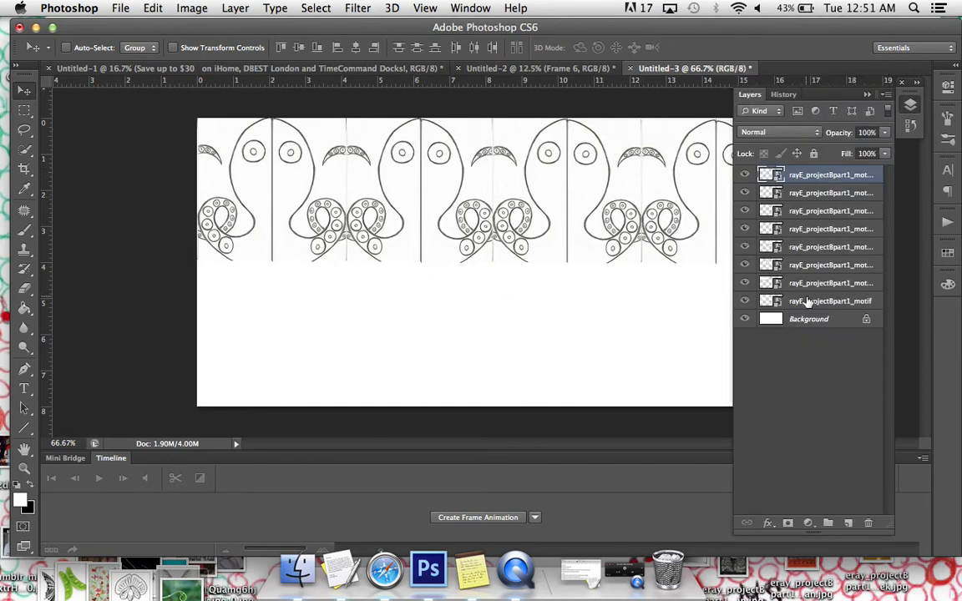
pyautogui.moveTo(830, 301)
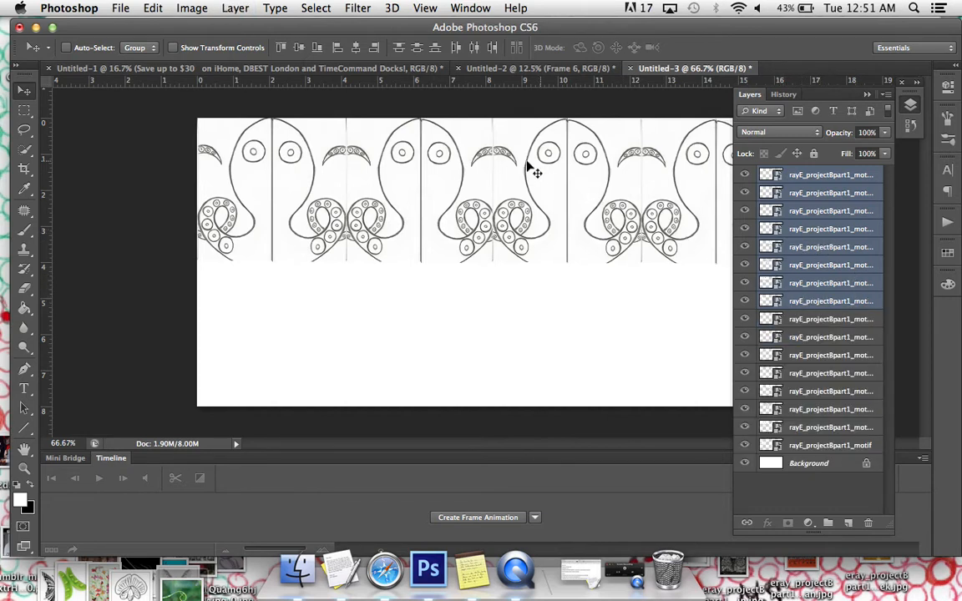
# - Drag the duplicated eight-tile row down directly beneath the first row
pyautogui.moveTo(525, 171); pyautogui.dragTo(515, 299)
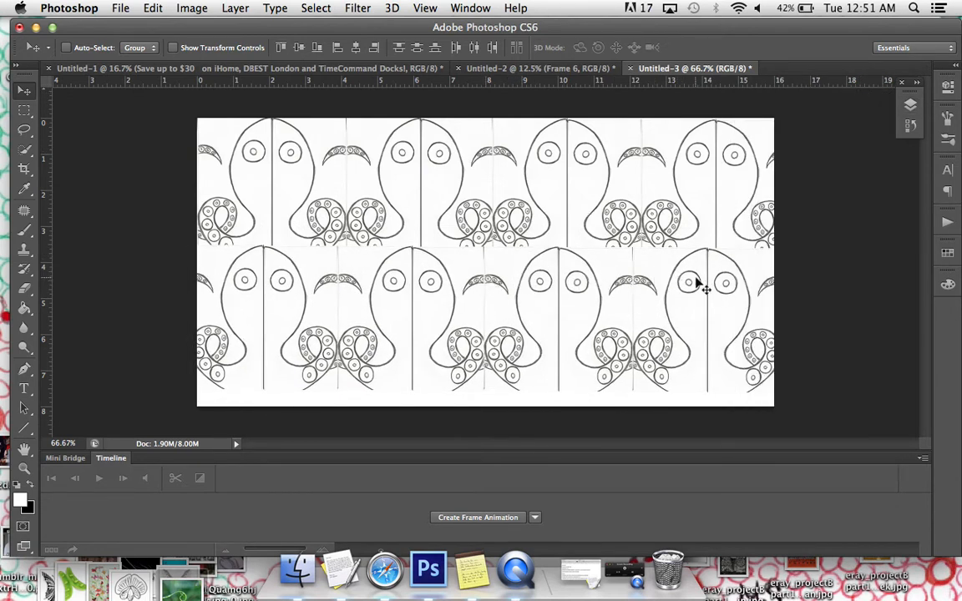
pyautogui.moveTo(474, 310)
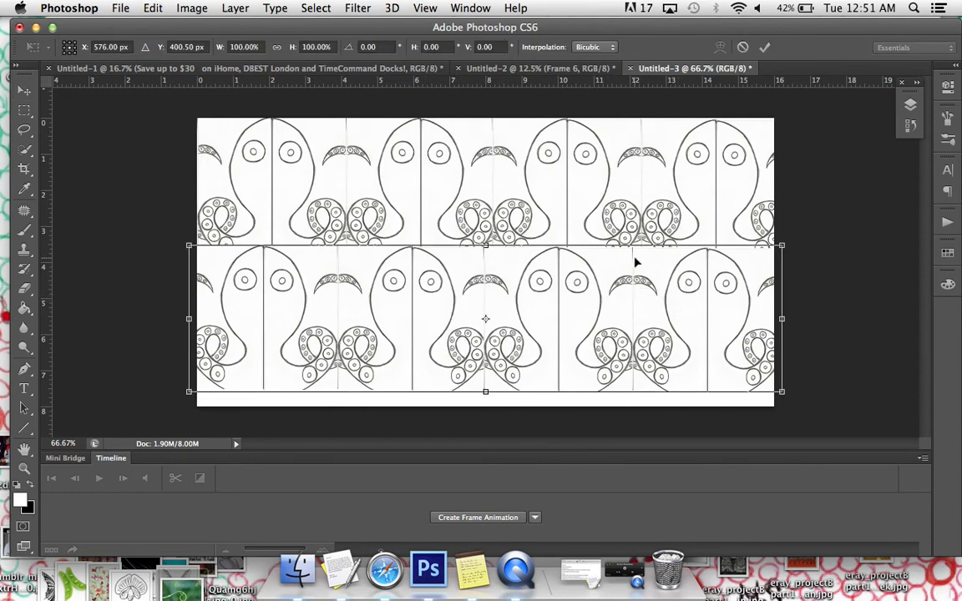
pyautogui.moveTo(651, 301)
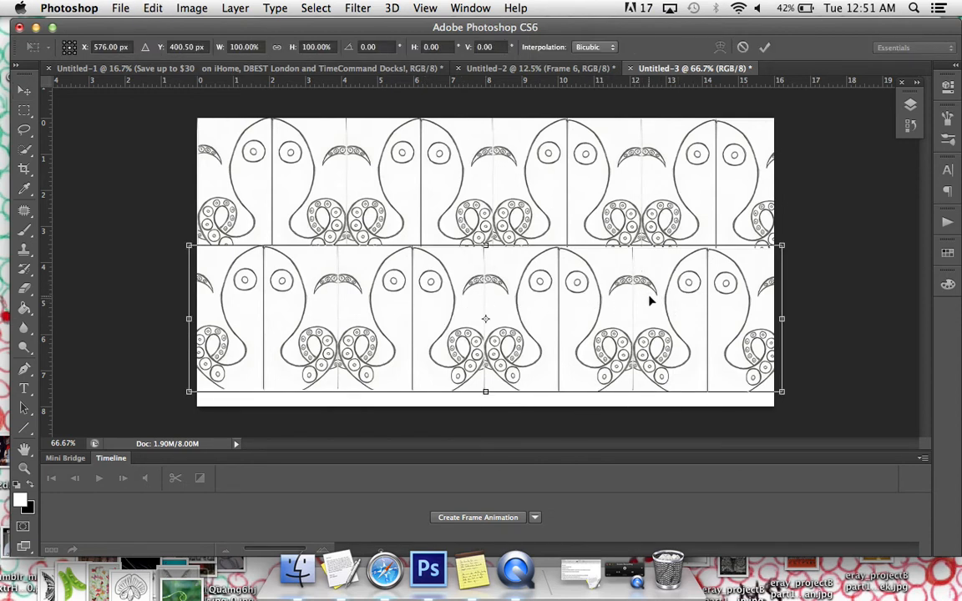
# - Flip the lower octopus row horizontally and vertically, leaving the transform uncommitted
pyautogui.rightClick(651, 300)
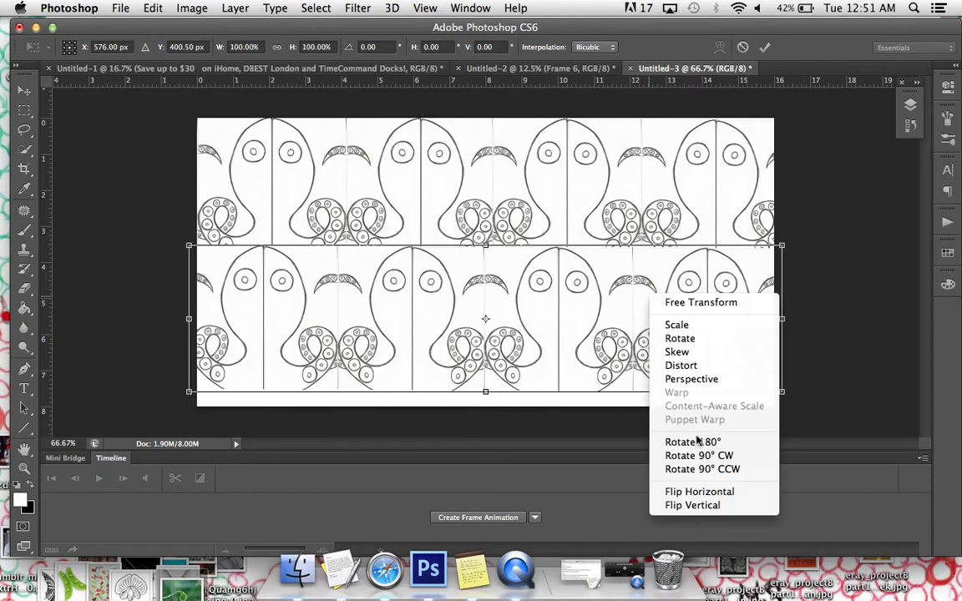
pyautogui.click(699, 491)
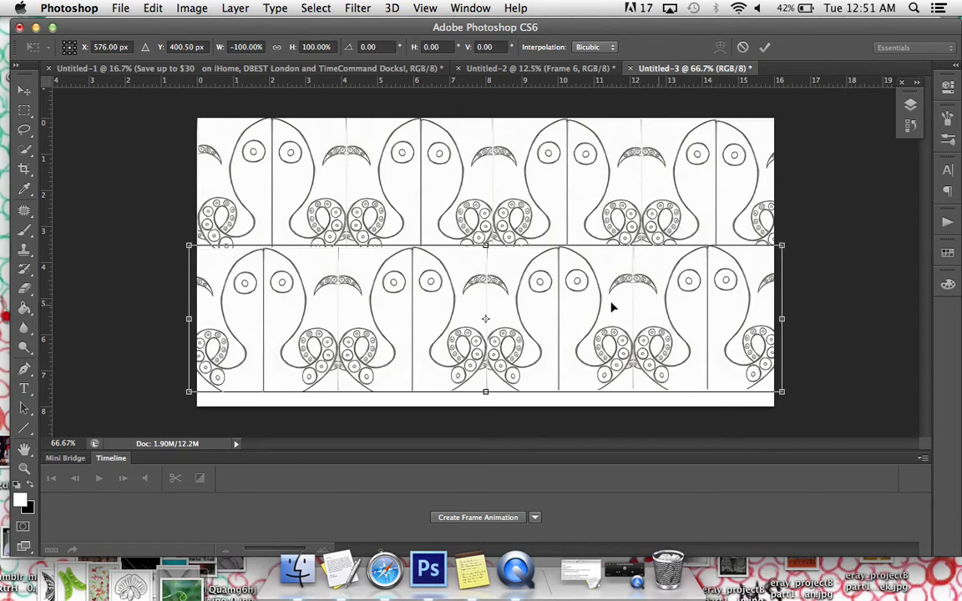
pyautogui.rightClick(613, 307)
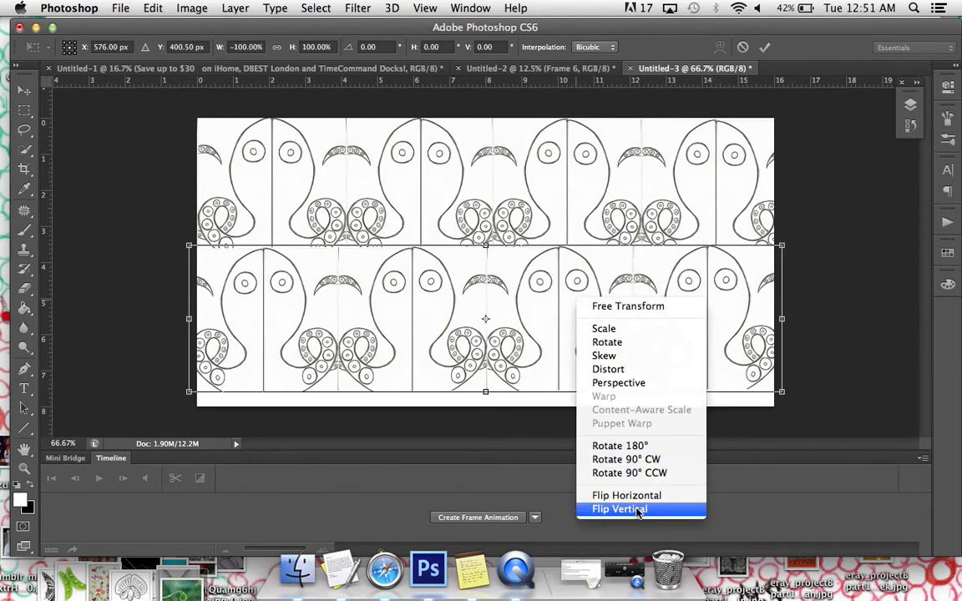
pyautogui.click(618, 509)
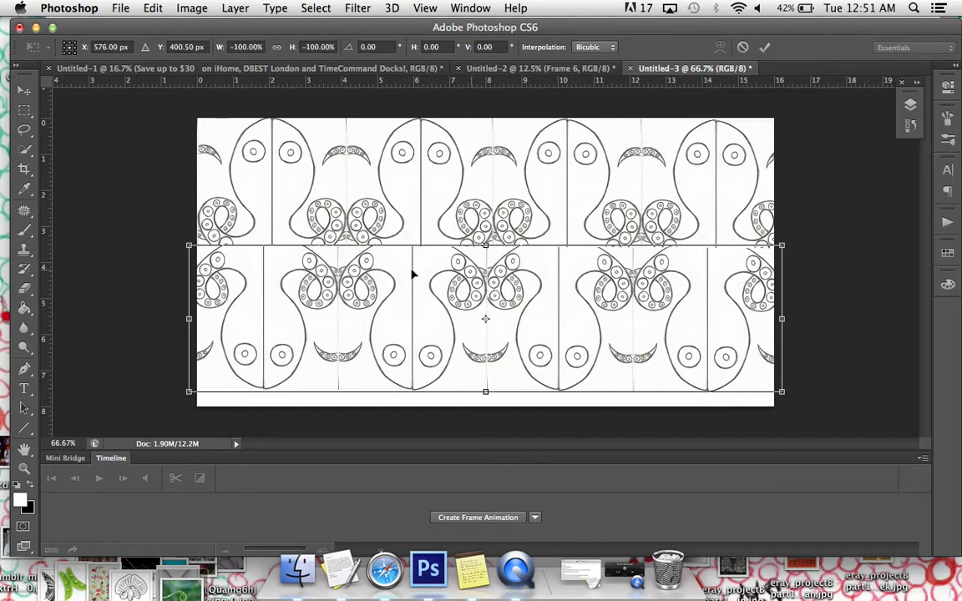
pyautogui.moveTo(545, 275)
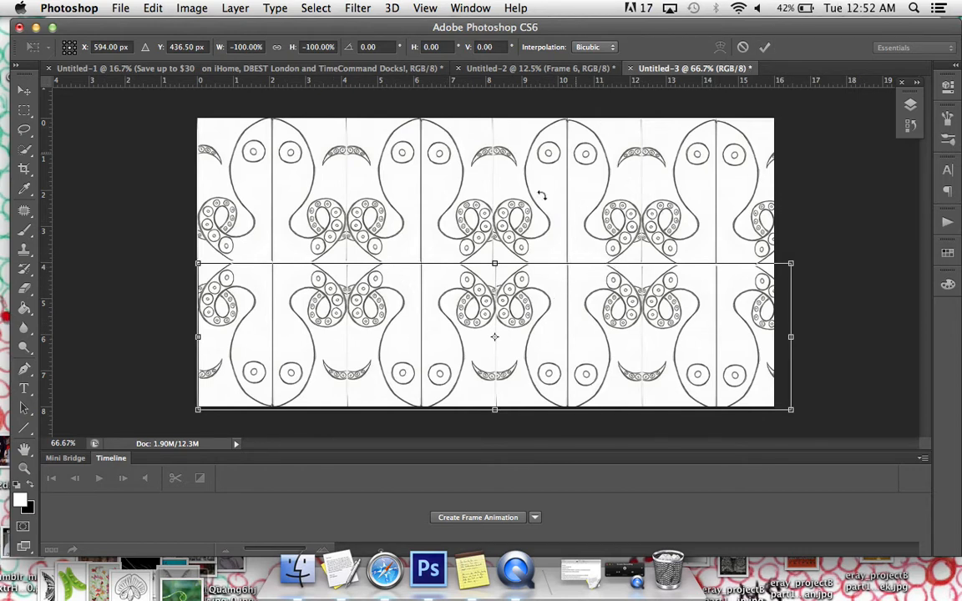
pyautogui.moveTo(386, 267)
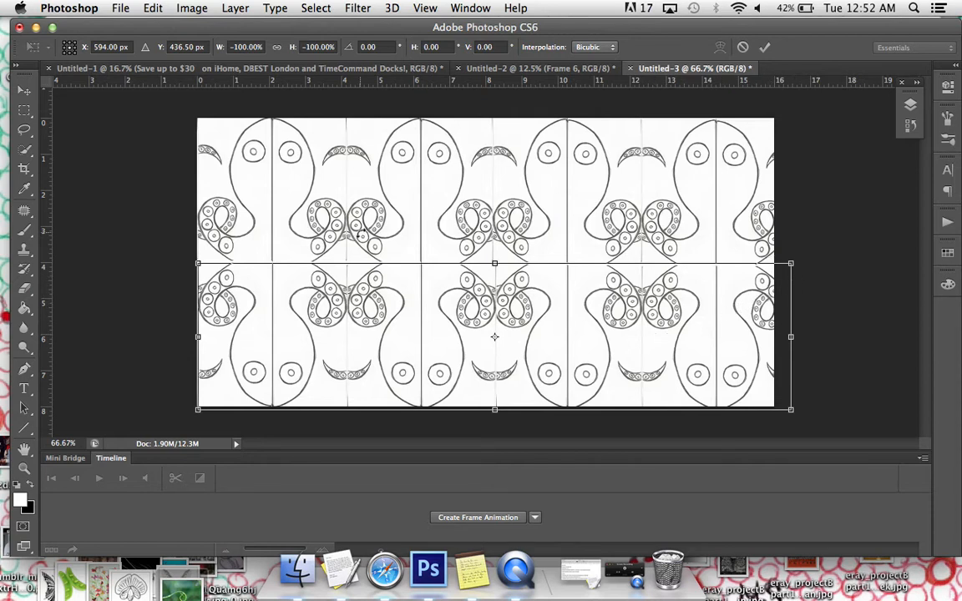
pyautogui.click(234, 8)
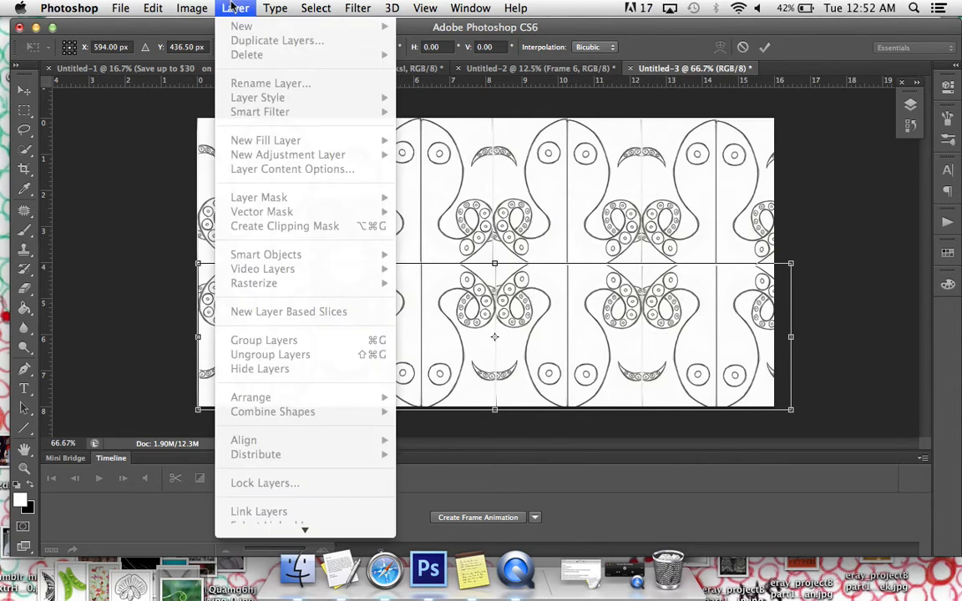
pyautogui.click(191, 8)
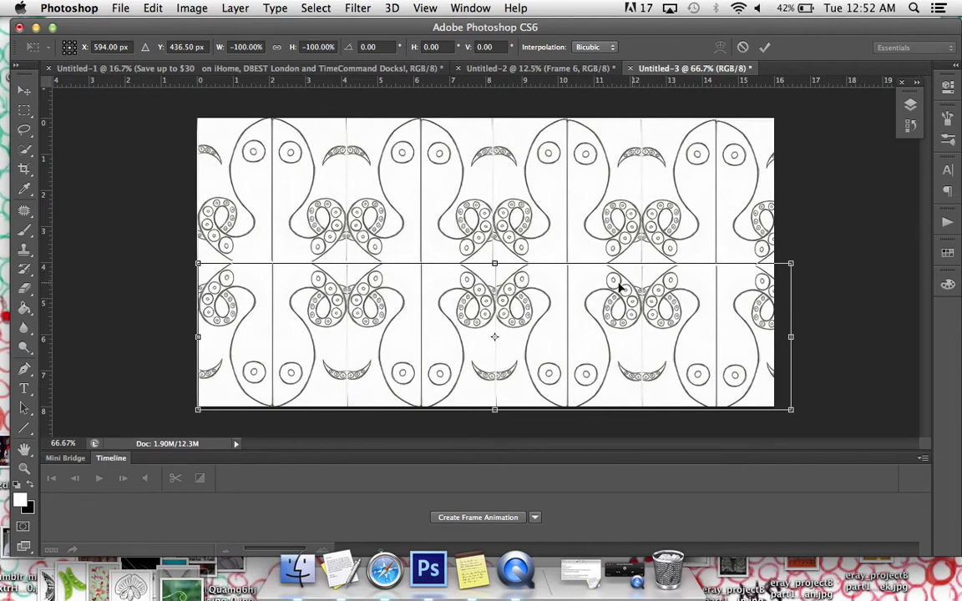
pyautogui.moveTo(726, 301)
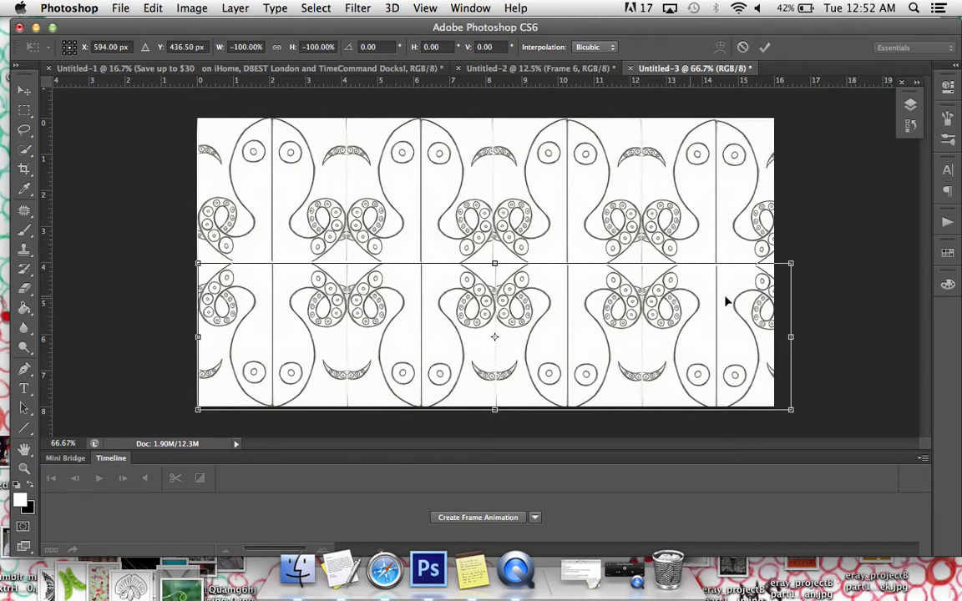
pyautogui.moveTo(799, 330)
pyautogui.write('100')
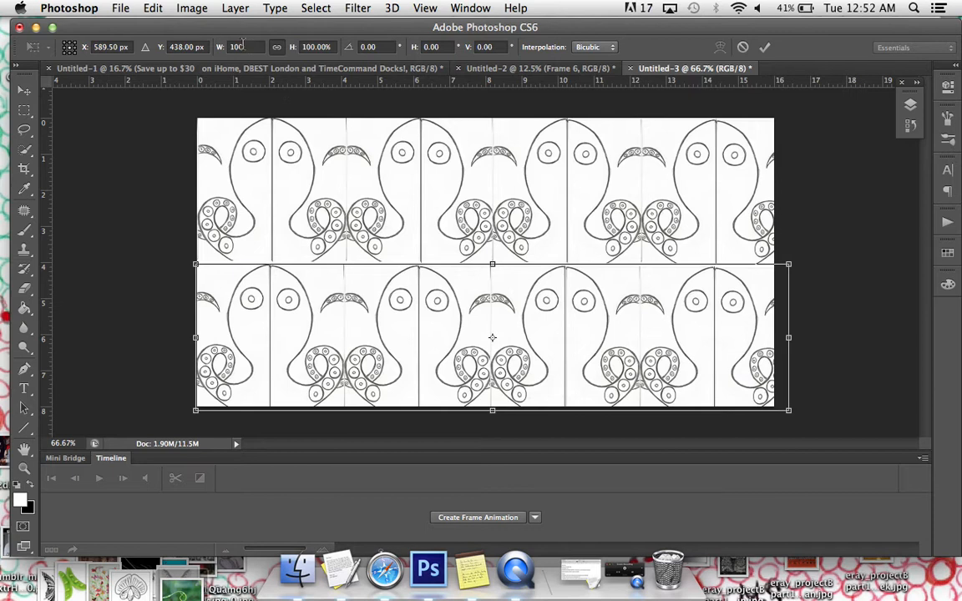
pyautogui.moveTo(387, 361)
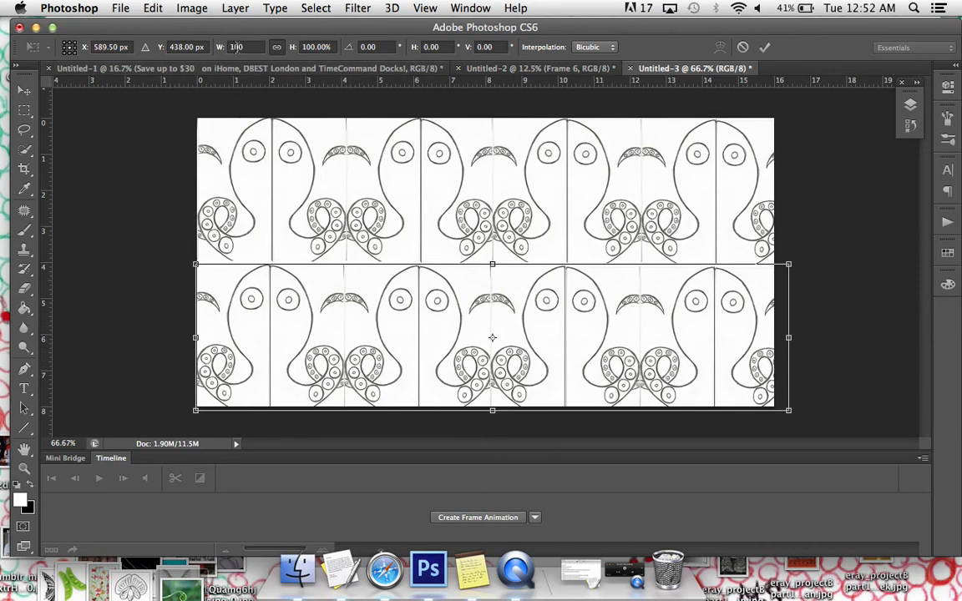
pyautogui.tripleClick(236, 46)
pyautogui.write('-100')
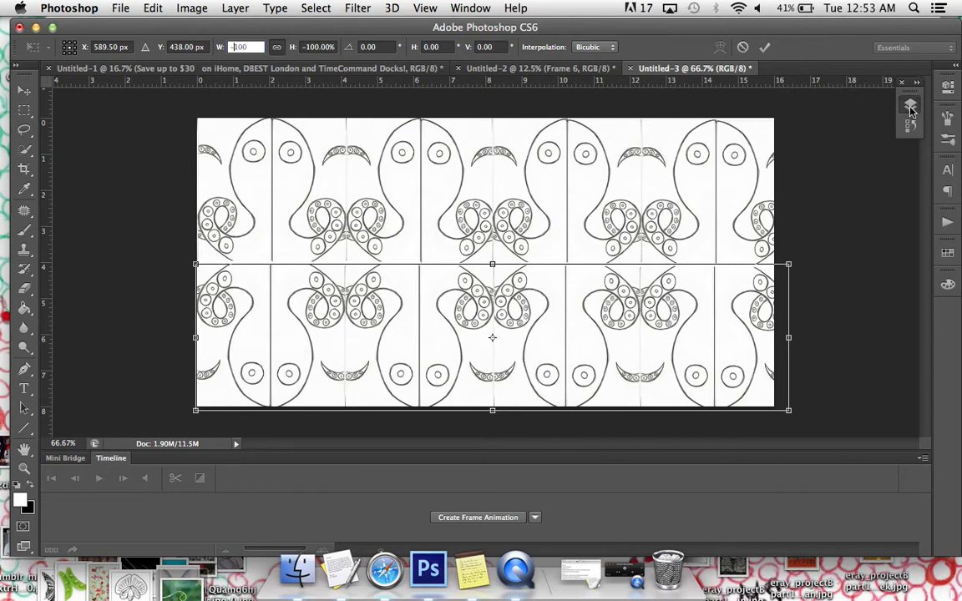
pyautogui.moveTo(869, 92)
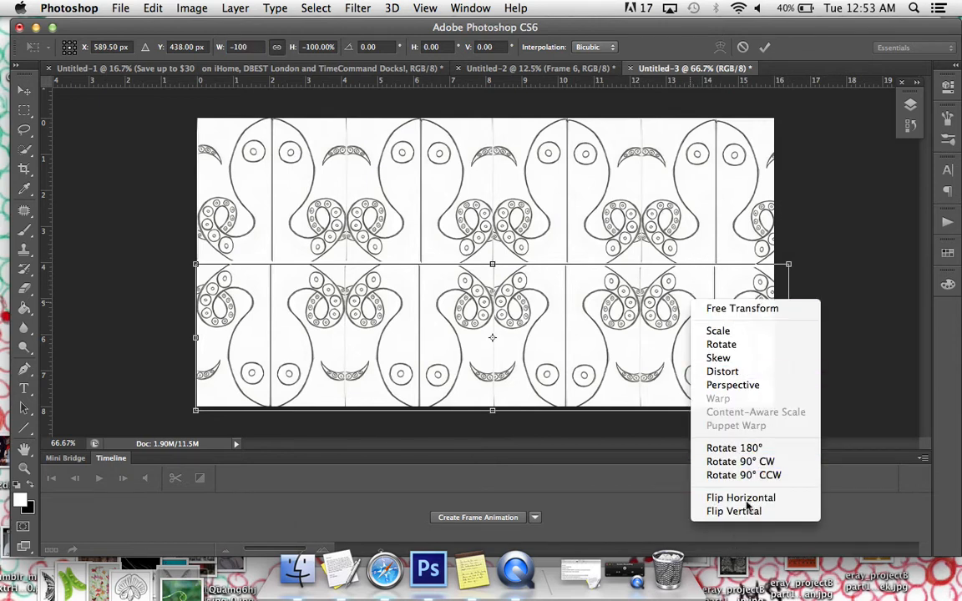
pyautogui.moveTo(574, 307)
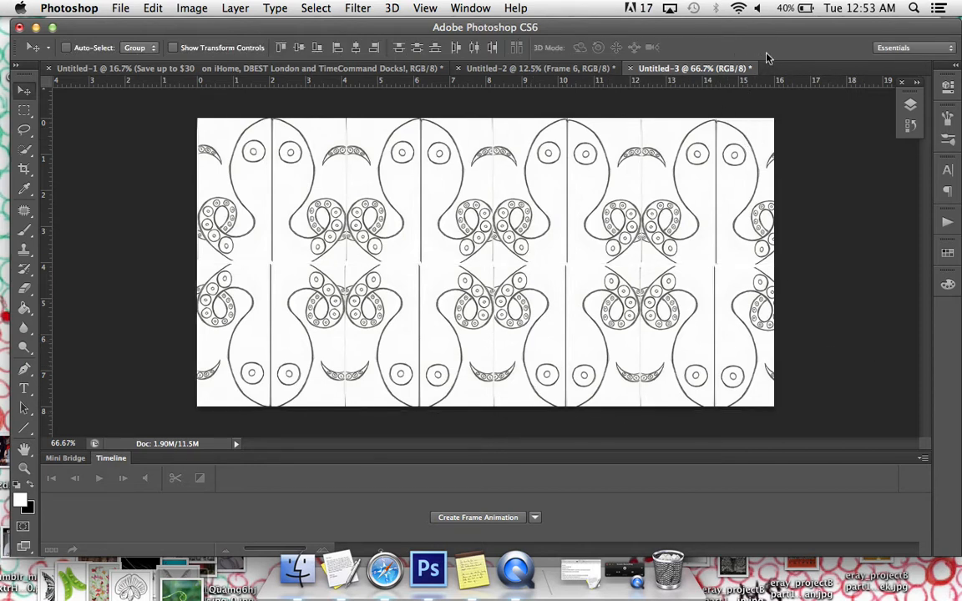
pyautogui.moveTo(909, 105)
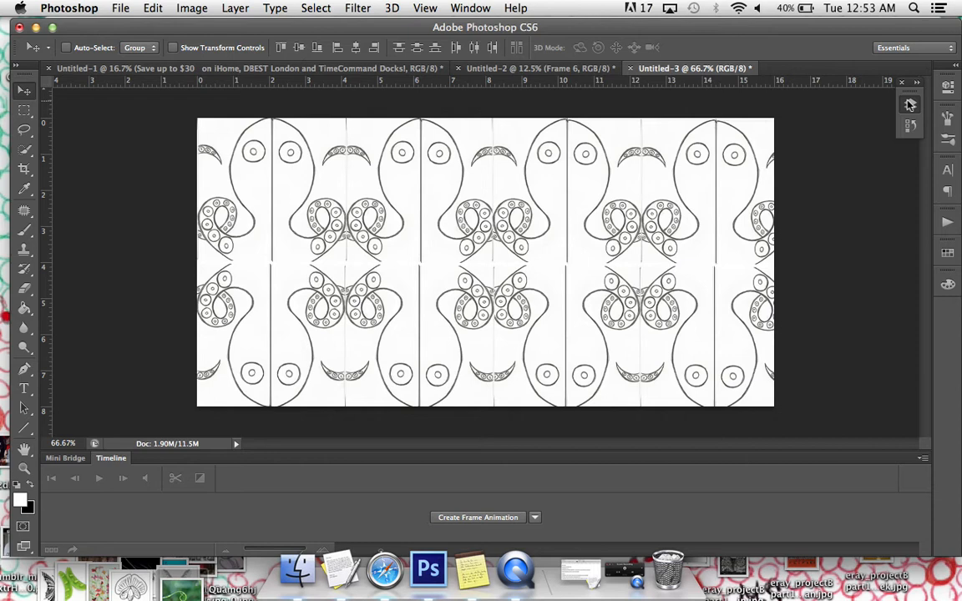
# - Create a new 8 × 16 inch, 72 ppi document with a white background
pyautogui.click(910, 104)
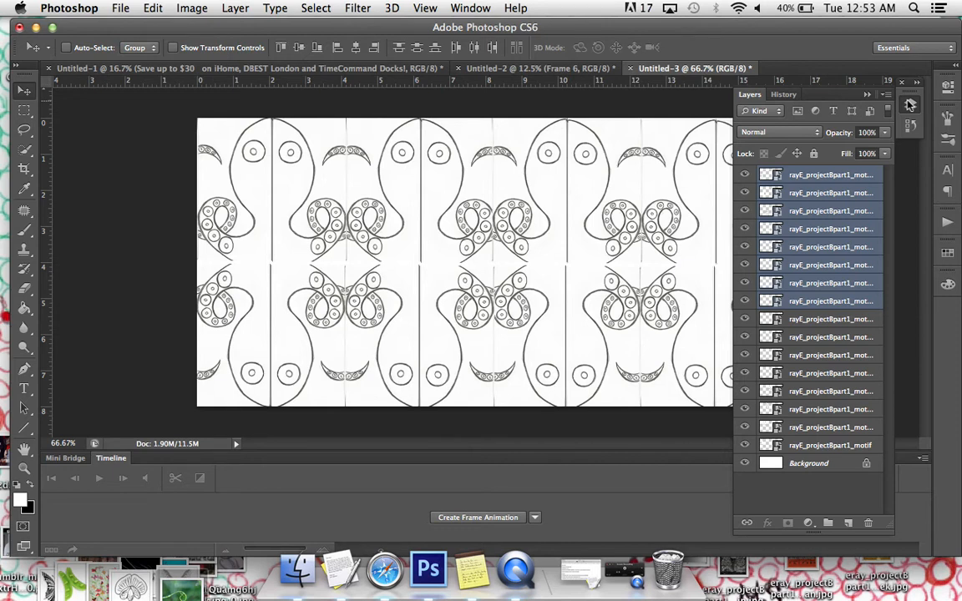
pyautogui.click(829, 229)
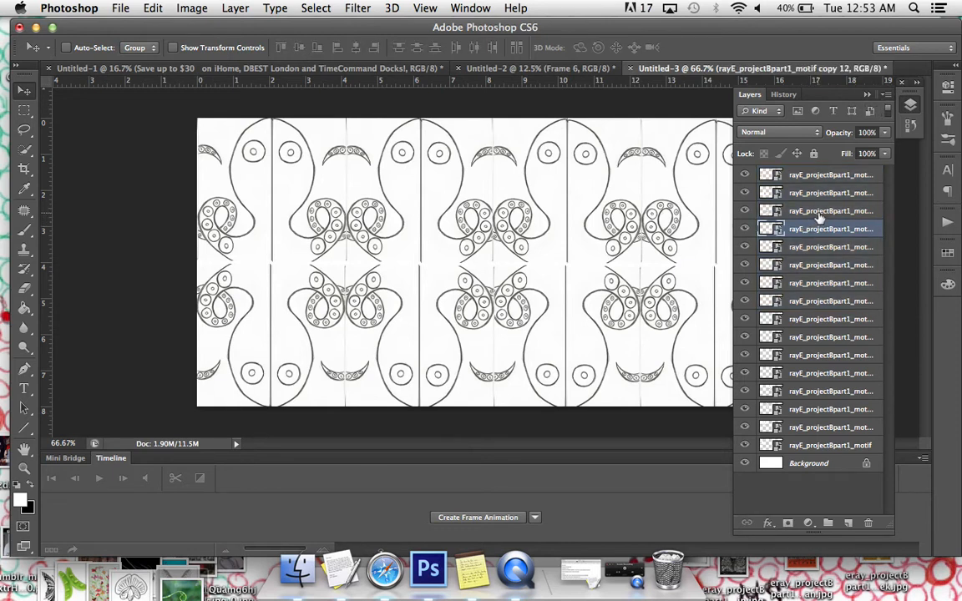
pyautogui.click(830, 210)
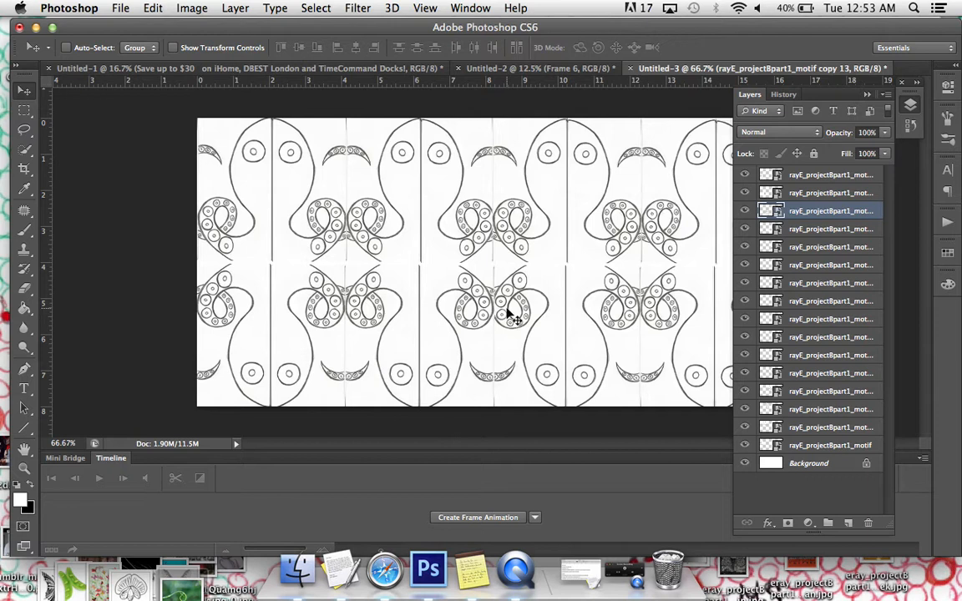
pyautogui.moveTo(489, 359)
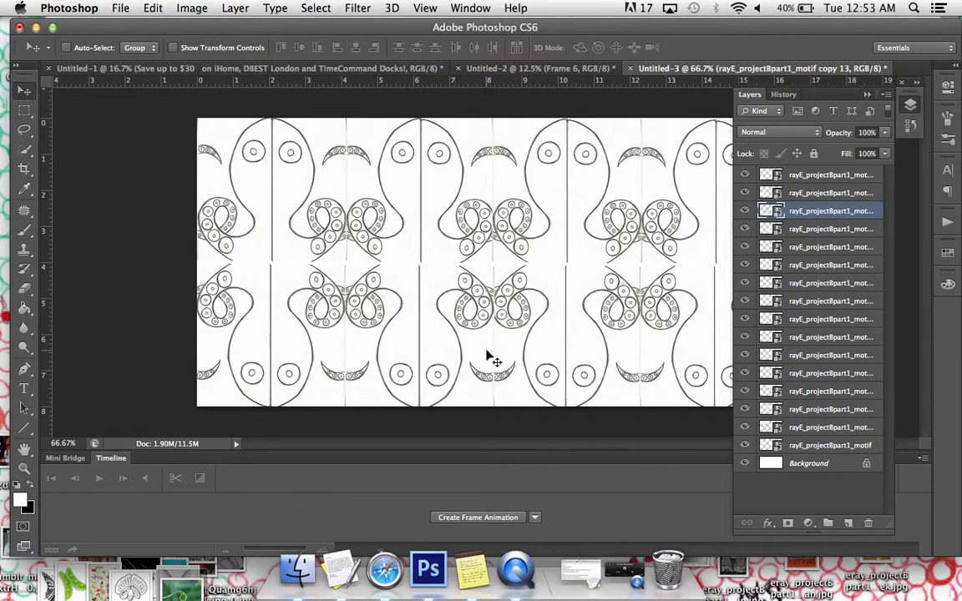
pyautogui.moveTo(427, 395)
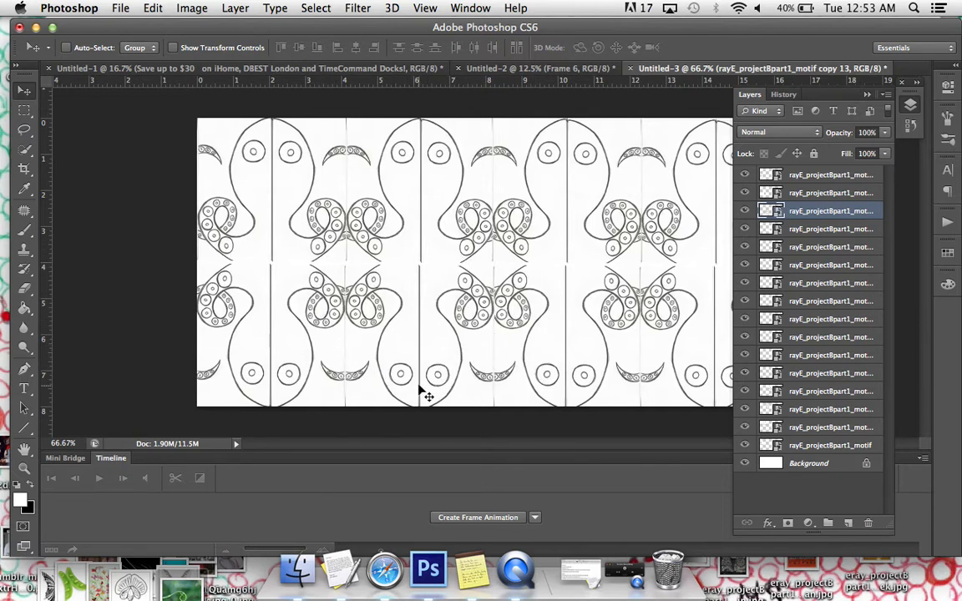
pyautogui.moveTo(657, 350)
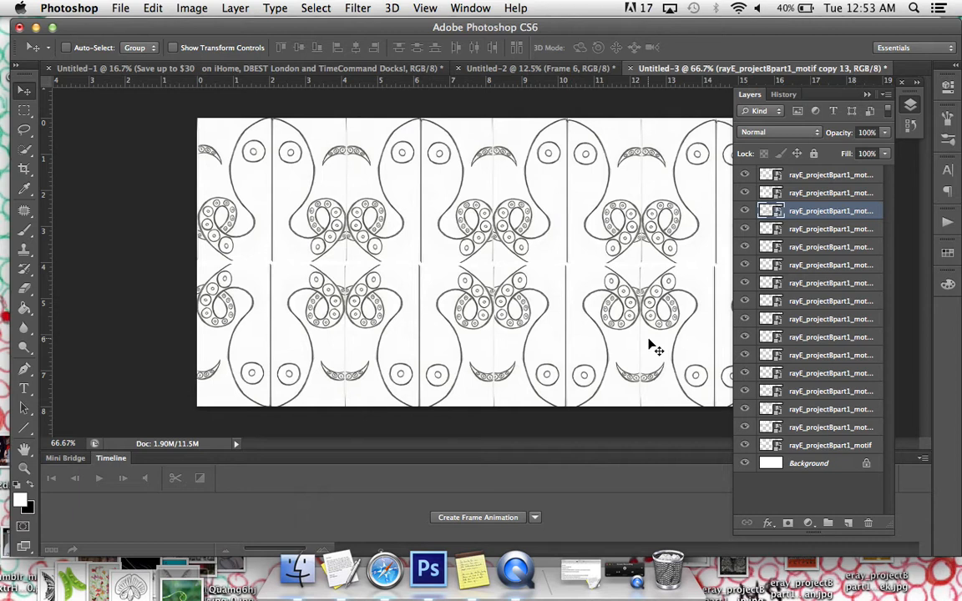
pyautogui.moveTo(717, 224)
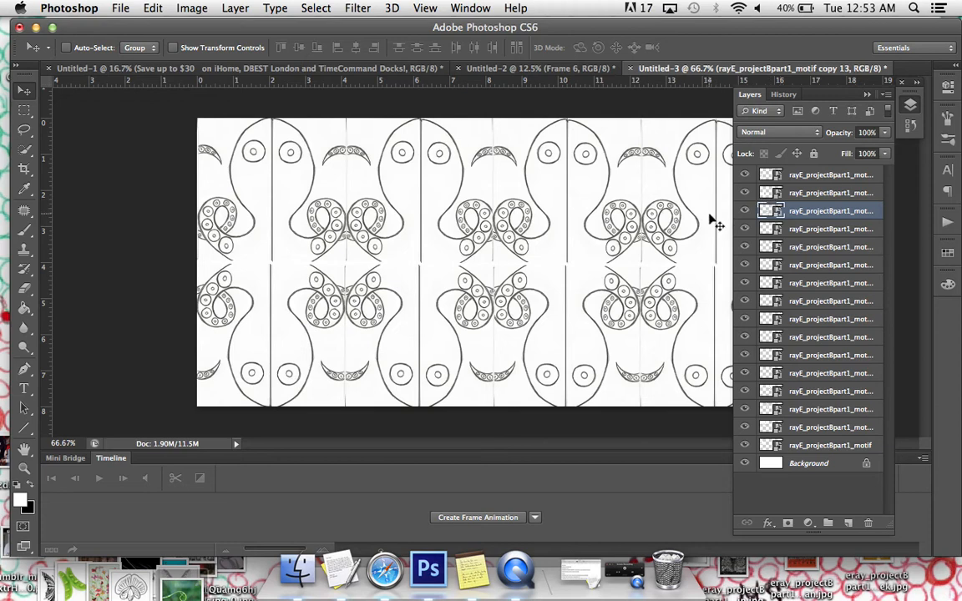
pyautogui.moveTo(678, 242)
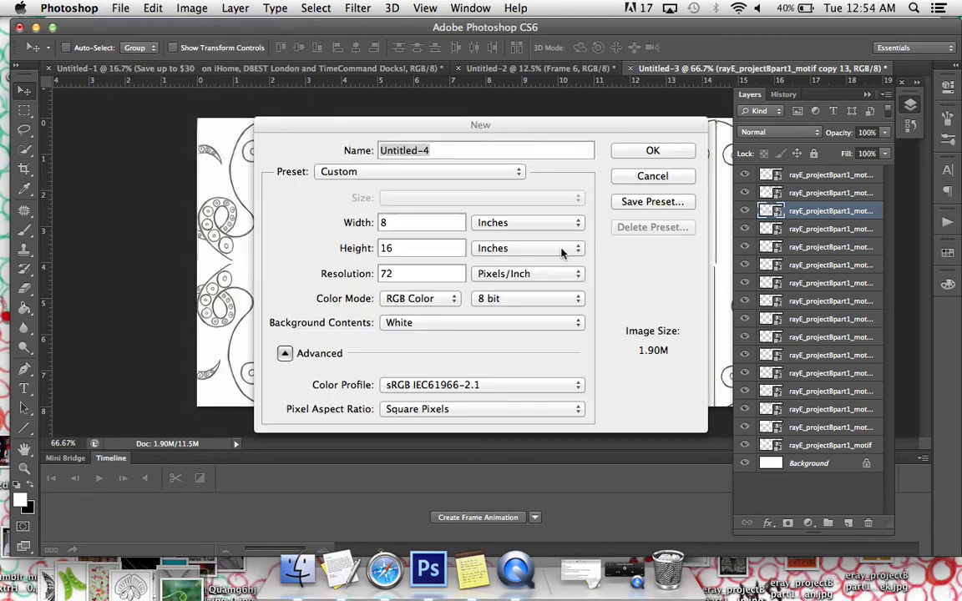
pyautogui.click(652, 151)
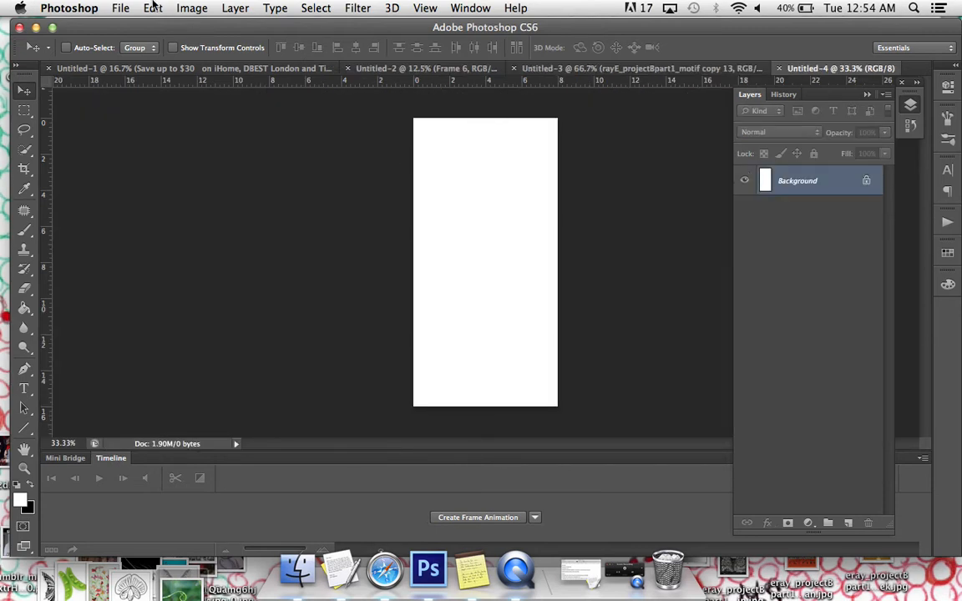
# - Place rayE_projectBpart1_motif.jpg at the new canvas's top-left corner and commit it
pyautogui.click(120, 7)
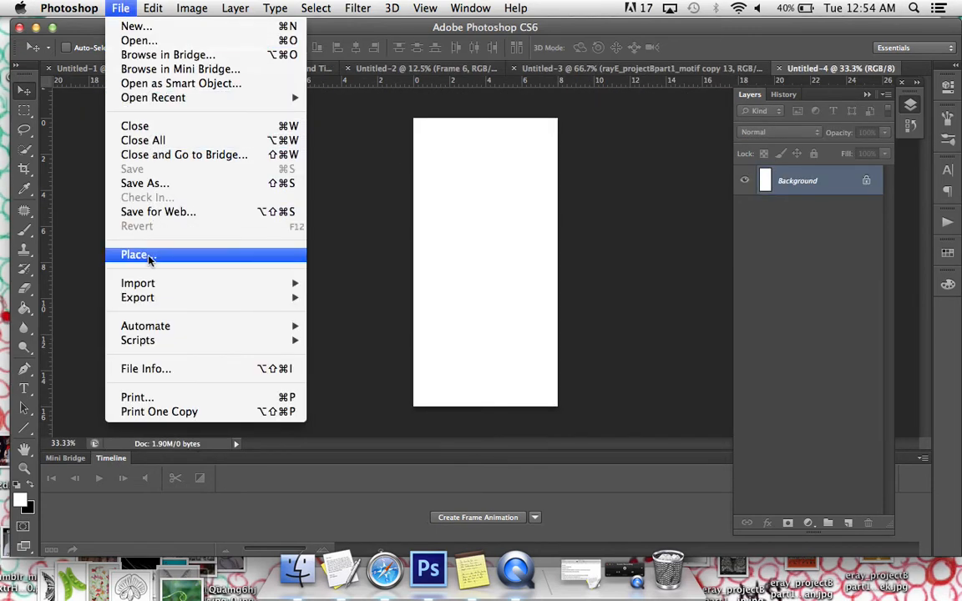
pyautogui.click(134, 254)
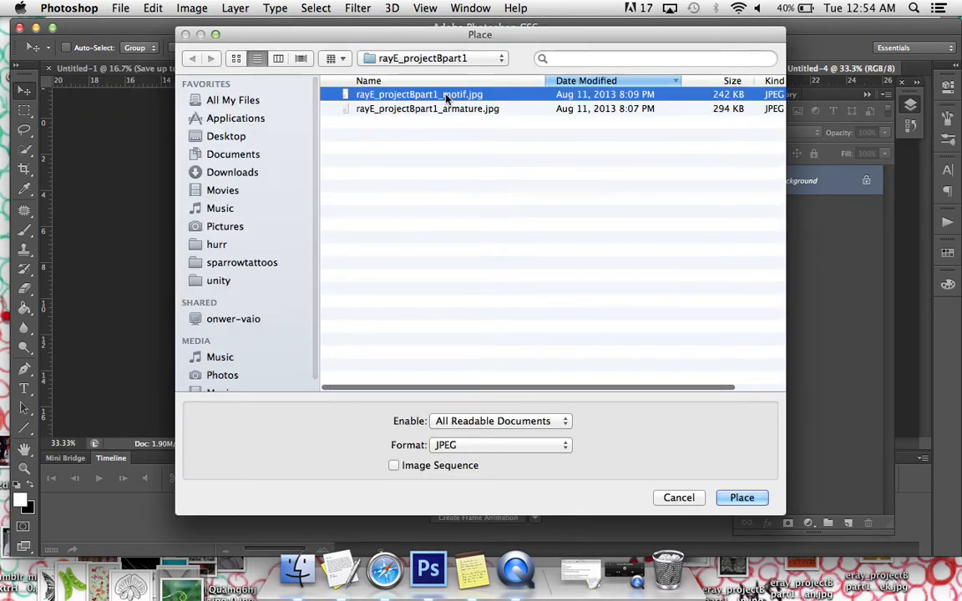
pyautogui.click(742, 496)
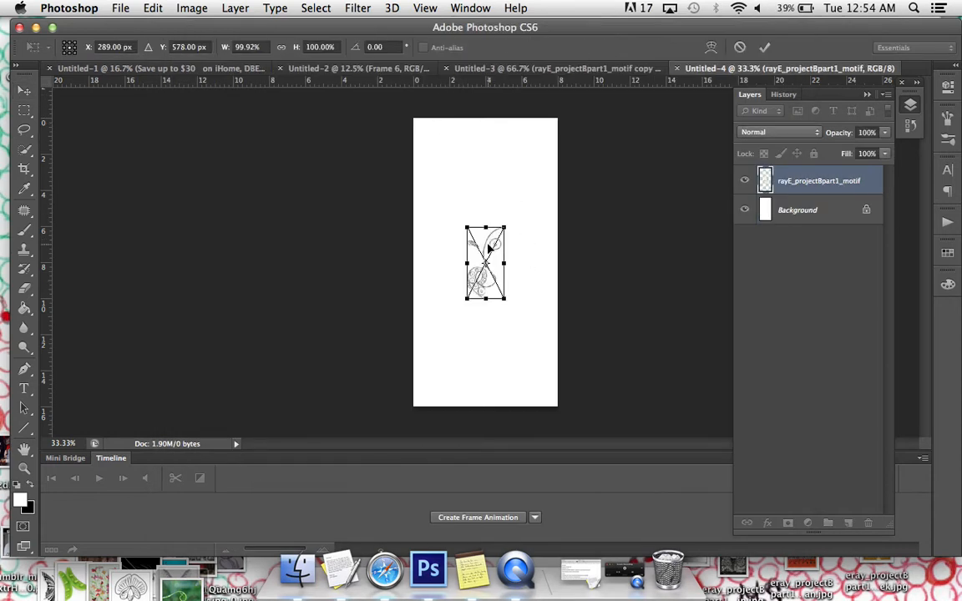
pyautogui.moveTo(484, 263); pyautogui.dragTo(442, 167)
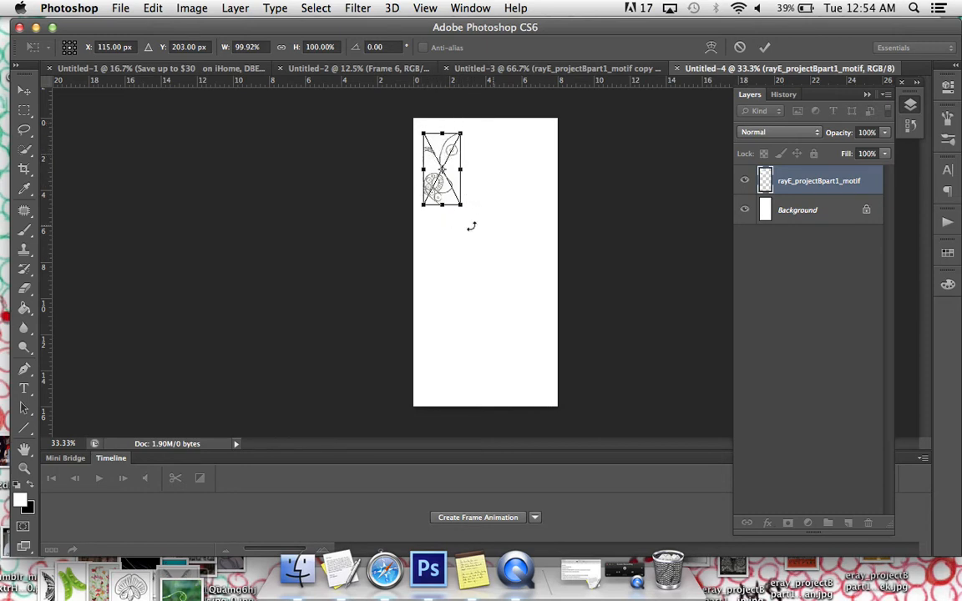
pyautogui.moveTo(446, 159)
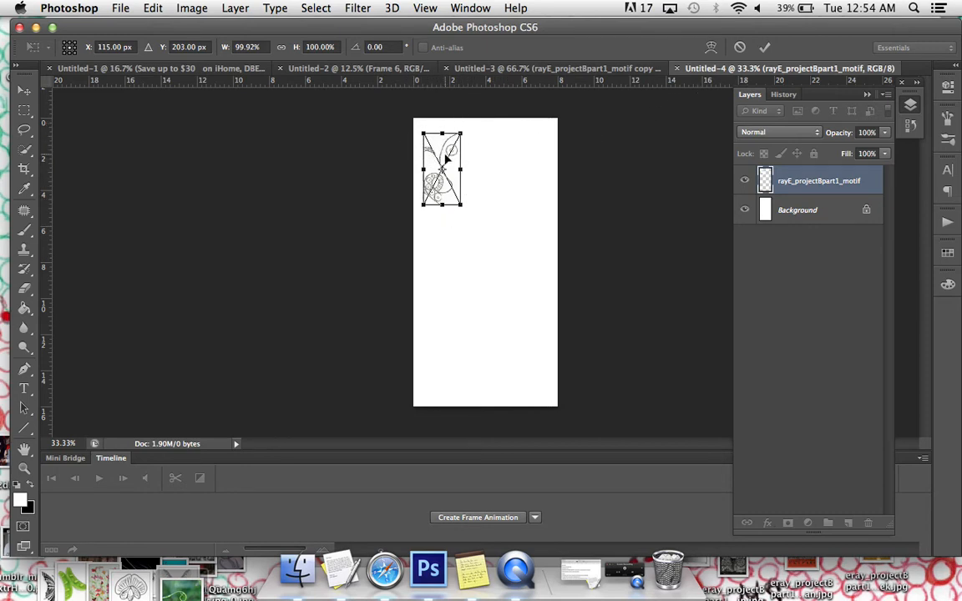
pyautogui.rightClick(443, 167)
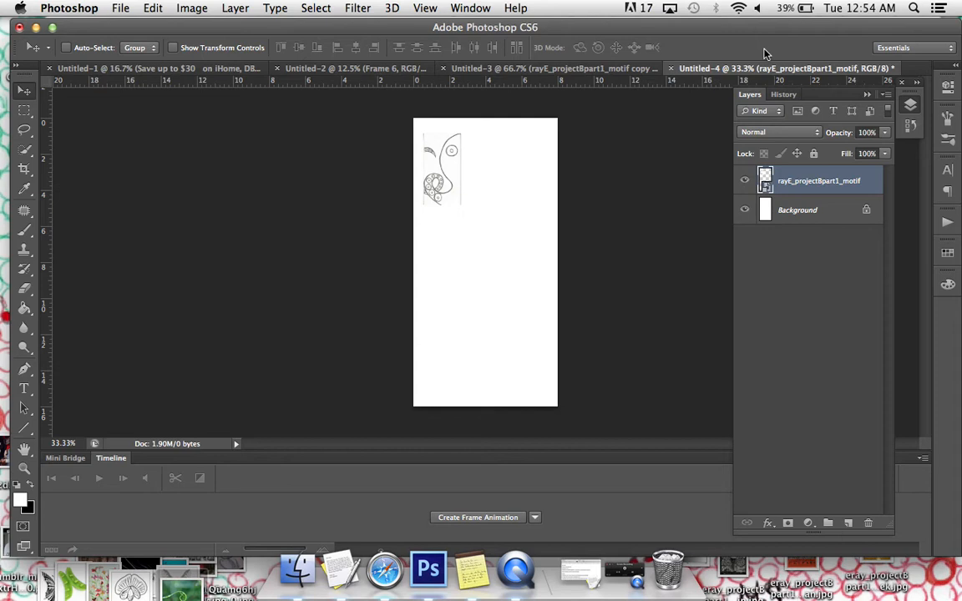
pyautogui.click(425, 8)
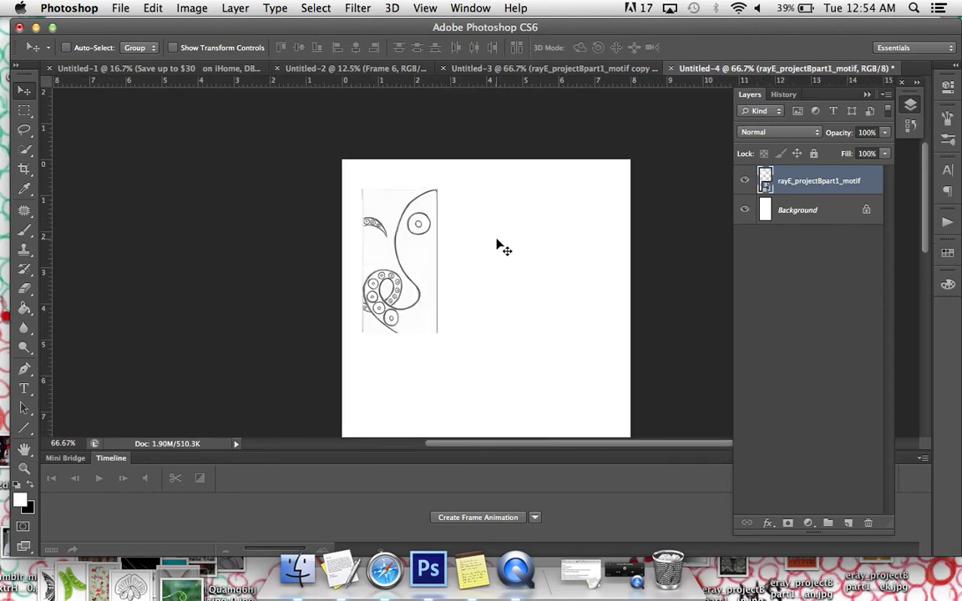
pyautogui.moveTo(449, 257)
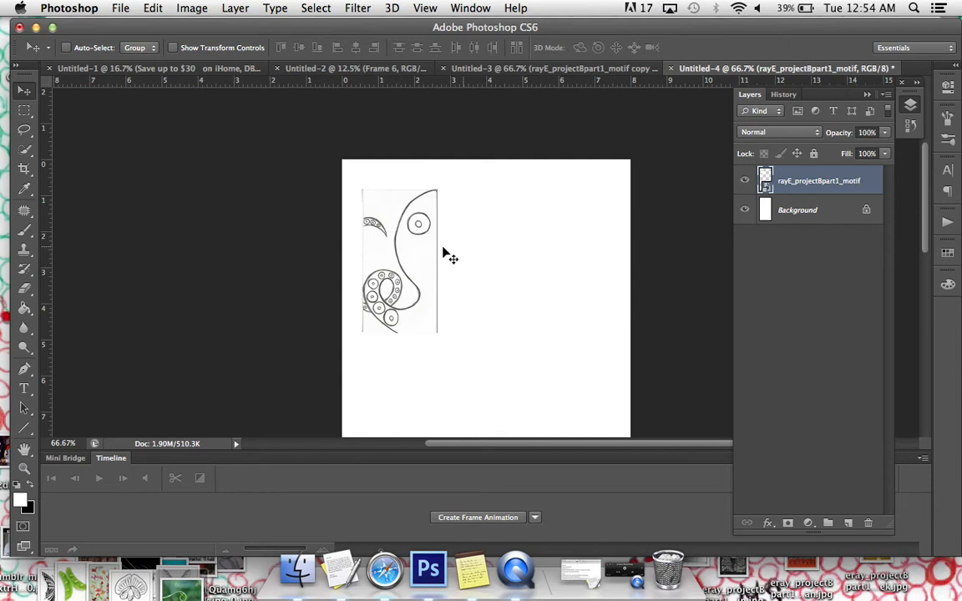
pyautogui.moveTo(397, 228)
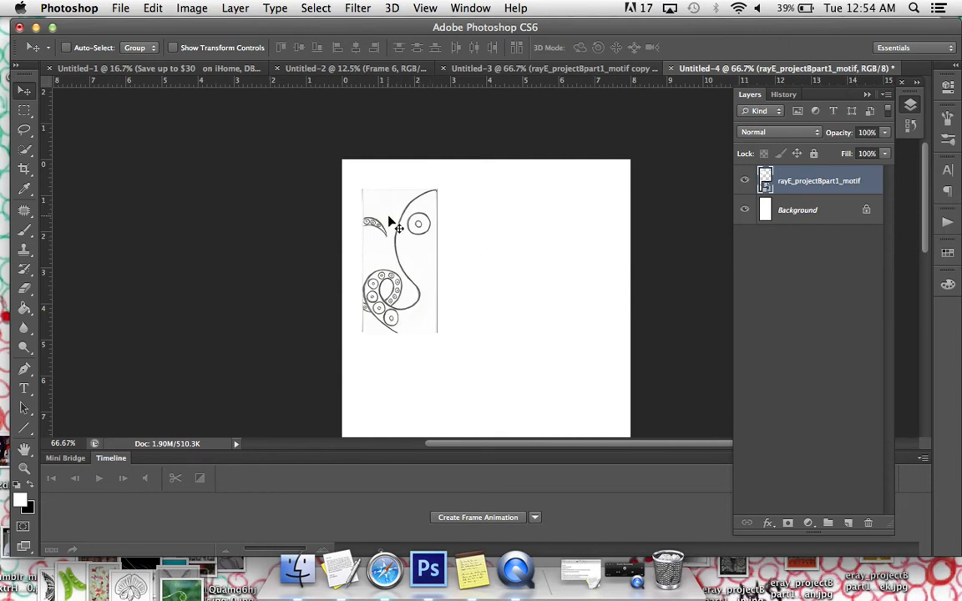
pyautogui.moveTo(417, 305)
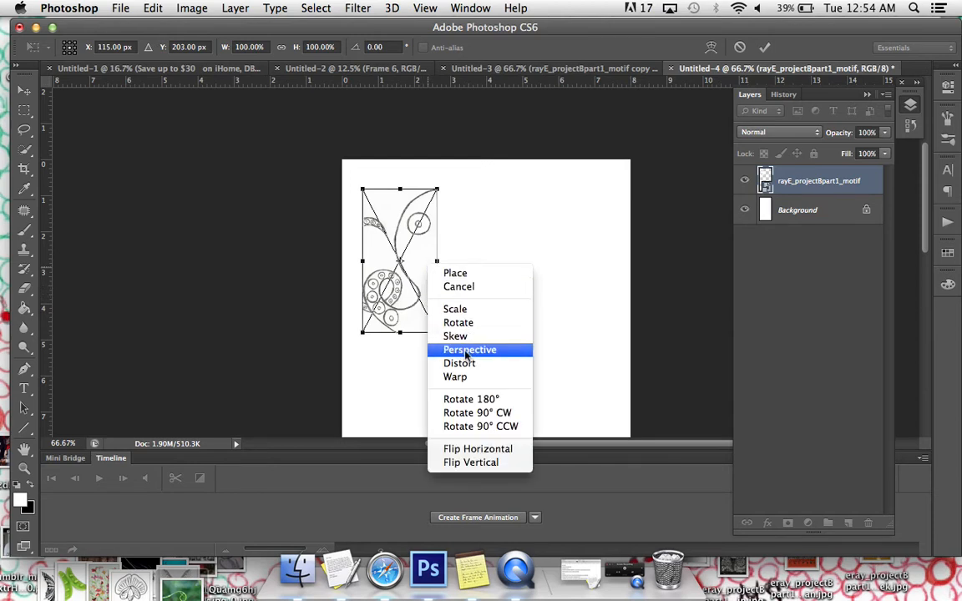
pyautogui.moveTo(478, 413)
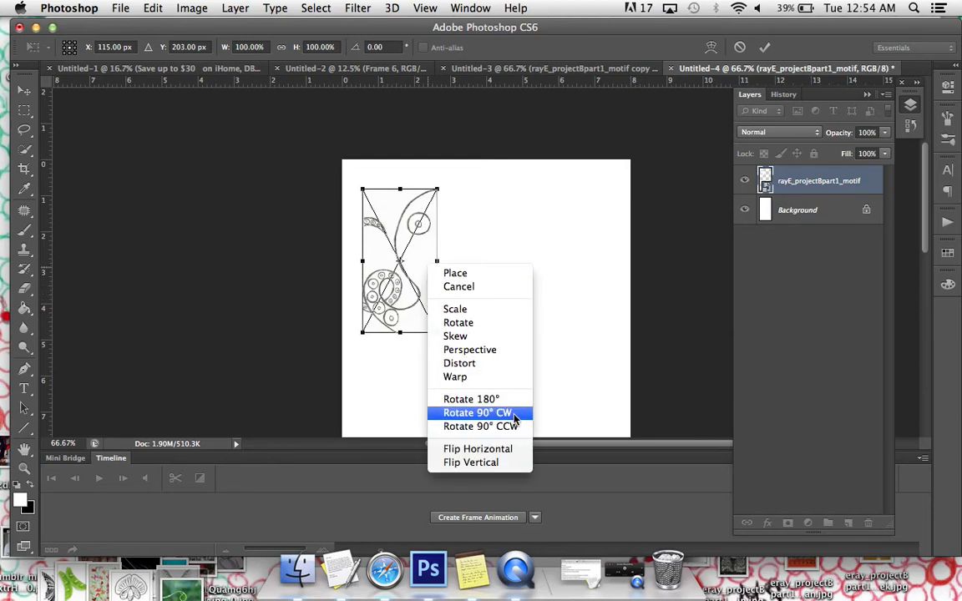
pyautogui.moveTo(509, 417)
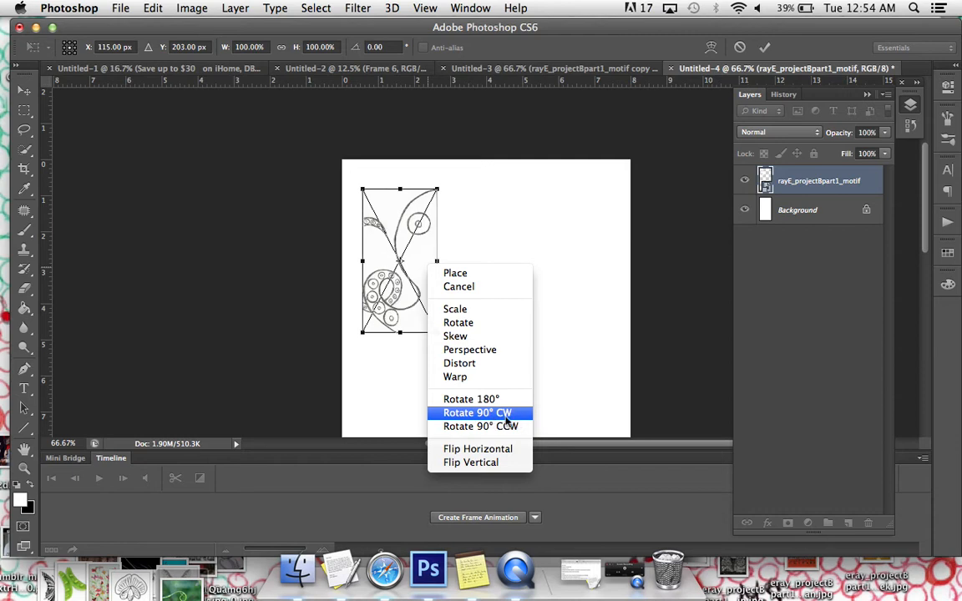
pyautogui.moveTo(480, 425)
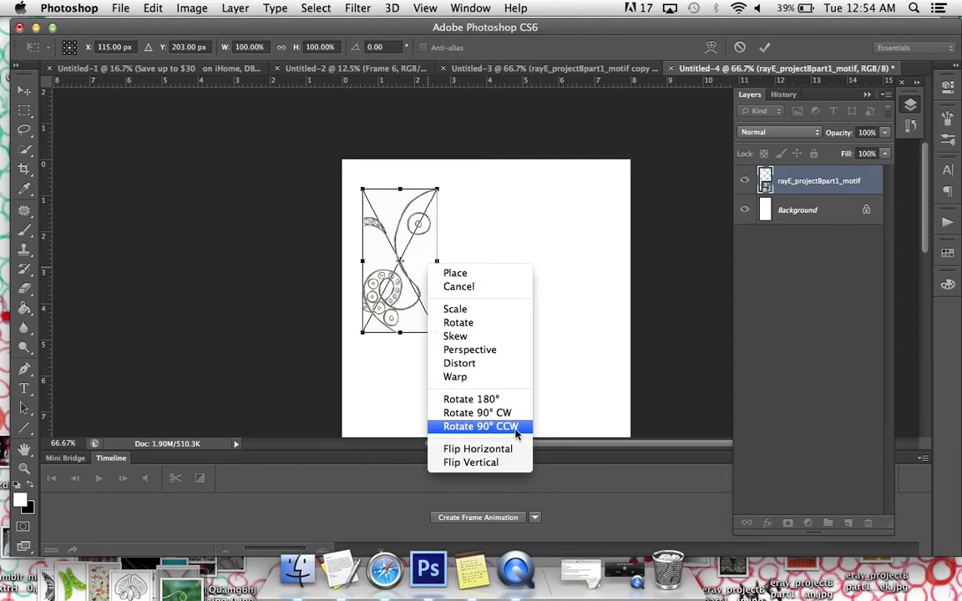
pyautogui.moveTo(470, 461)
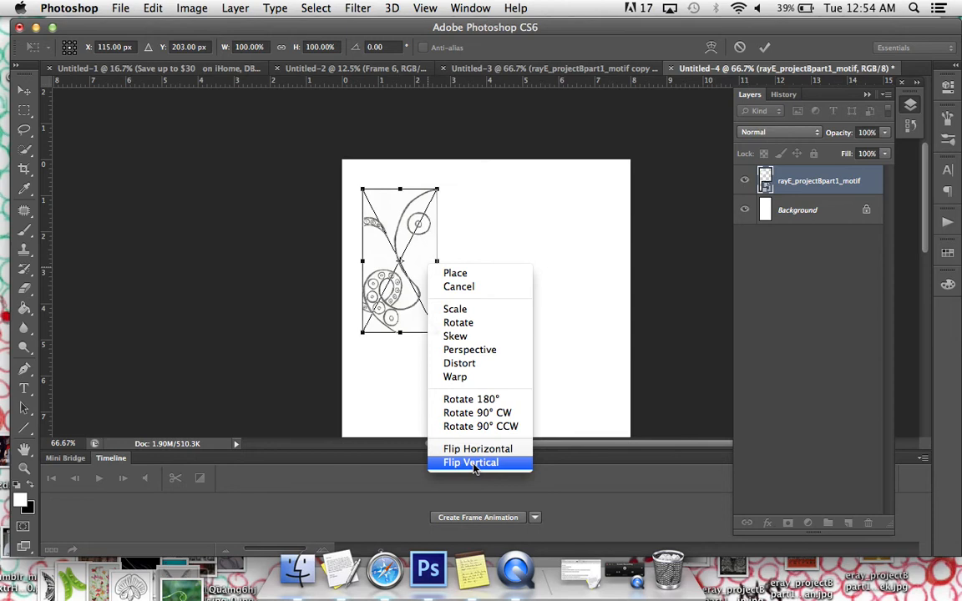
pyautogui.moveTo(480, 426)
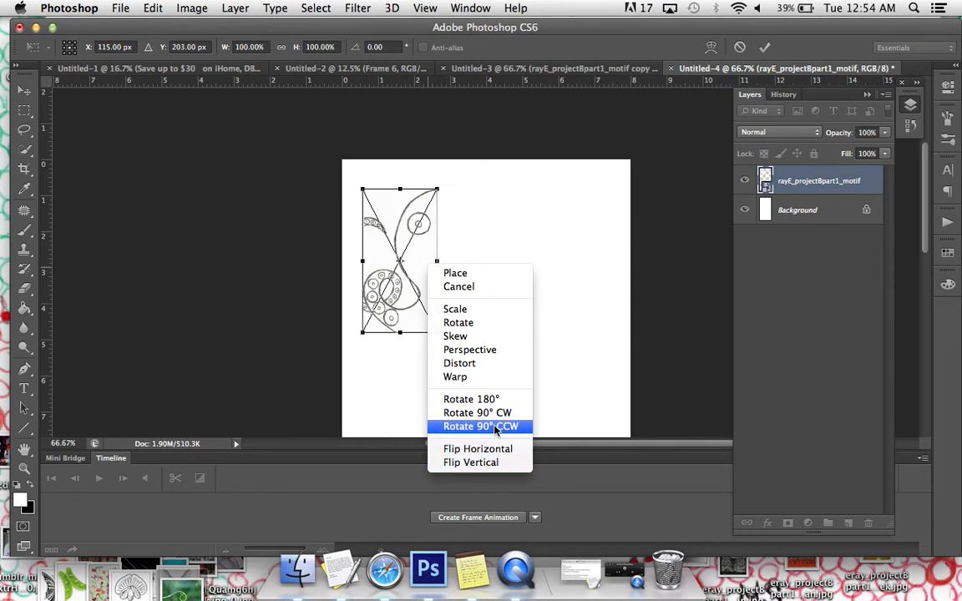
pyautogui.moveTo(471, 399)
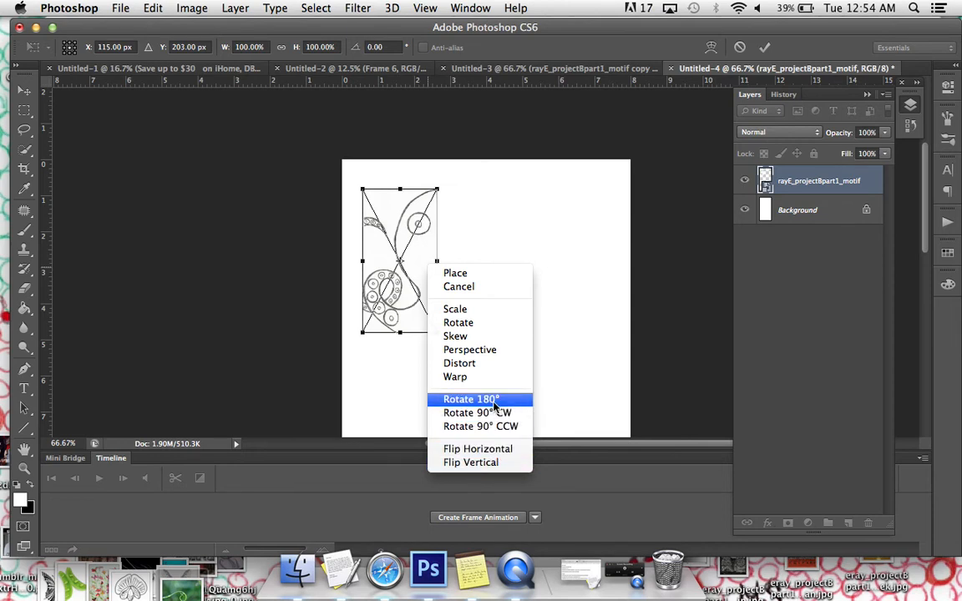
pyautogui.moveTo(477, 412)
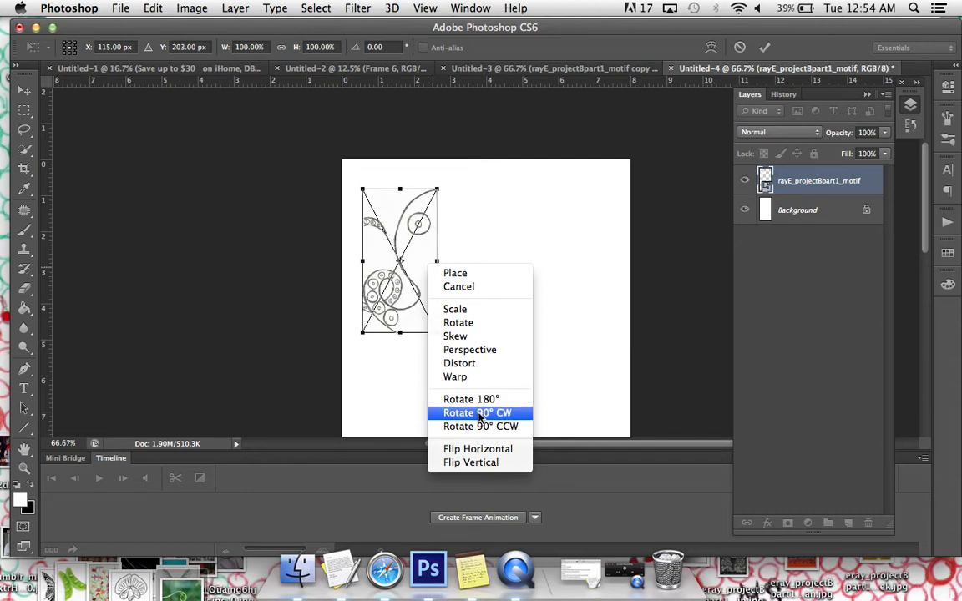
# - Rotate the placed motif 90° clockwise, move it to the top-right corner, and commit
pyautogui.click(477, 412)
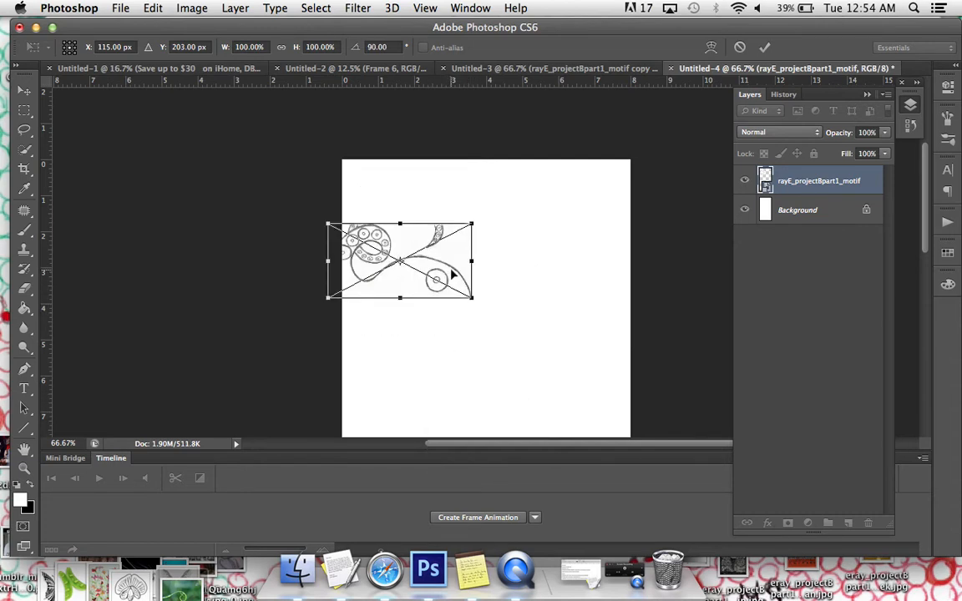
pyautogui.moveTo(399, 260); pyautogui.dragTo(557, 198)
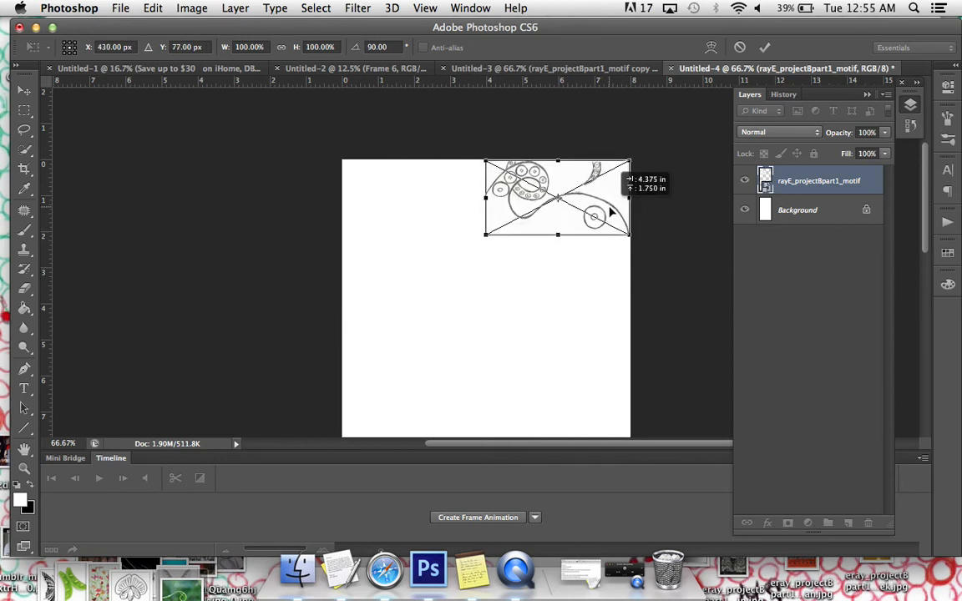
pyautogui.click(764, 47)
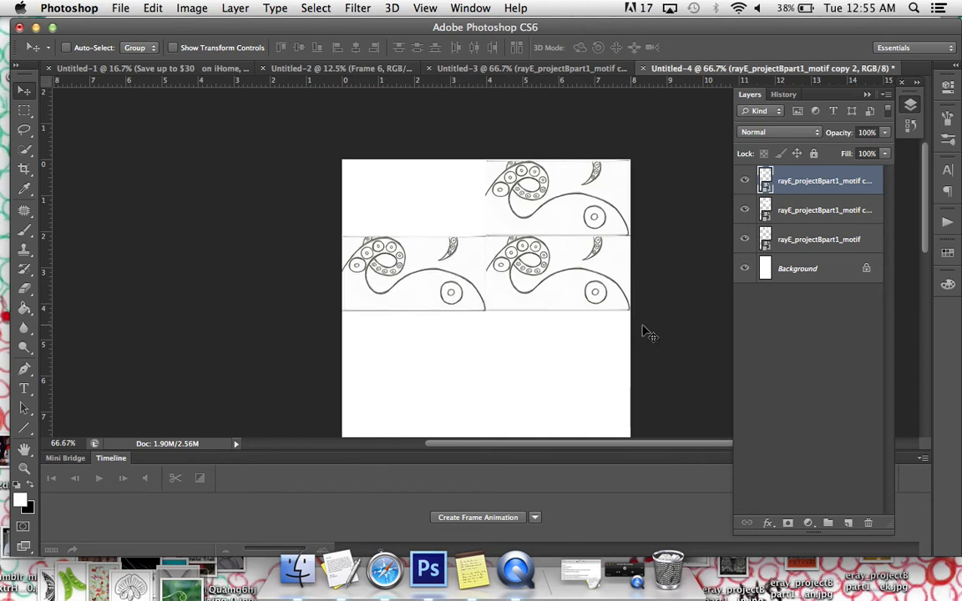
pyautogui.moveTo(689, 334)
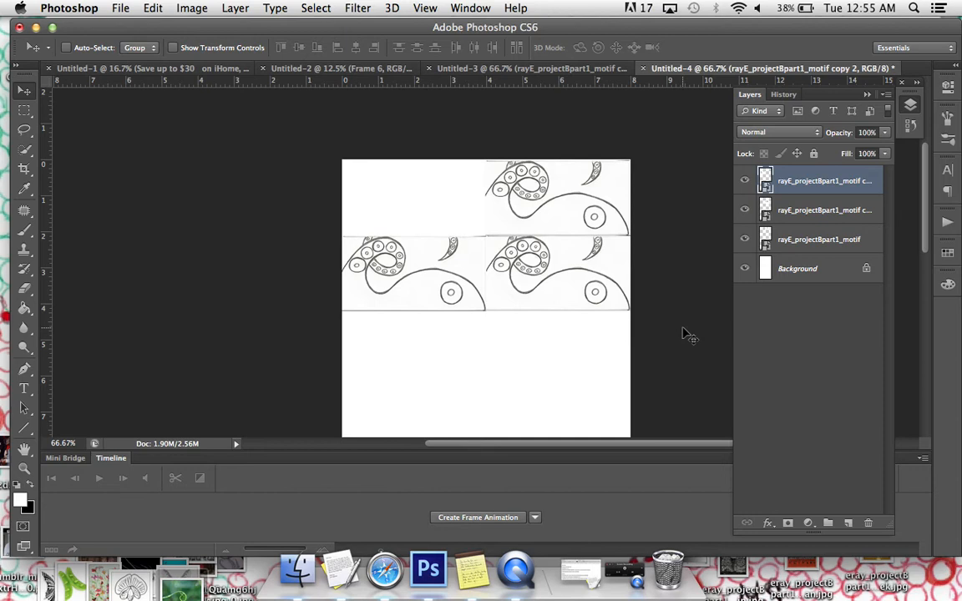
pyautogui.moveTo(647, 327)
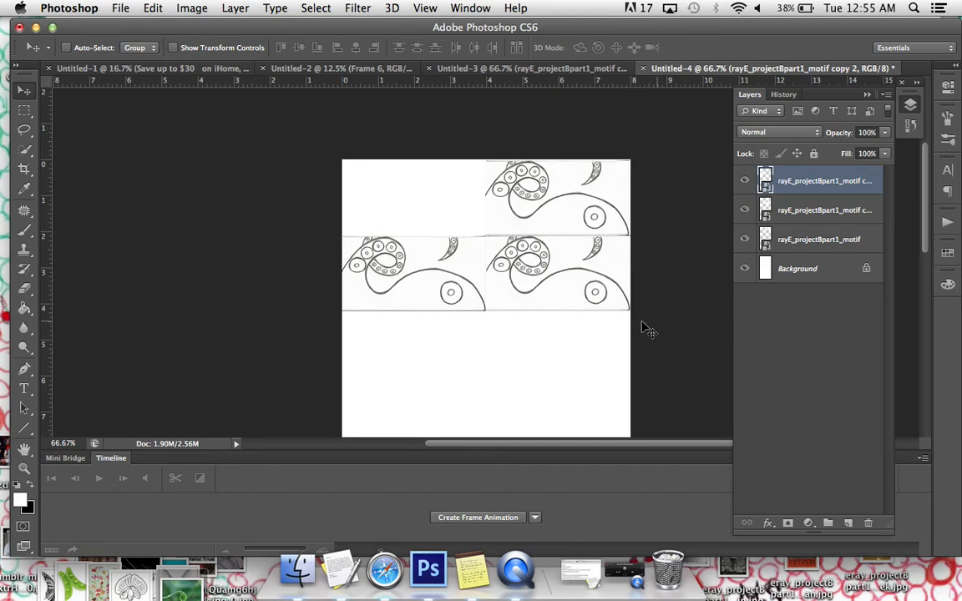
pyautogui.moveTo(609, 315)
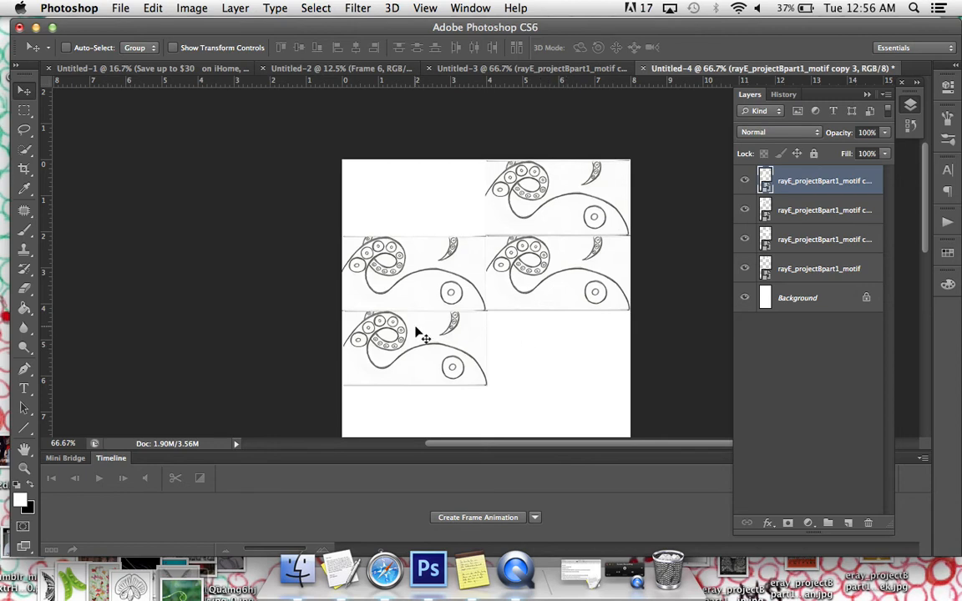
# - Flip the third-row motif tile horizontally and commit the transform
pyautogui.rightClick(418, 333)
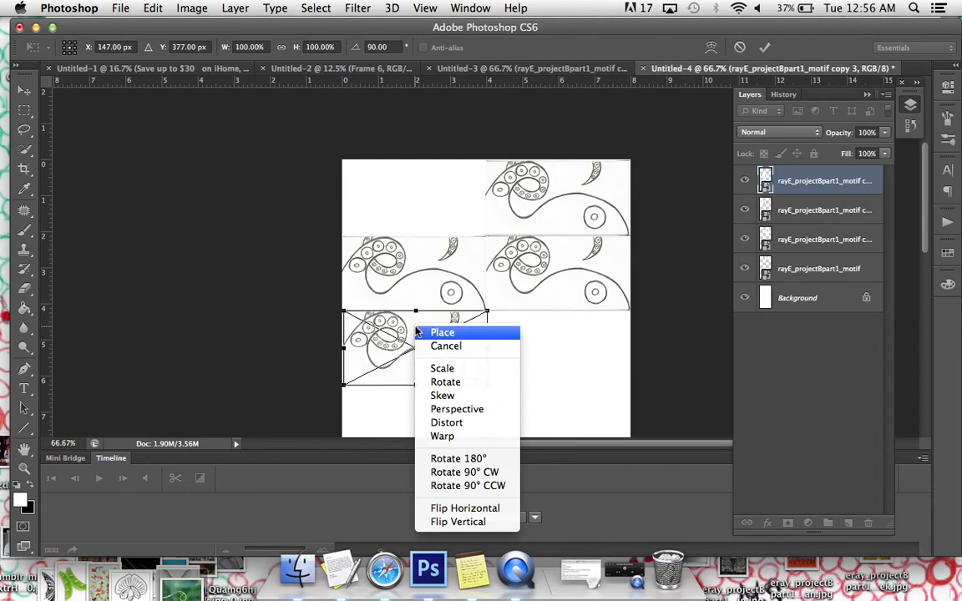
pyautogui.moveTo(465, 508)
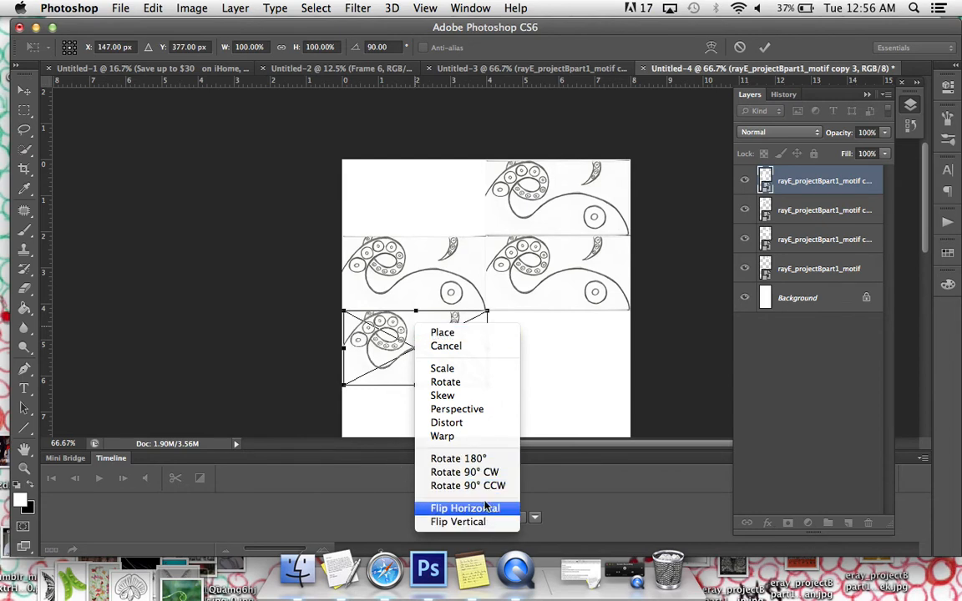
pyautogui.click(465, 508)
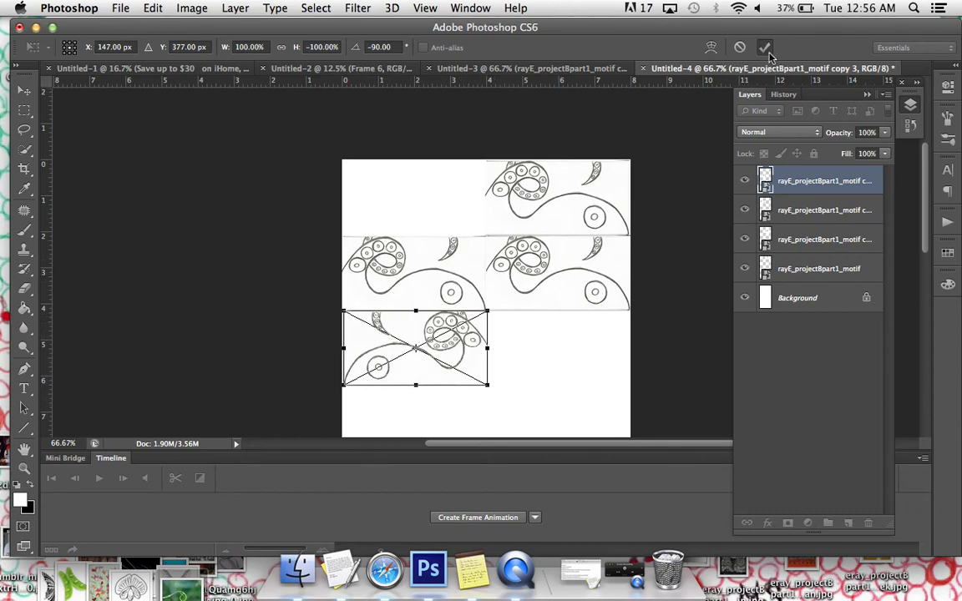
pyautogui.click(764, 47)
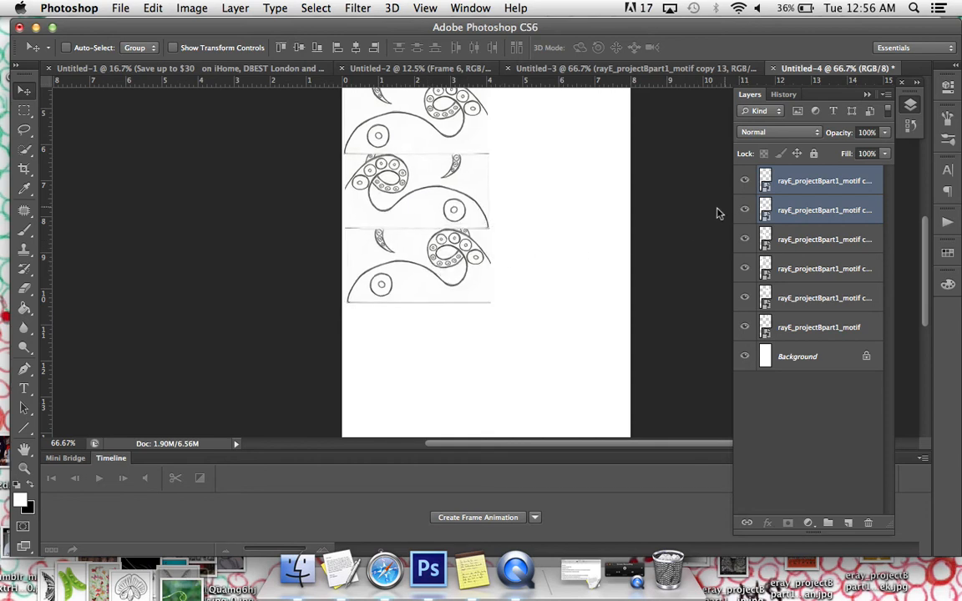
pyautogui.scroll(-3)
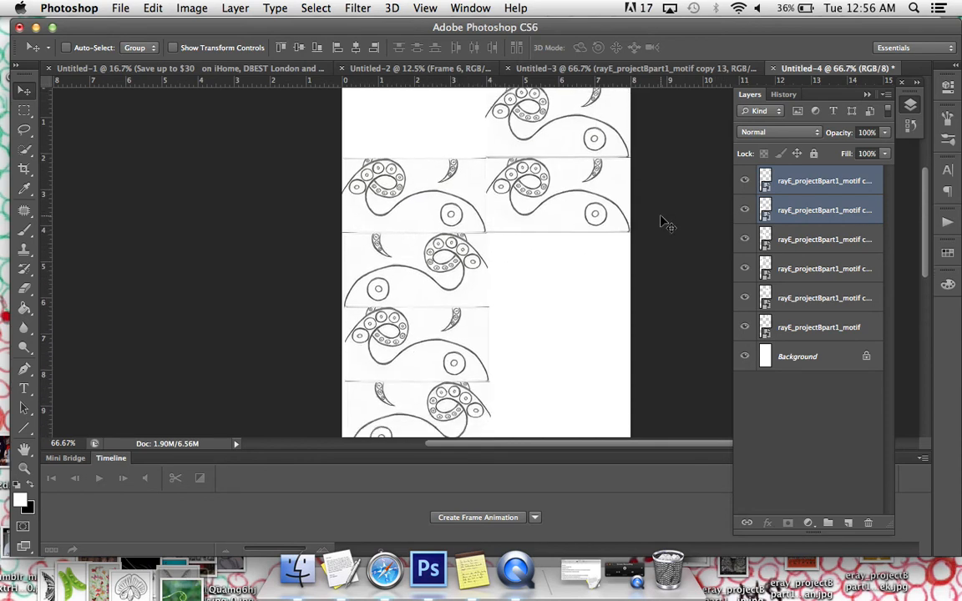
pyautogui.moveTo(621, 284)
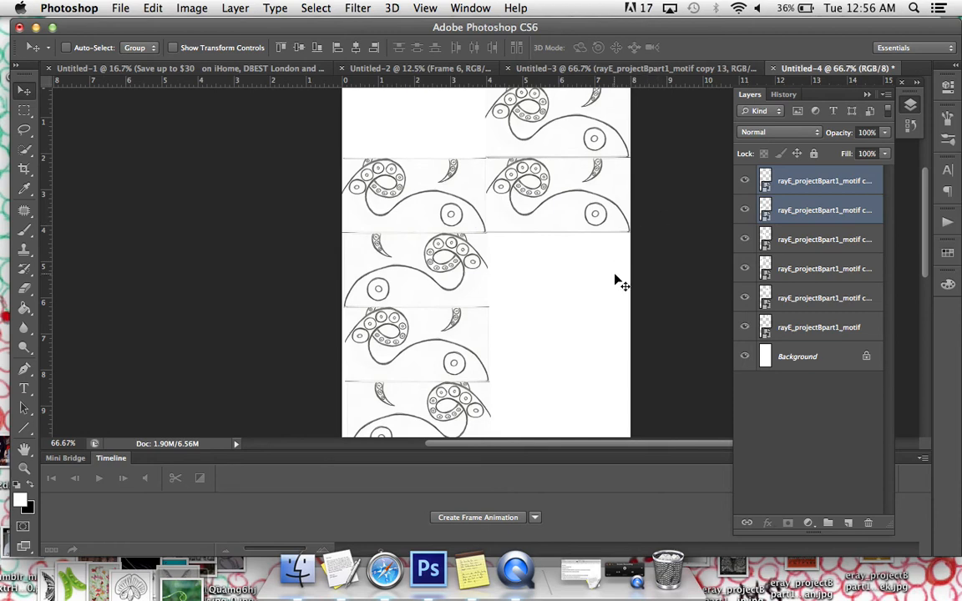
pyautogui.moveTo(796, 257)
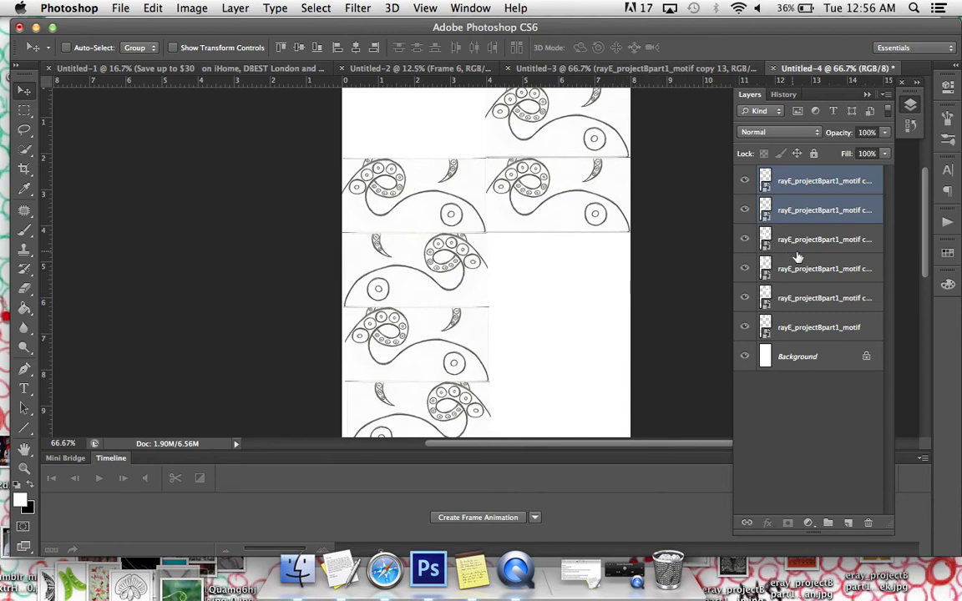
pyautogui.click(824, 298)
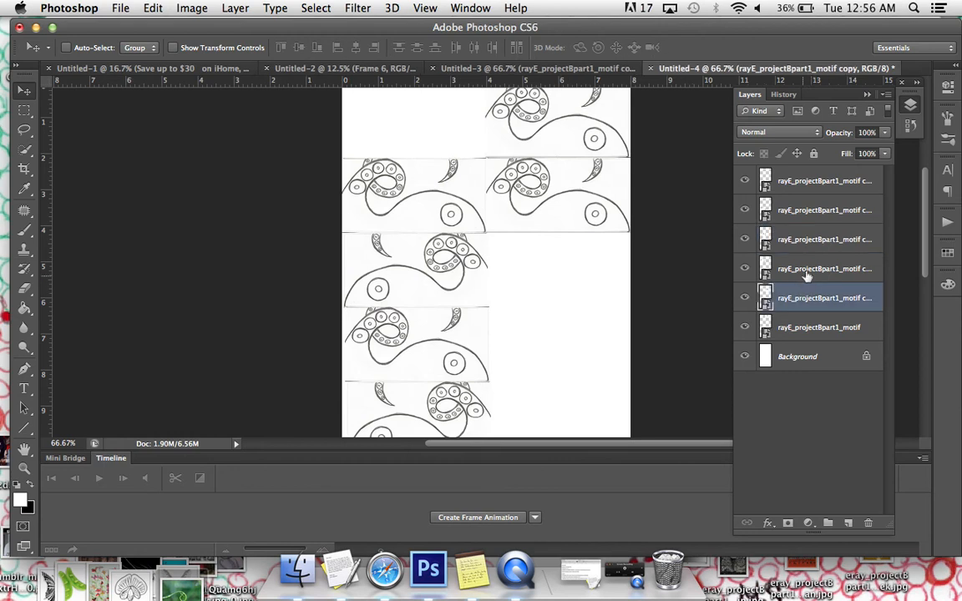
pyautogui.moveTo(841, 236)
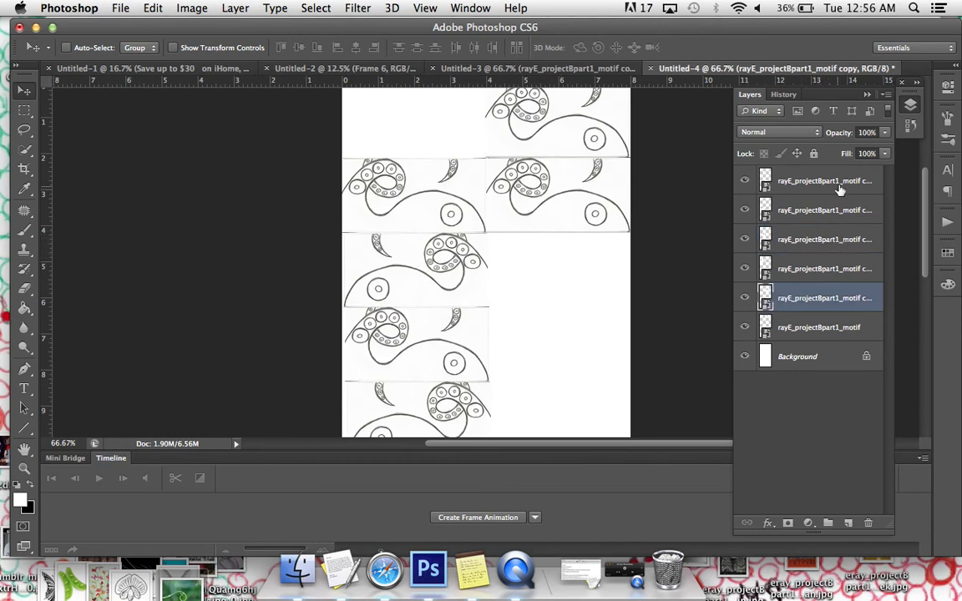
pyautogui.click(818, 327)
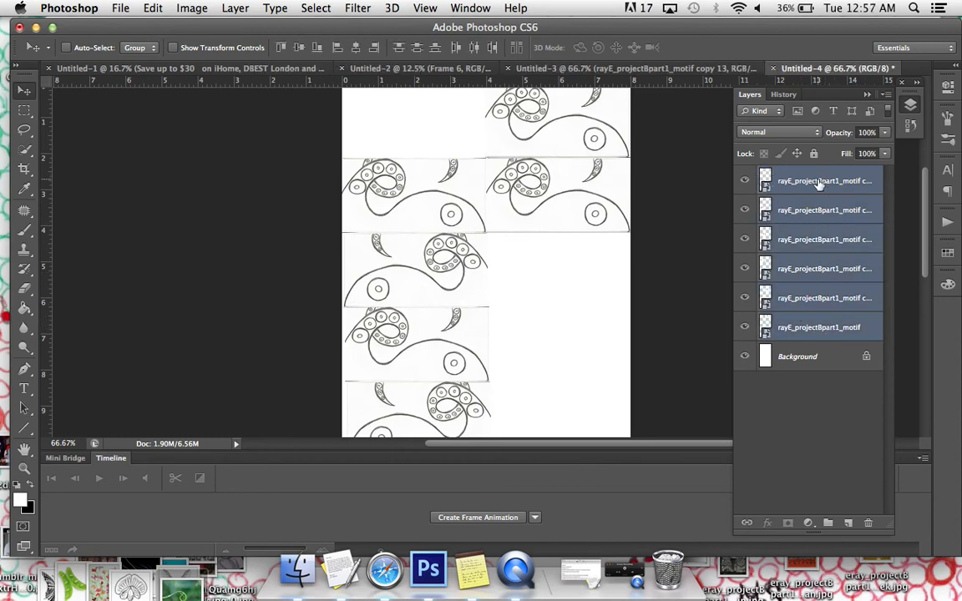
pyautogui.click(824, 180)
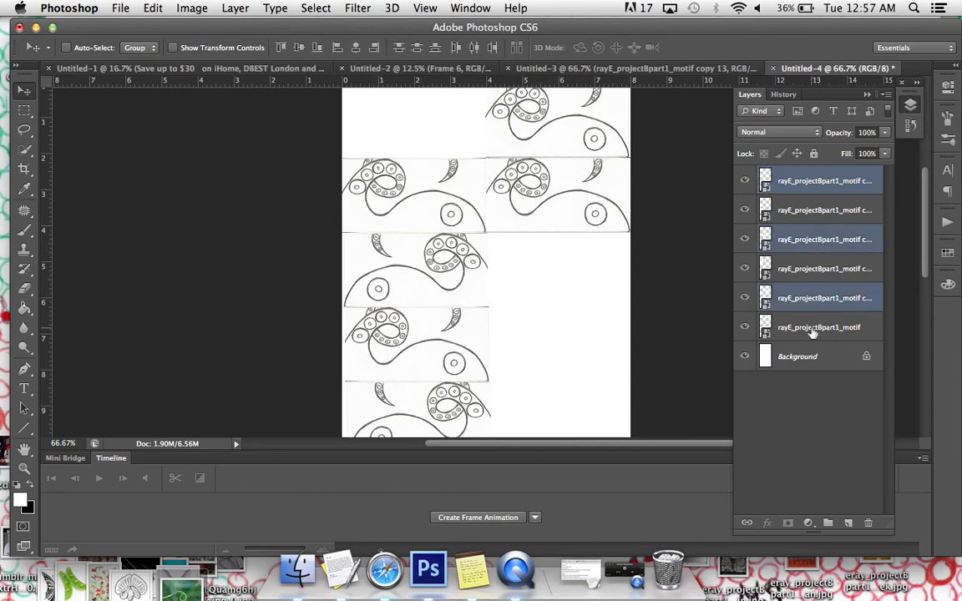
pyautogui.click(824, 181)
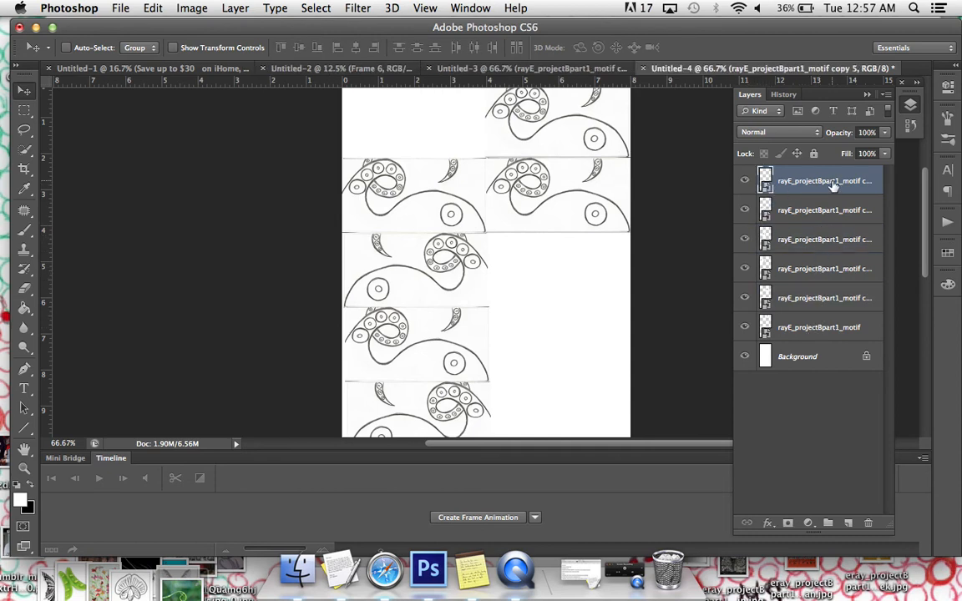
pyautogui.click(823, 210)
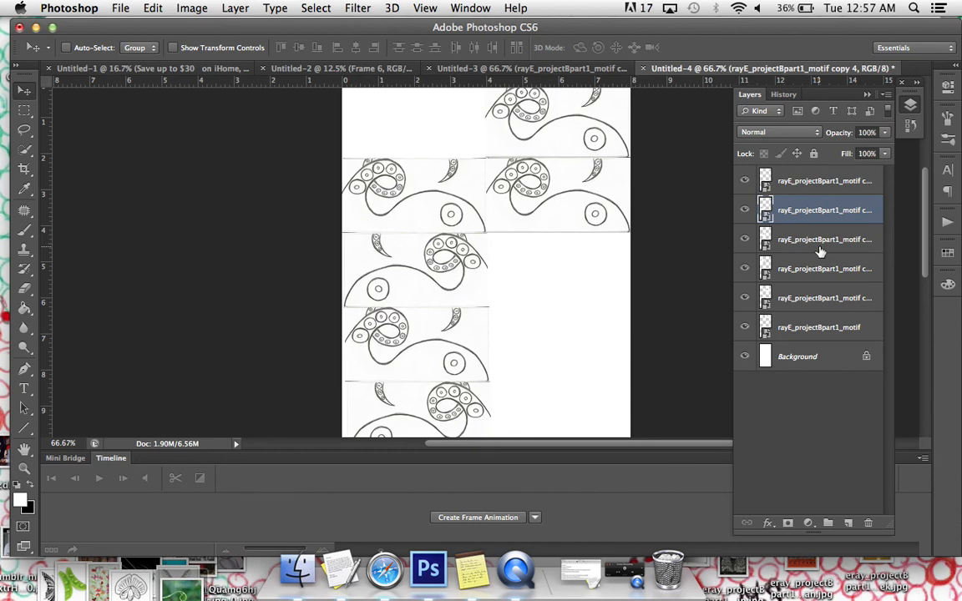
pyautogui.moveTo(627, 245)
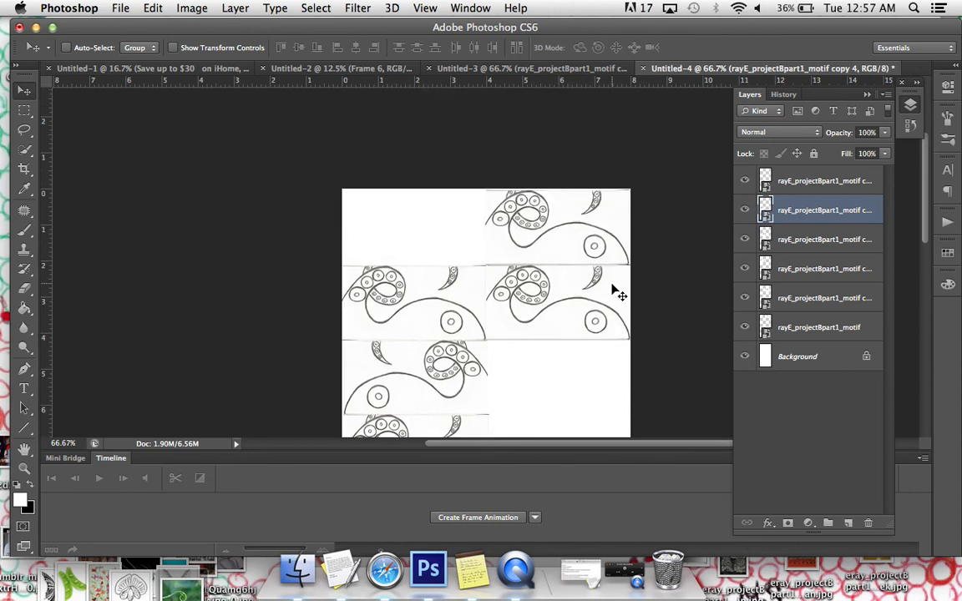
# - Scroll down through the portrait canvas and back up again
pyautogui.scroll(-3)
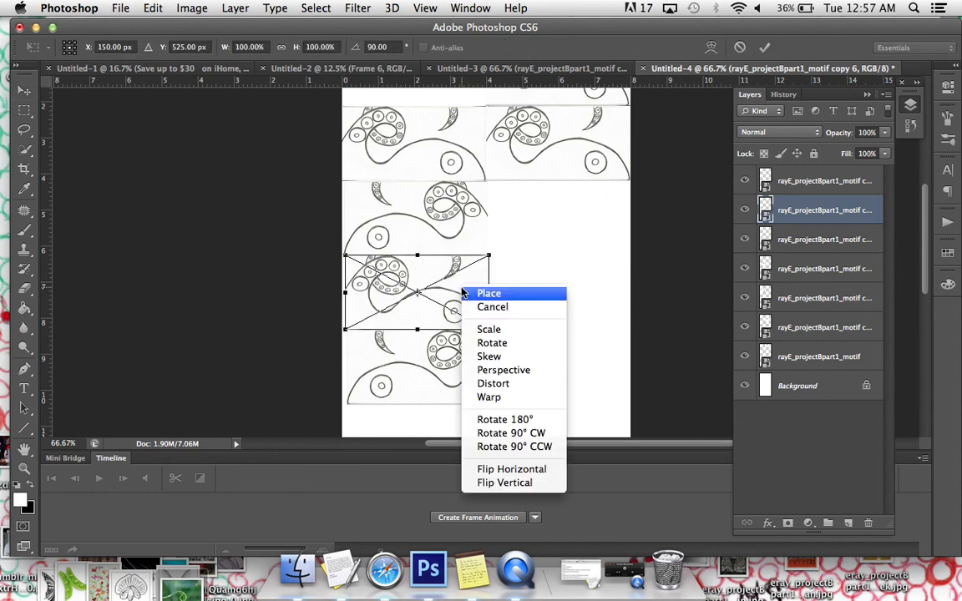
pyautogui.moveTo(505, 483)
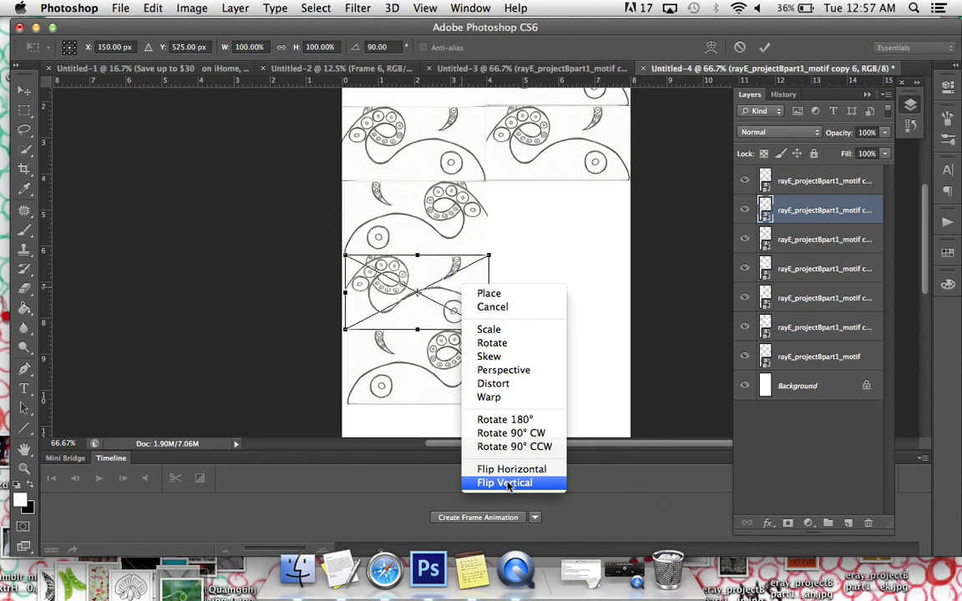
pyautogui.moveTo(511, 433)
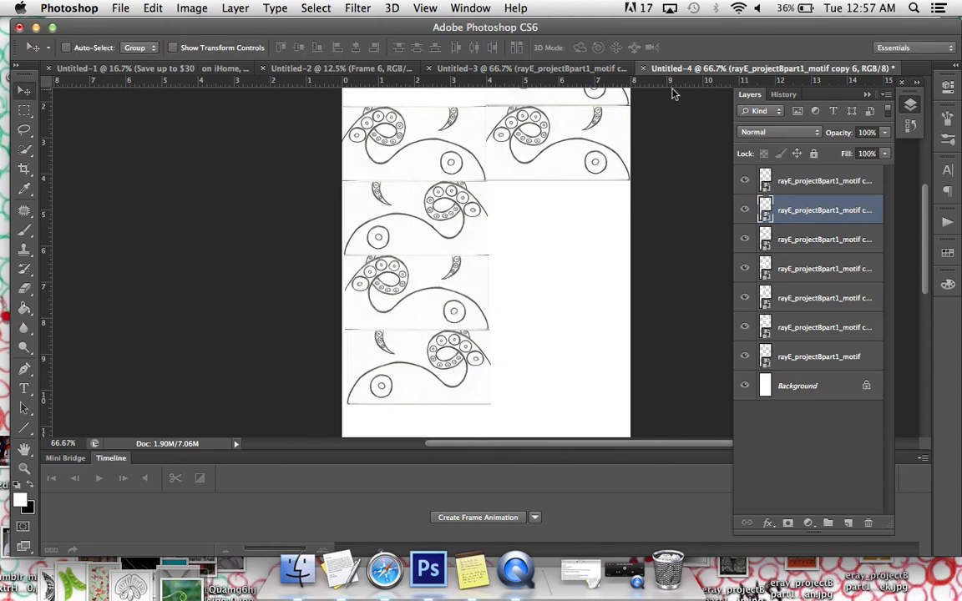
pyautogui.scroll(3)
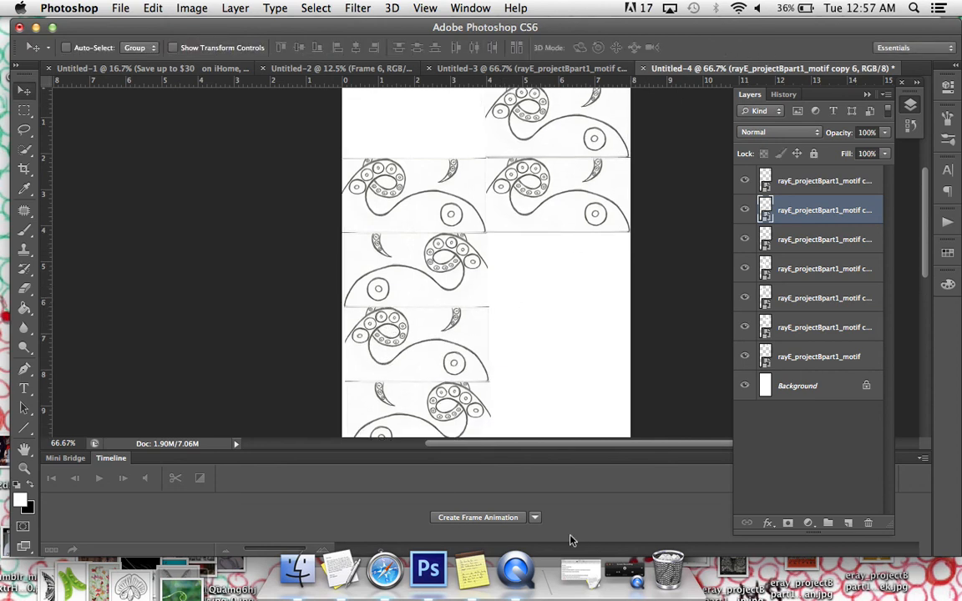